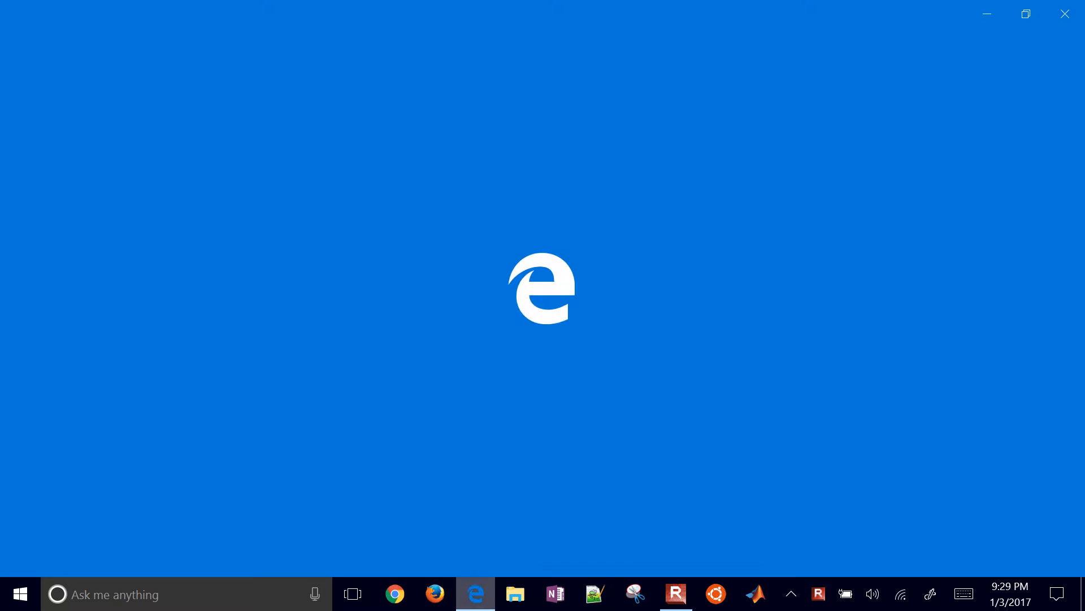
# Step: Search 'bp energy', reach the Statistical Review page and save the 2016 workbook download
pyautogui.click(475, 594)
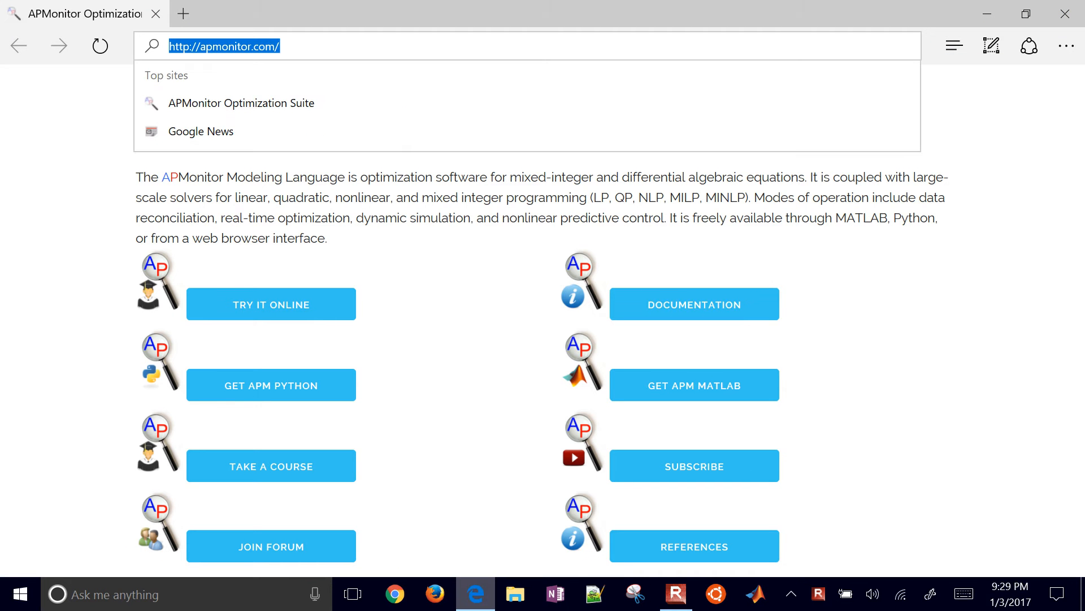
pyautogui.write('bp energy')
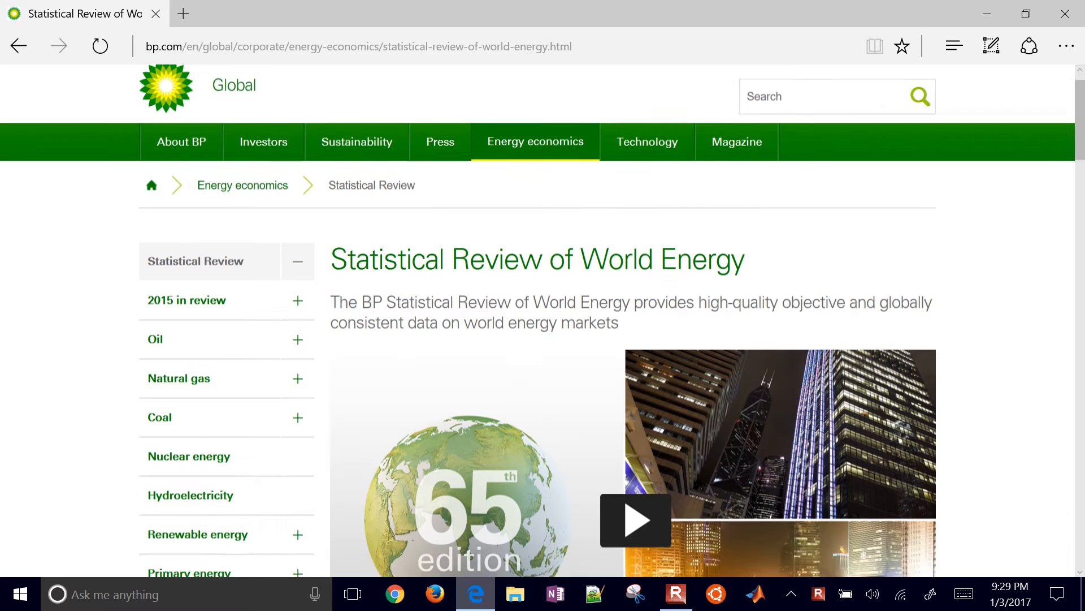
pyautogui.scroll(-3)
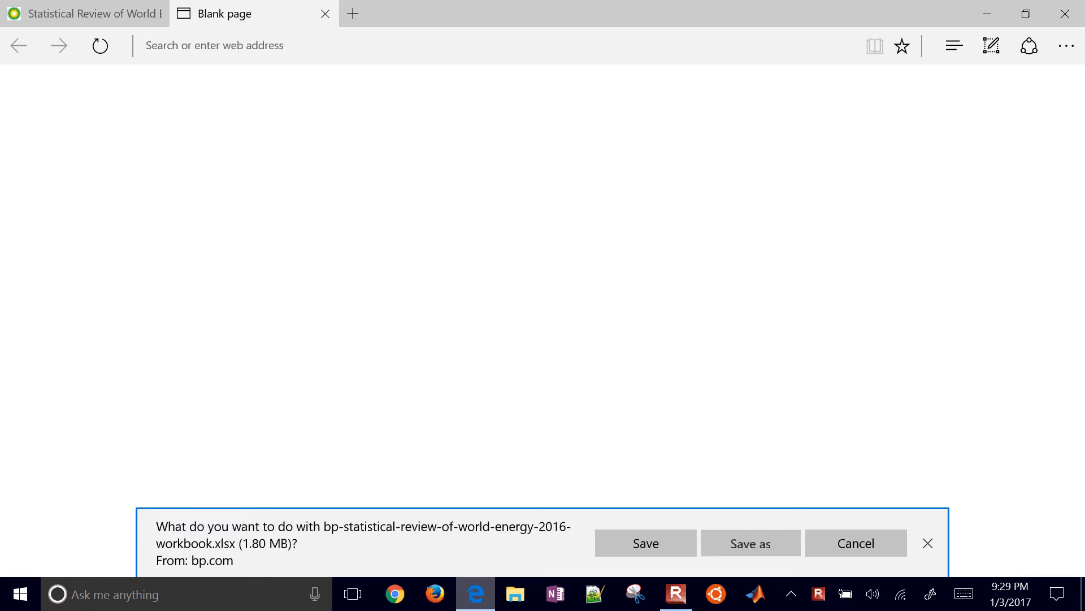
pyautogui.click(751, 543)
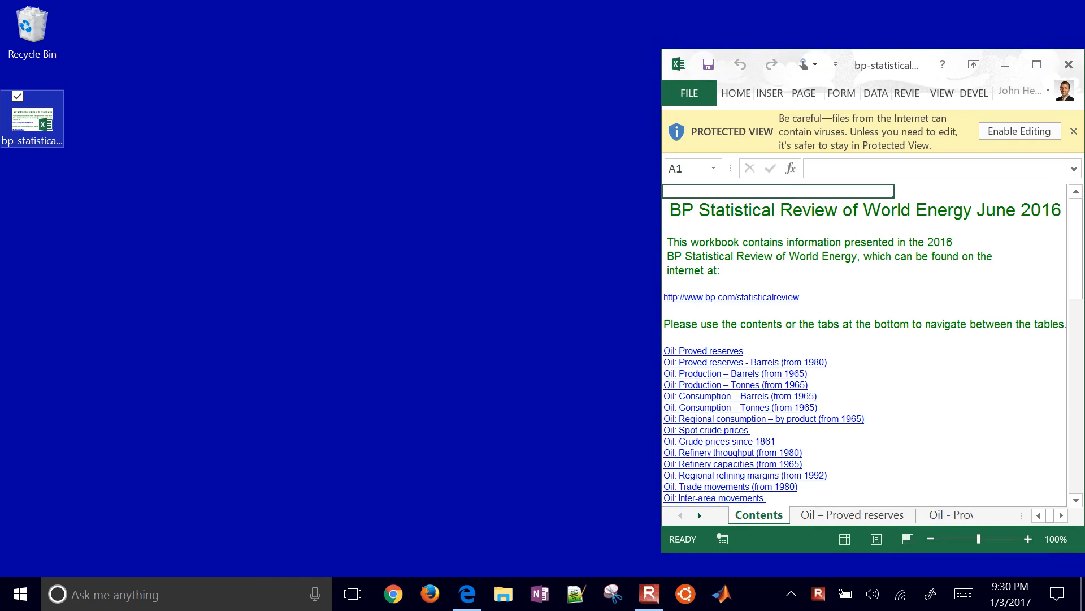
# Step: Enable editing and review the Total North America and Total S. & Cent. America labels on the Oil – Proved reserves sheet
pyautogui.click(1018, 131)
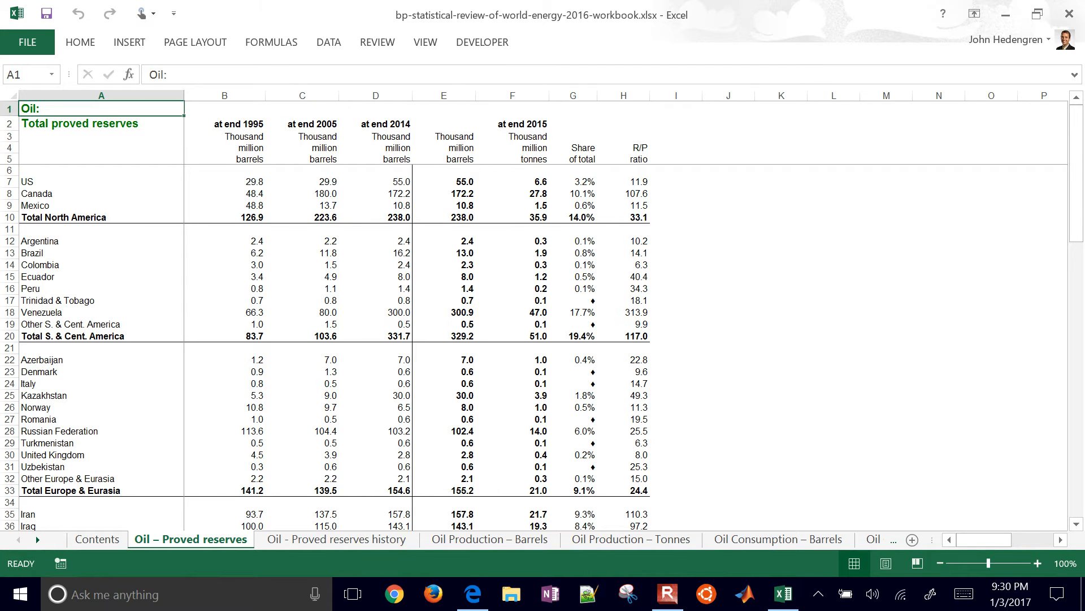
pyautogui.click(62, 217)
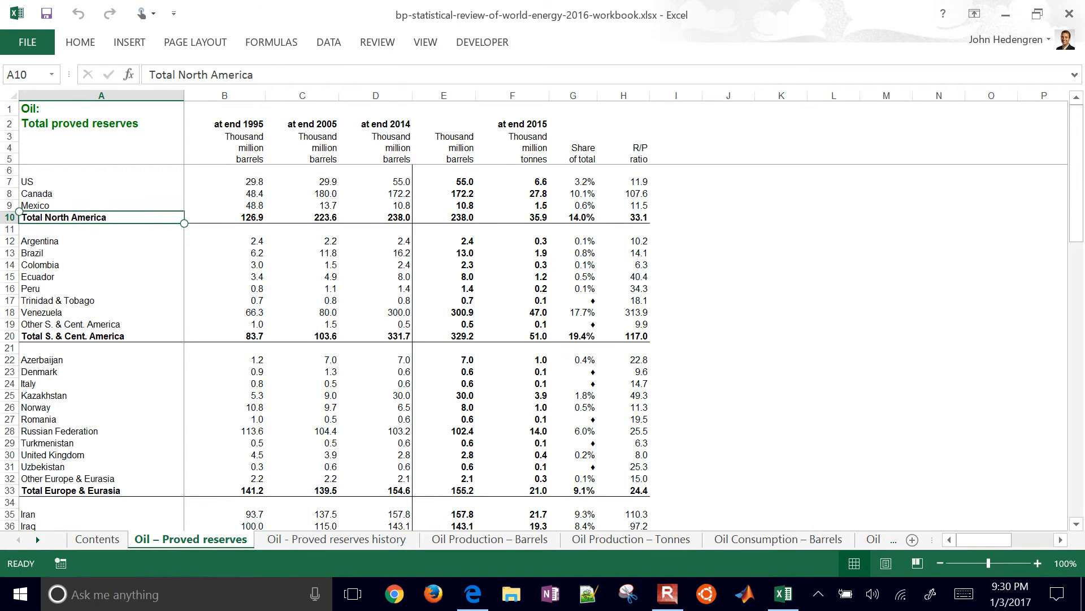
pyautogui.click(1031, 563)
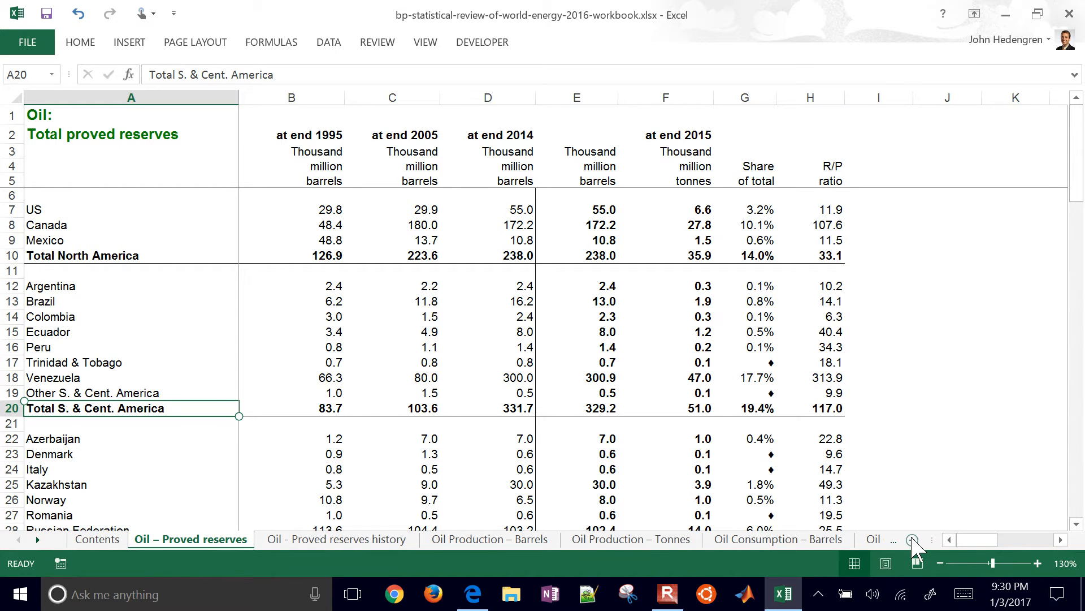
# Step: Add a new worksheet named Summary and return to the Oil – Proved reserves sheet
pyautogui.click(911, 540)
pyautogui.write('Summa')
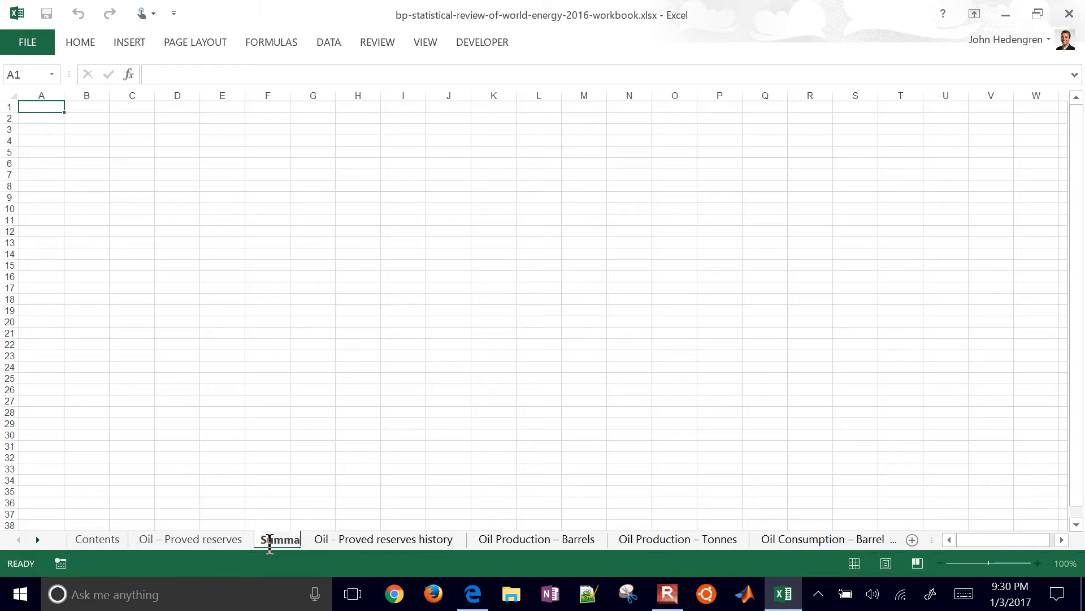
pyautogui.click(281, 538)
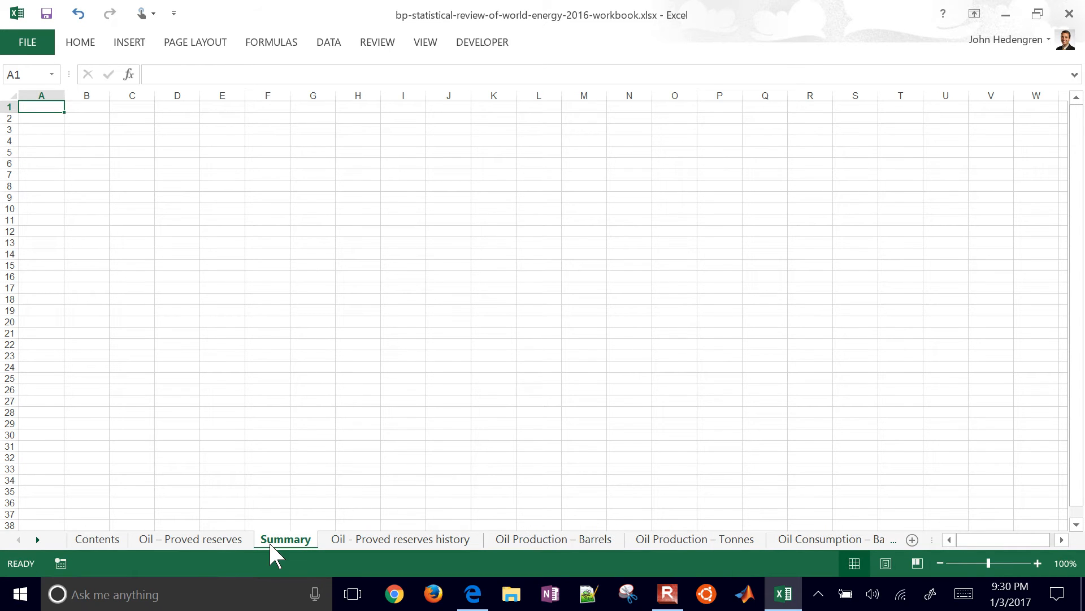
pyautogui.click(190, 538)
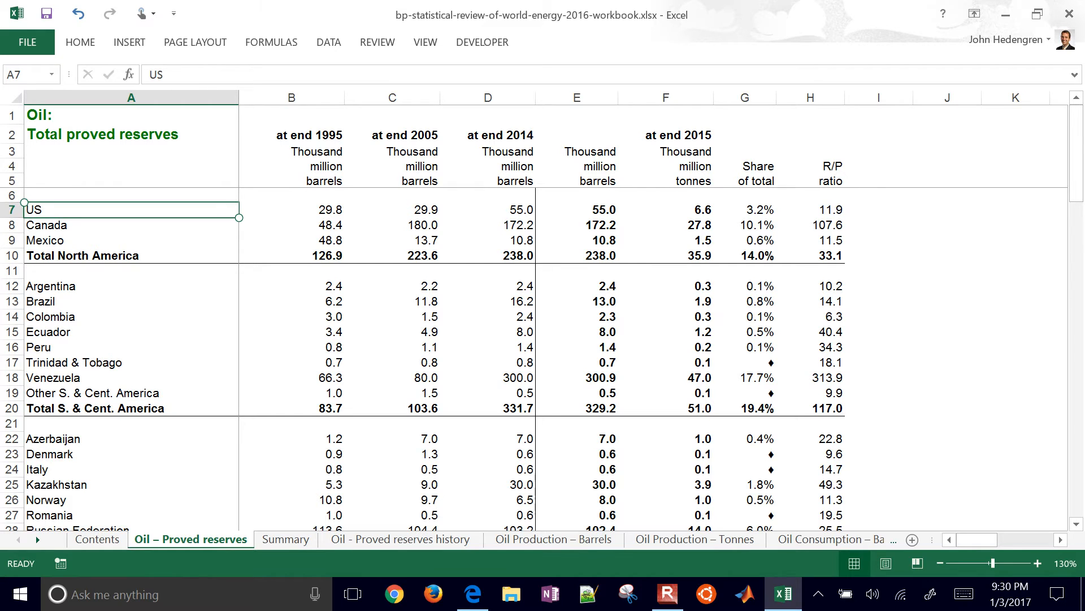
# Step: Inspect Mexico's row: its share of total and 2015 reserves in tonnes
pyautogui.click(44, 240)
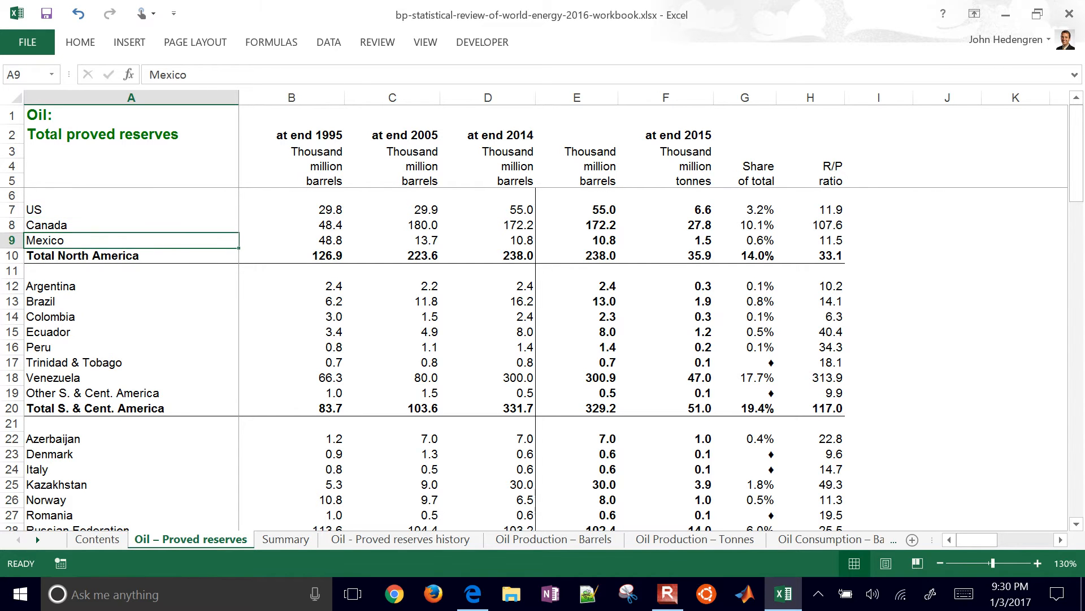
pyautogui.click(744, 240)
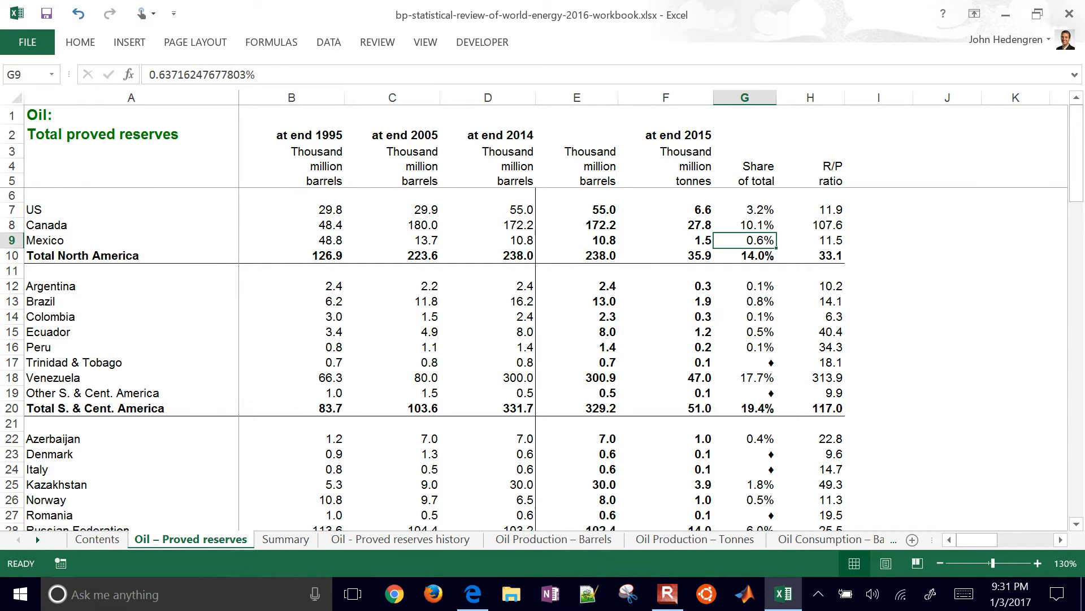
pyautogui.click(665, 240)
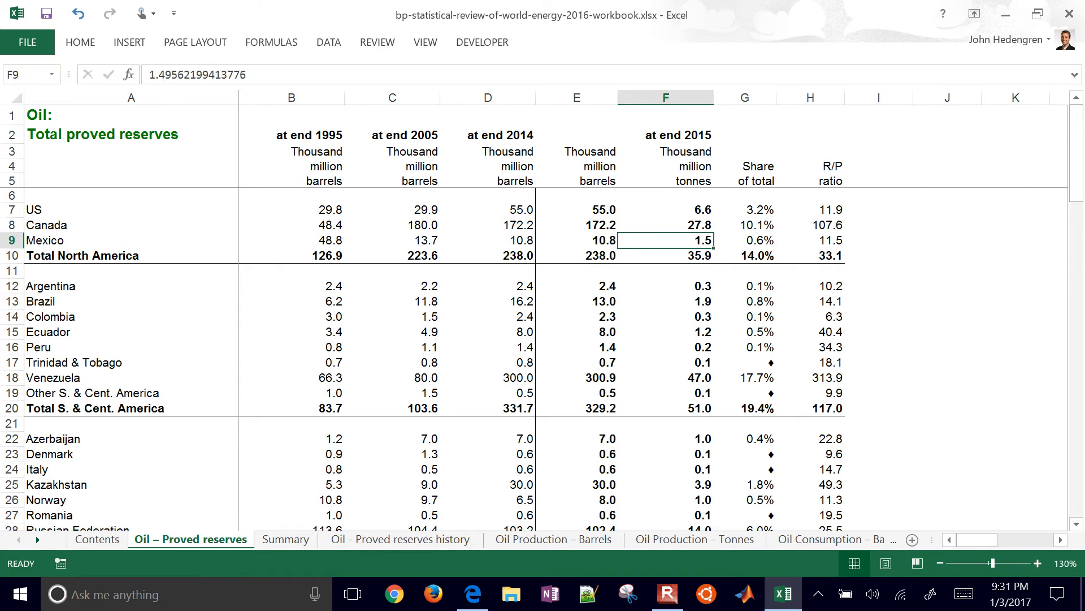
# Step: Select the country rows A7:H71 from US through Total Asia Pacific and copy them
pyautogui.click(131, 210)
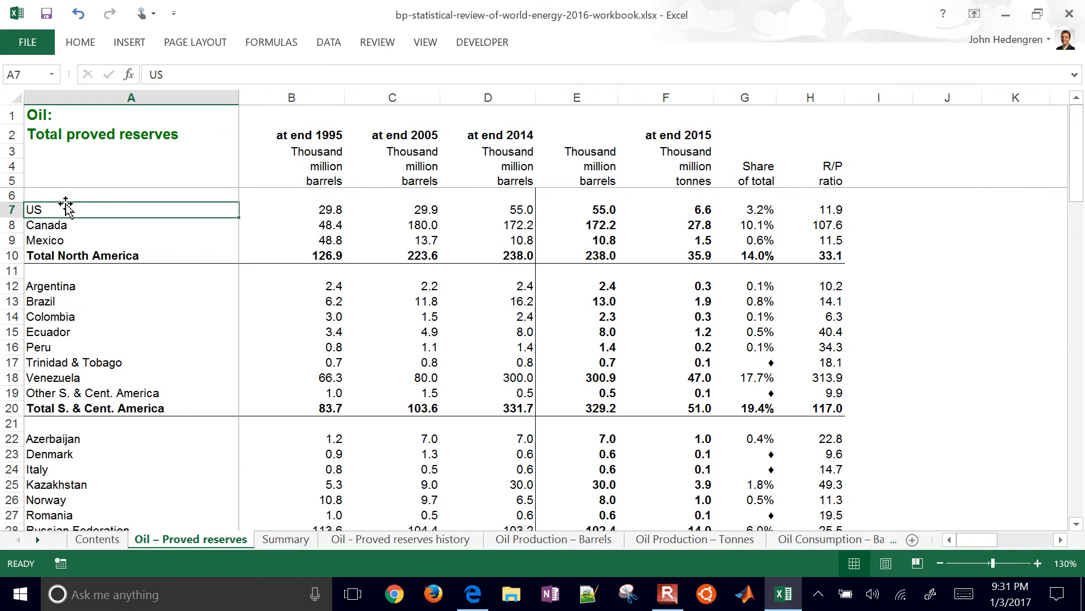
pyautogui.moveTo(33, 210); pyautogui.dragTo(828, 209)
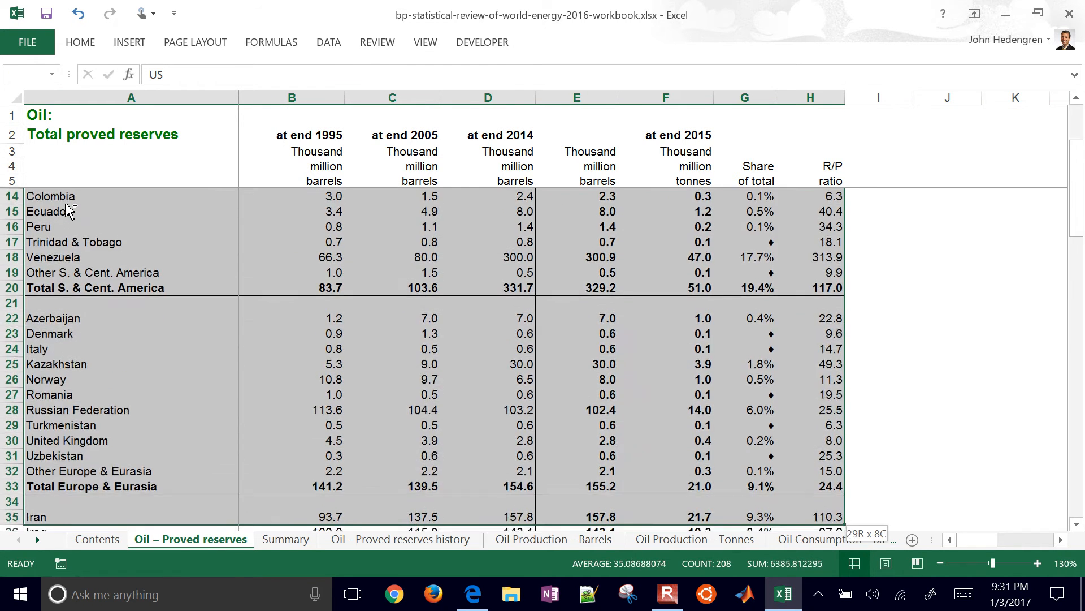
pyautogui.scroll(-3)
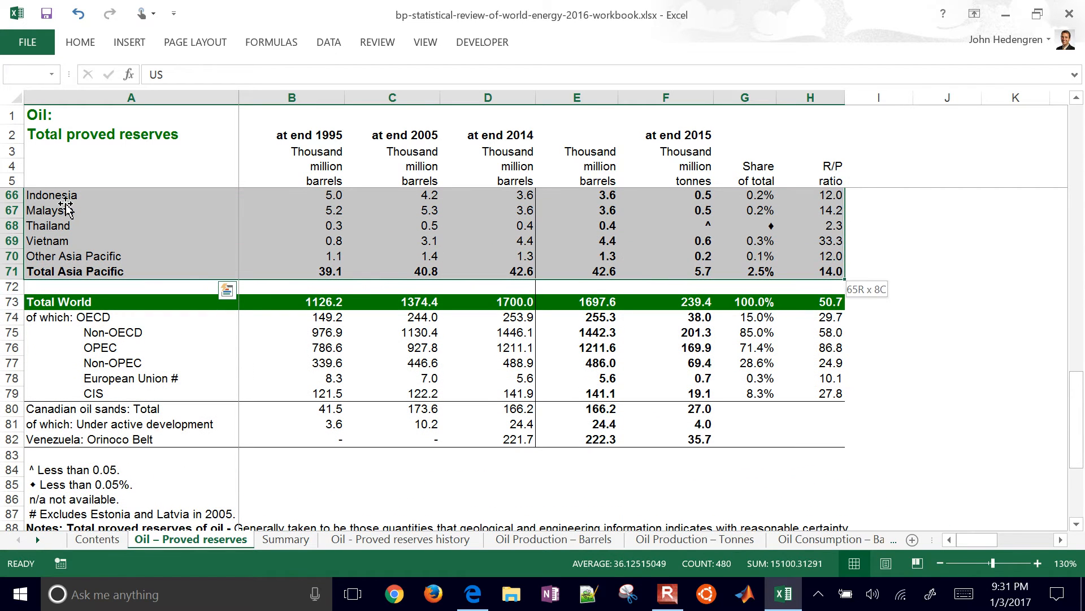
pyautogui.press('ctrl+c')
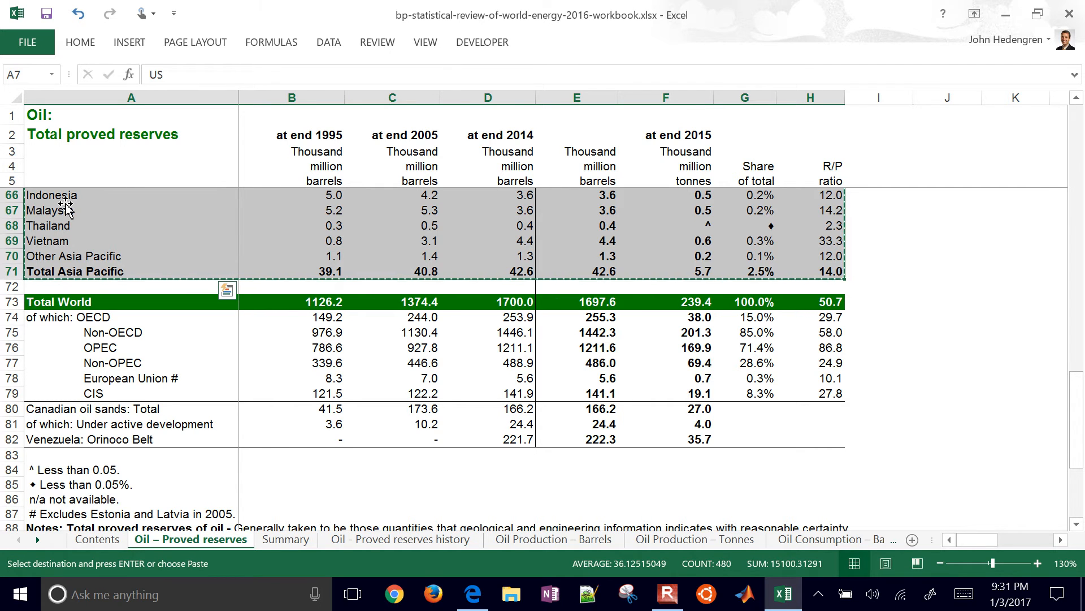
pyautogui.moveTo(757, 167)
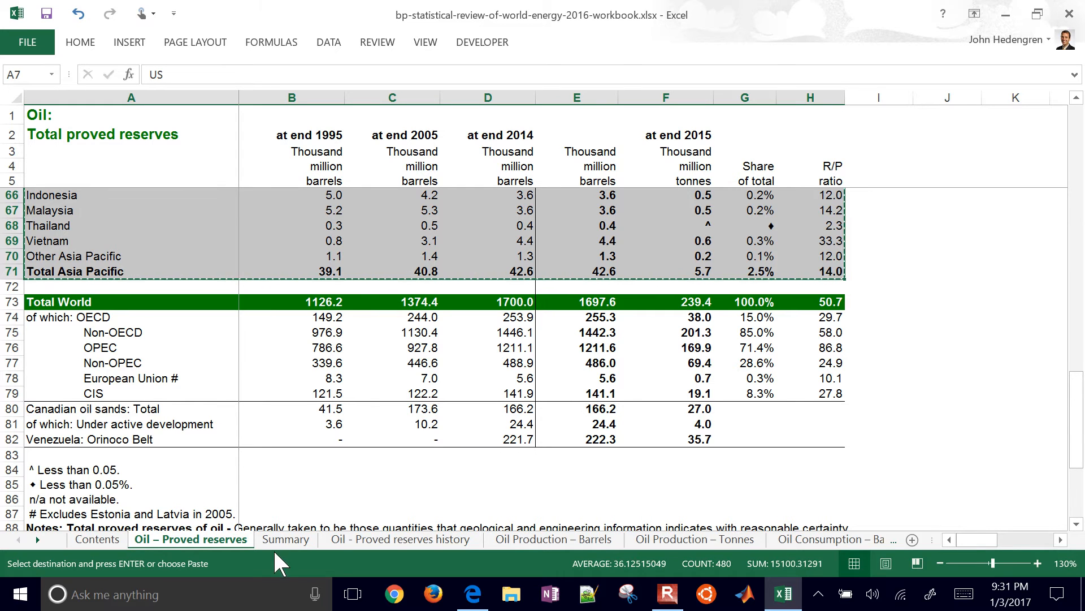
# Step: Paste the rows into Summary and delete the R/P ratio column H and quantity columns B:F
pyautogui.click(285, 538)
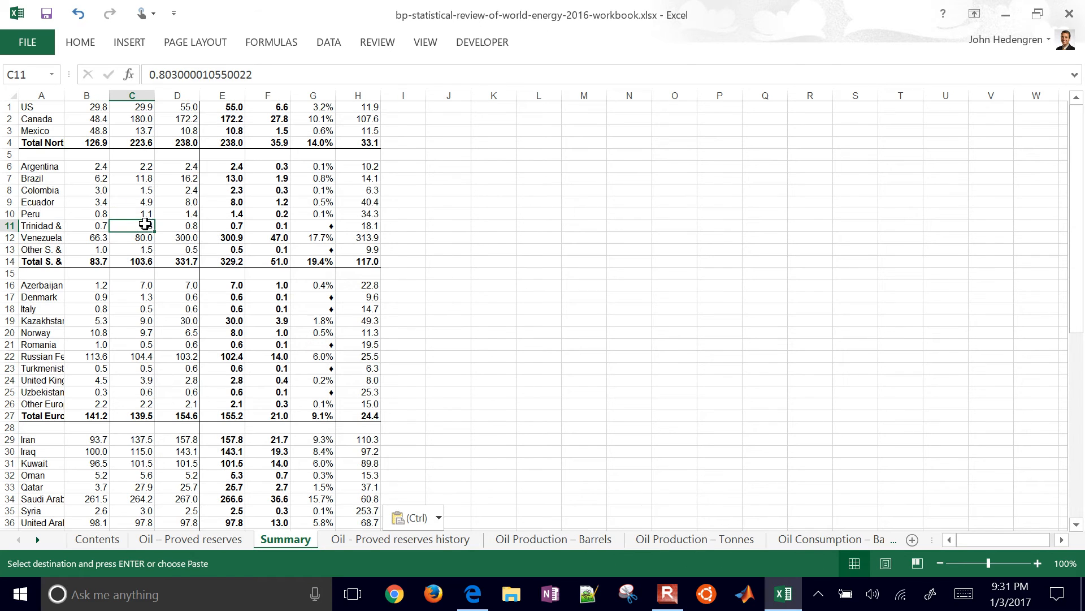
pyautogui.click(359, 95)
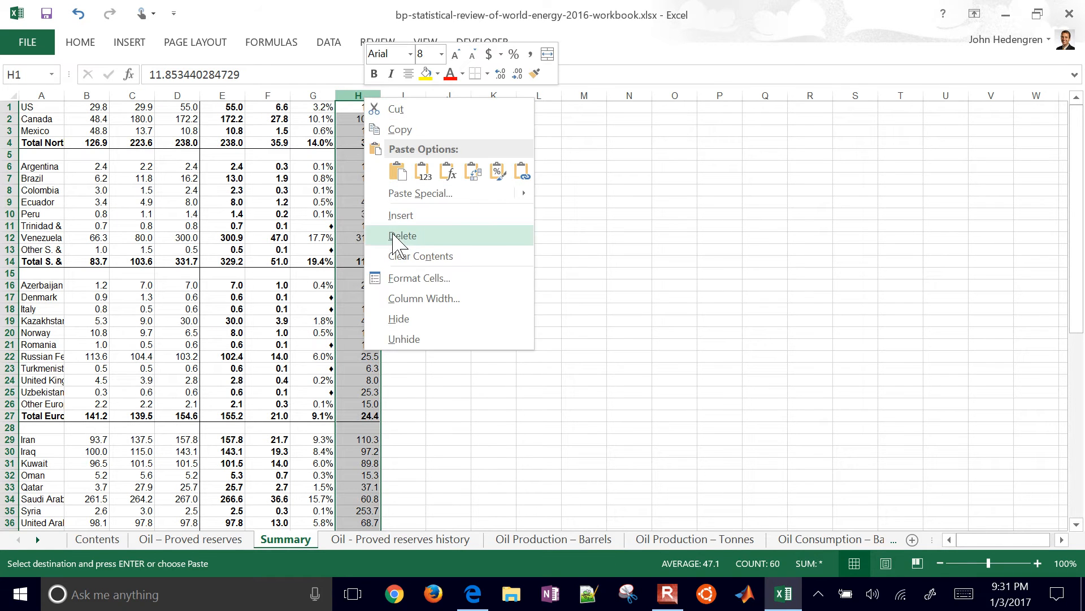
pyautogui.click(402, 235)
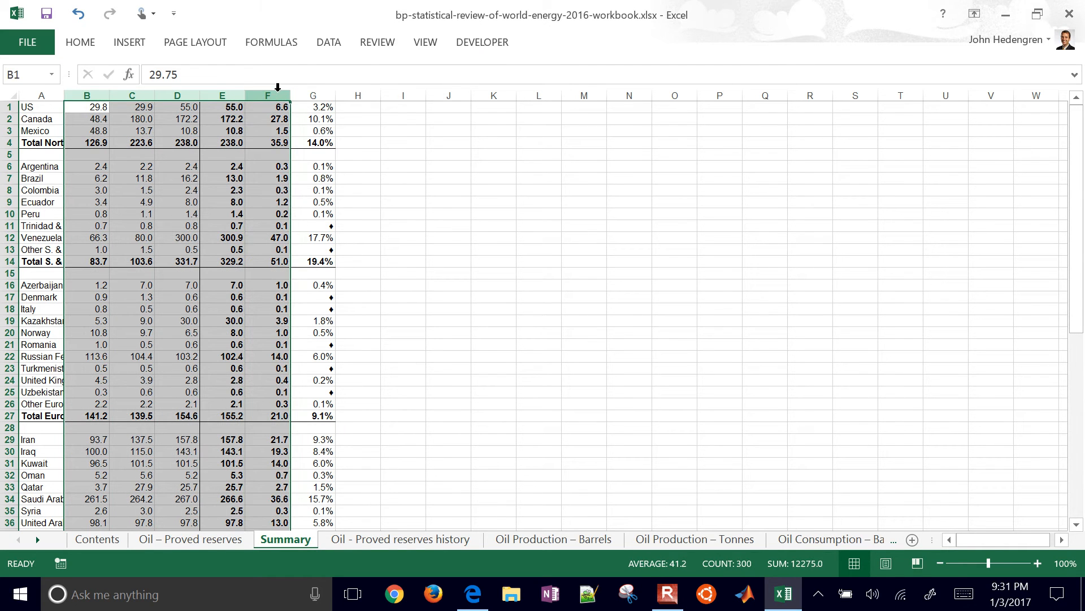
pyautogui.rightClick(267, 95)
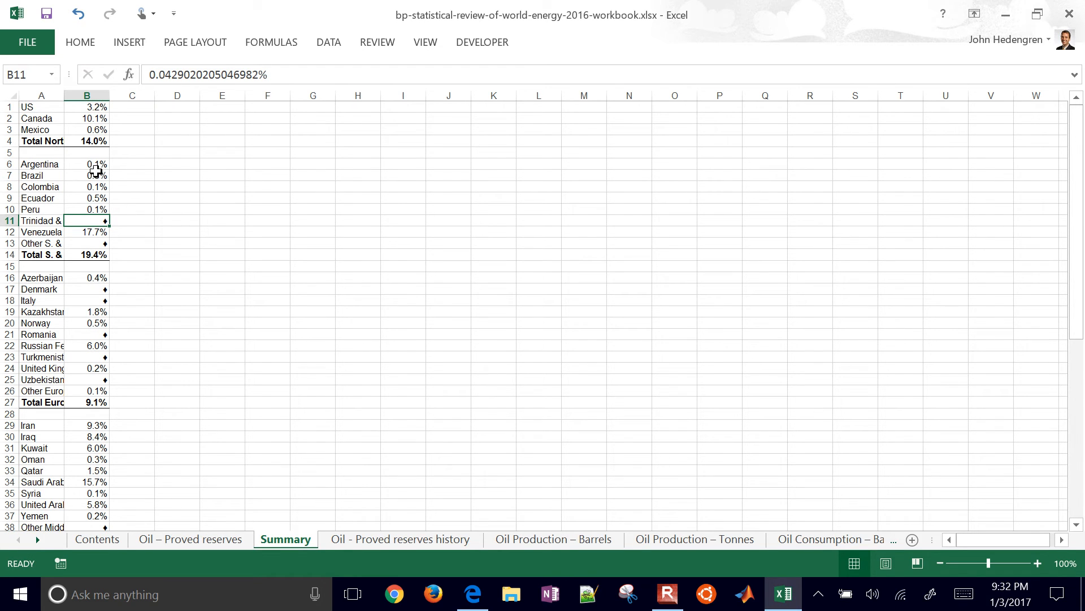
# Step: Select the whole sheet and configure a custom sort by Column B values, Largest to Smallest
pyautogui.click(9, 95)
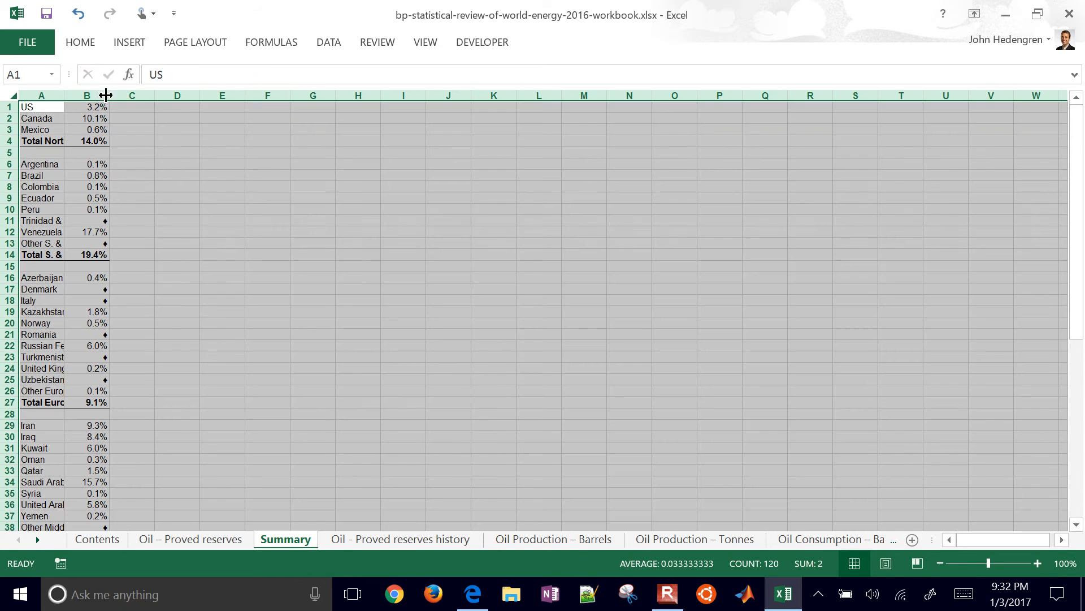
pyautogui.click(328, 42)
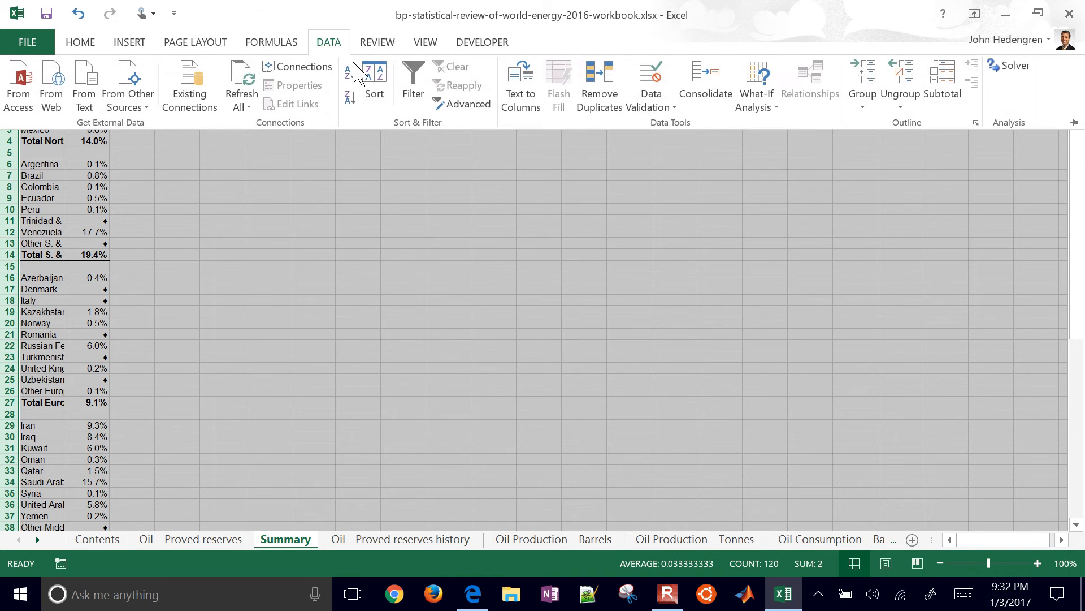
pyautogui.click(374, 83)
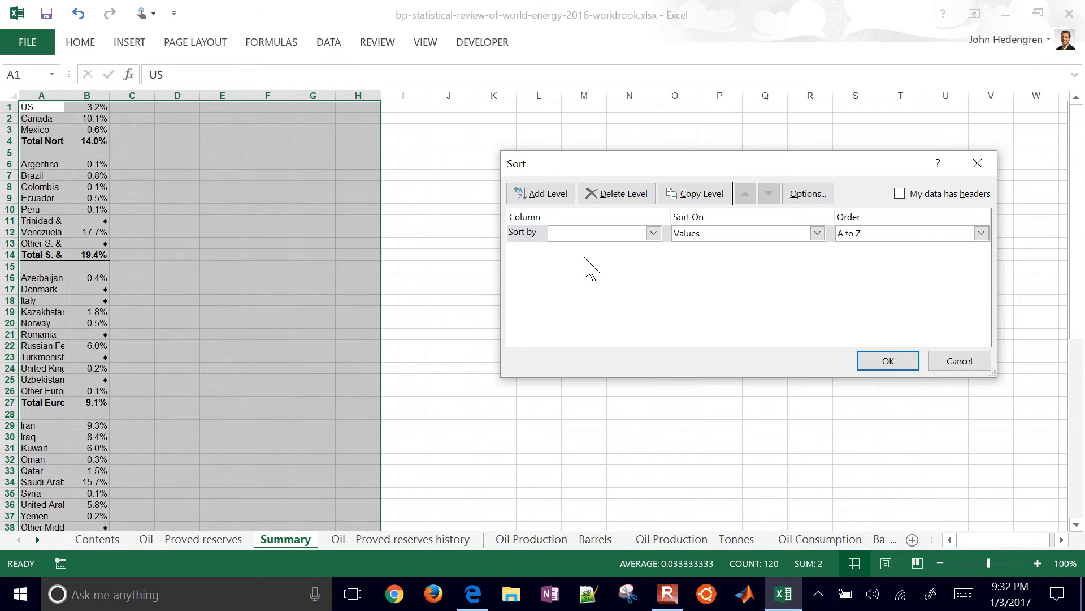
pyautogui.click(651, 232)
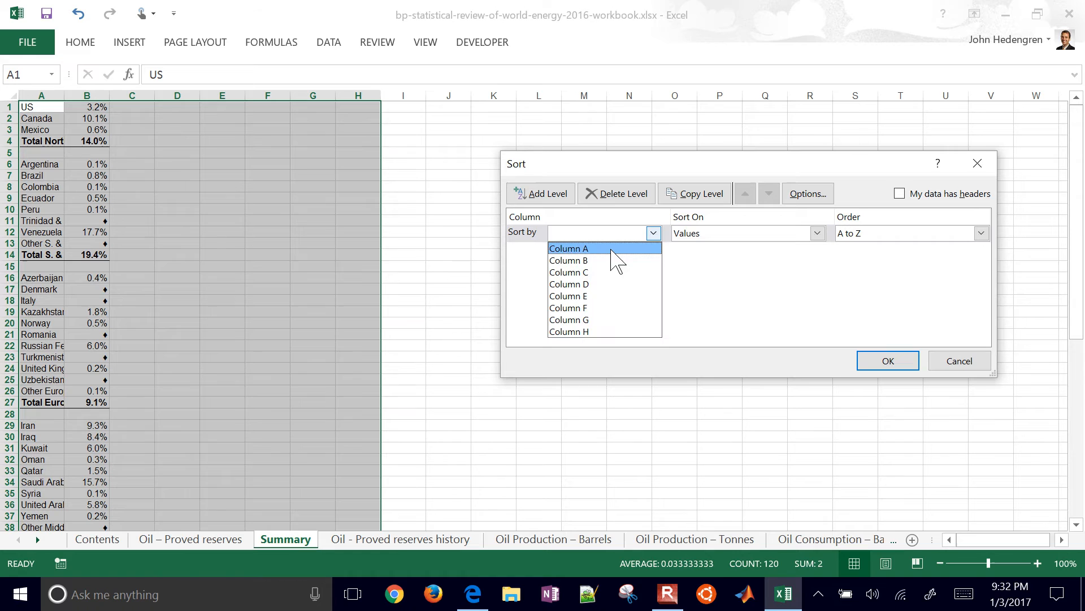
pyautogui.click(569, 260)
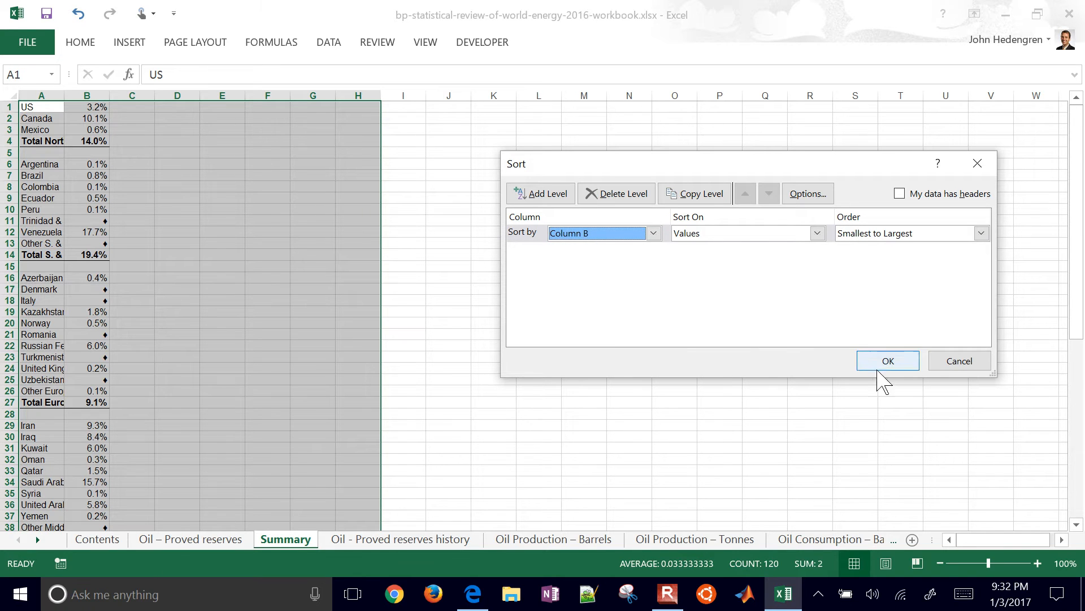
pyautogui.click(981, 233)
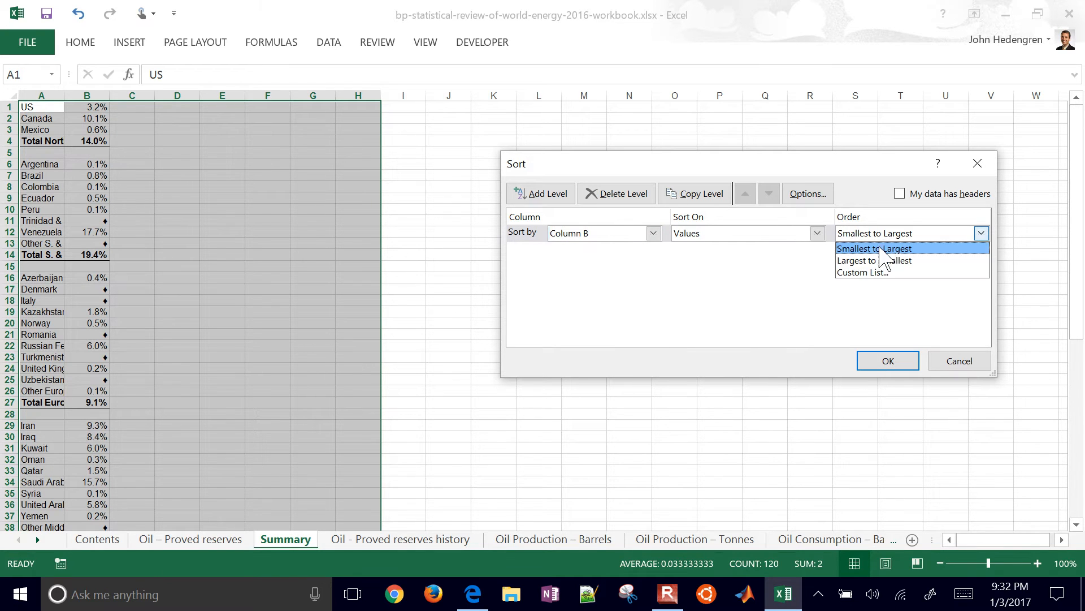
pyautogui.click(874, 260)
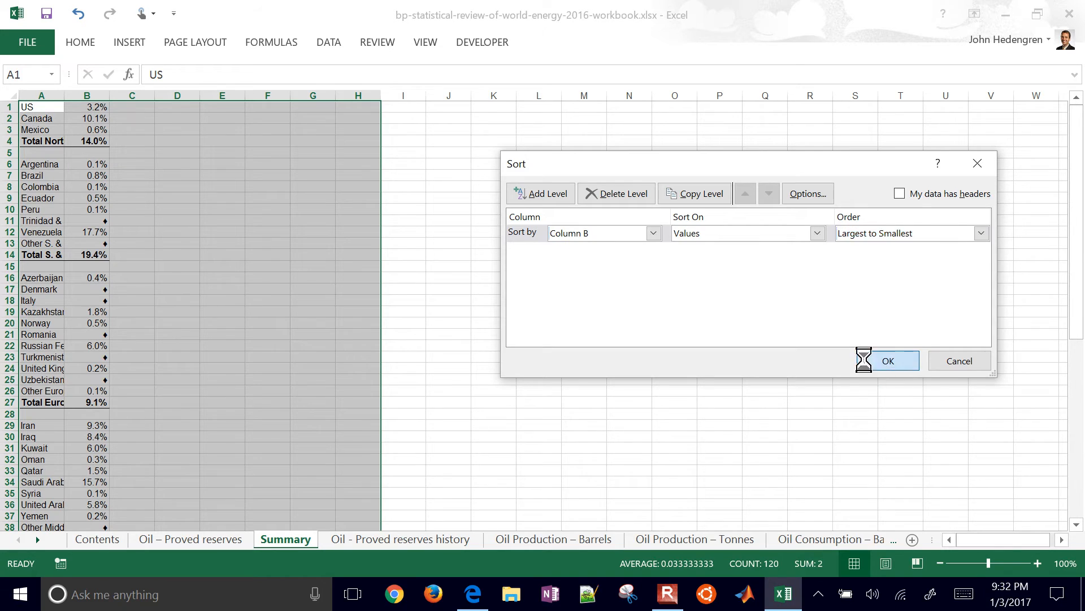
# Step: Apply the descending sort and delete the top country rows (Venezuela, Canada, Iran, Iraq)
pyautogui.click(887, 360)
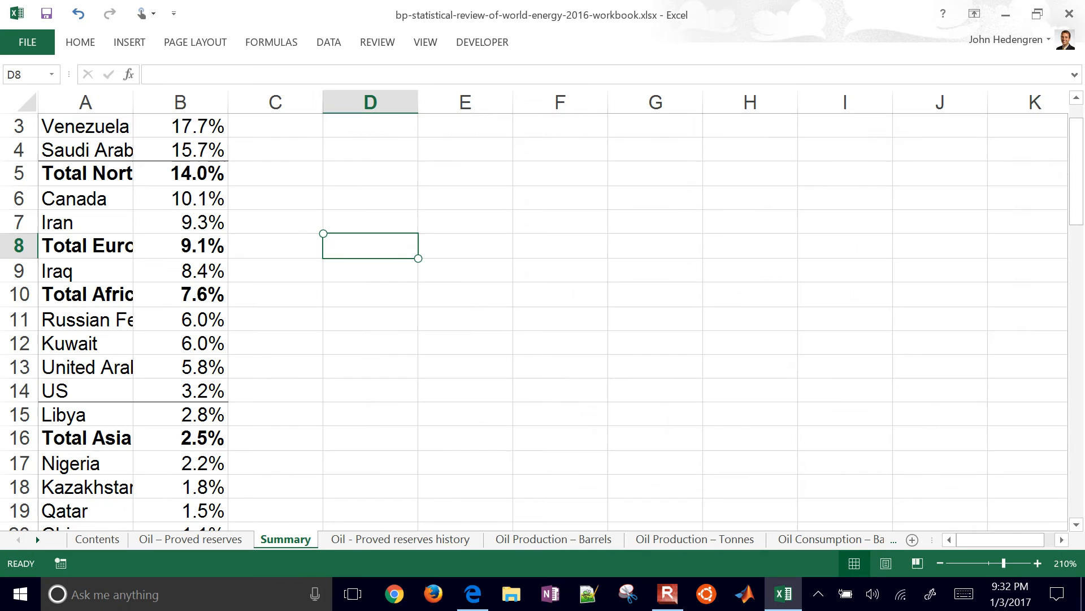
pyautogui.click(19, 176)
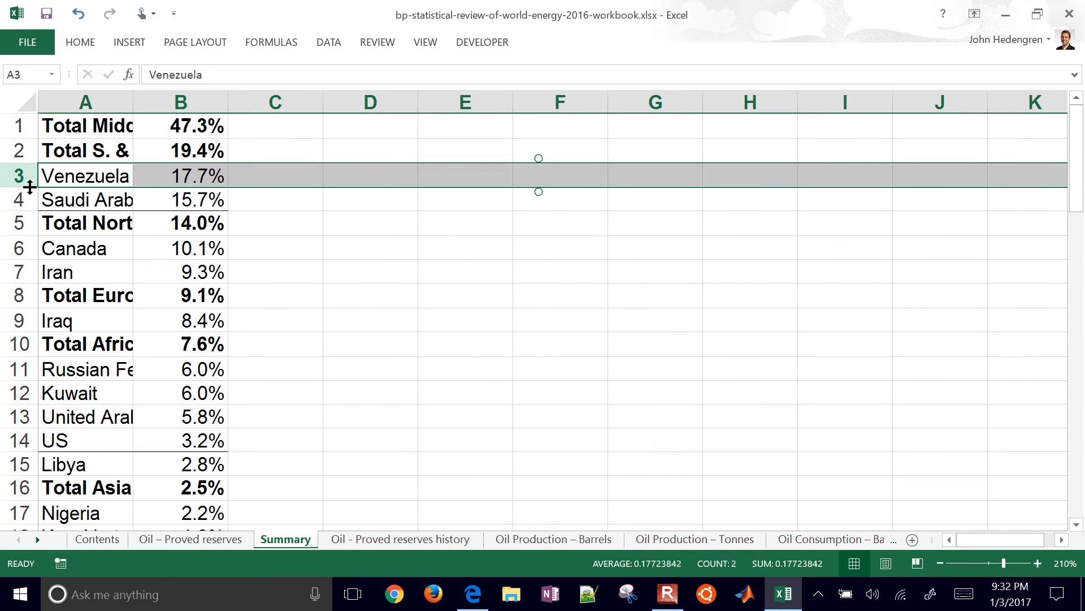
pyautogui.click(20, 199)
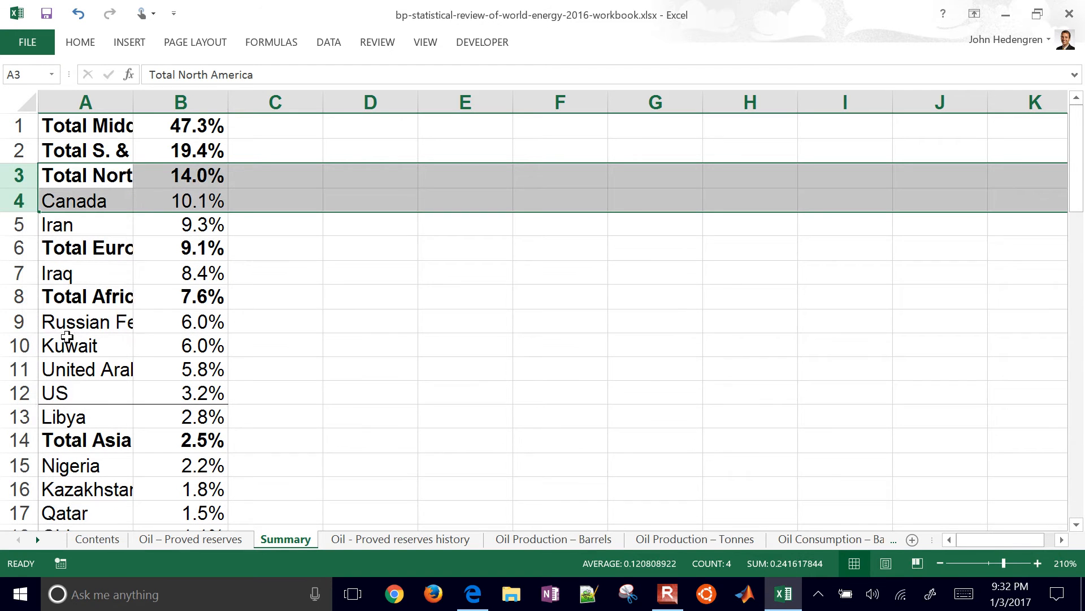
pyautogui.click(19, 201)
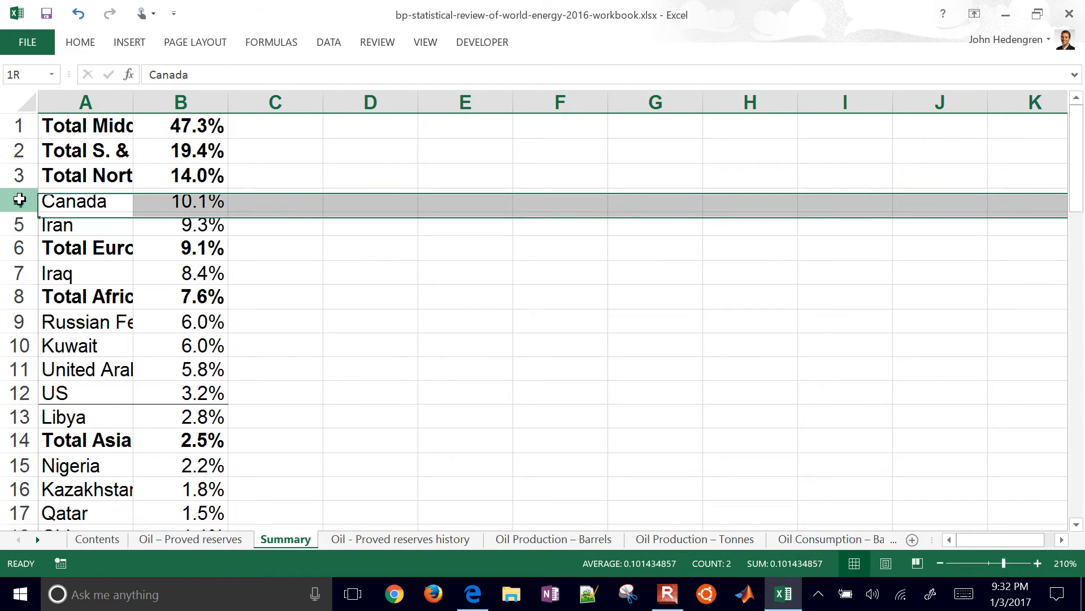
pyautogui.moveTo(19, 201); pyautogui.dragTo(19, 224)
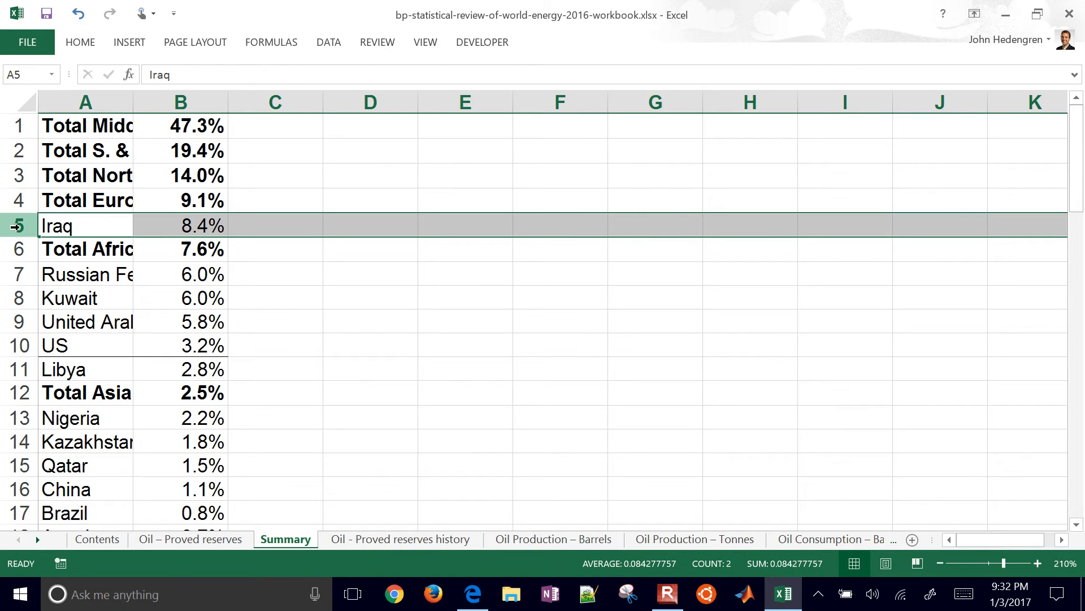
pyautogui.rightClick(56, 225)
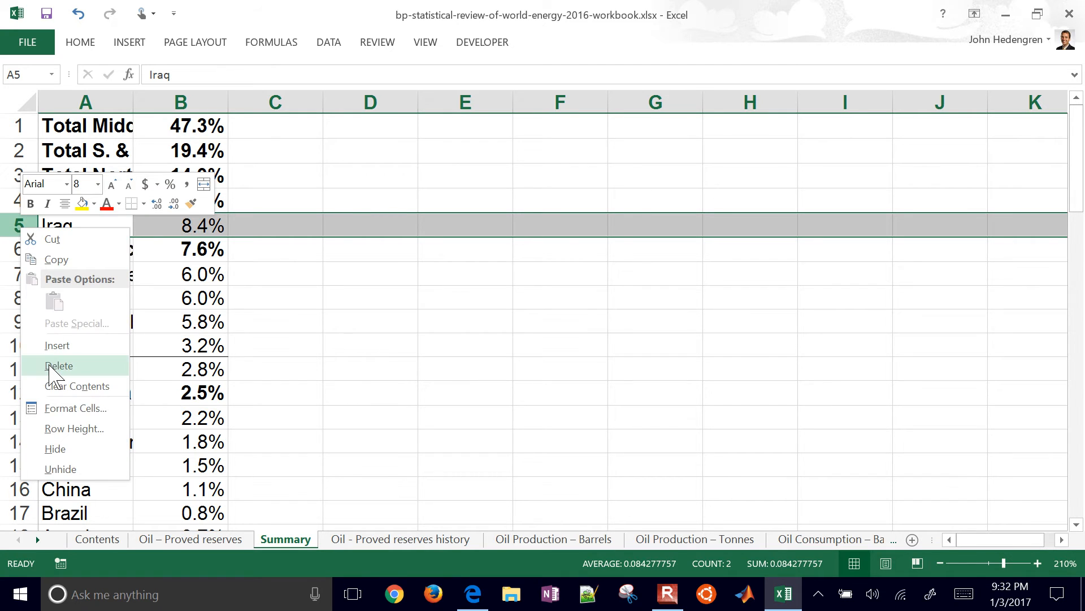
pyautogui.click(58, 365)
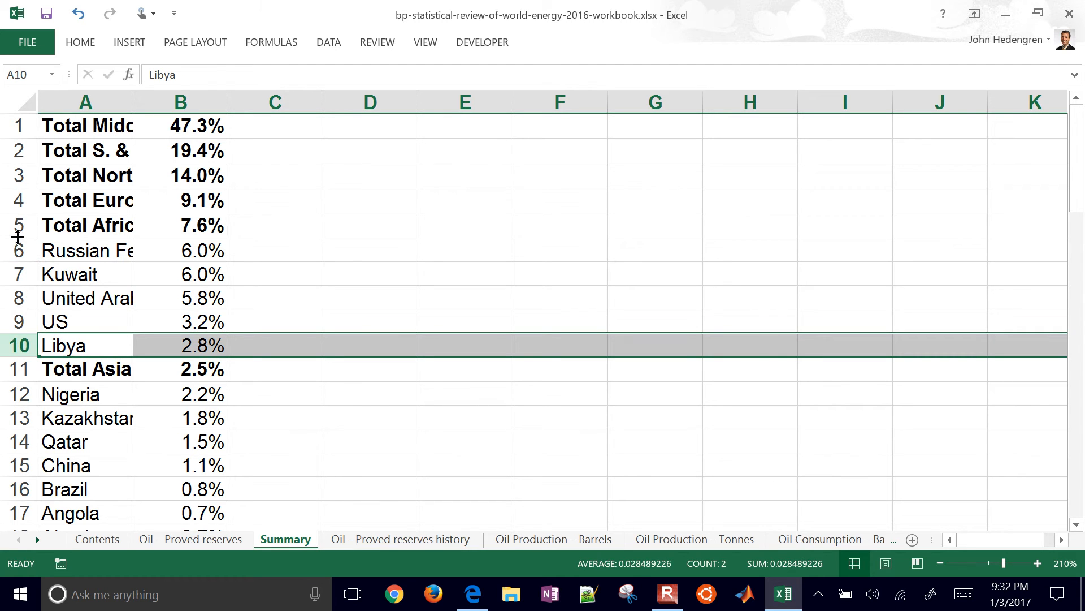
# Step: Delete the remaining country rows, clear leftover cells below, leaving the six regional totals with widened names
pyautogui.moveTo(20, 251); pyautogui.dragTo(19, 346)
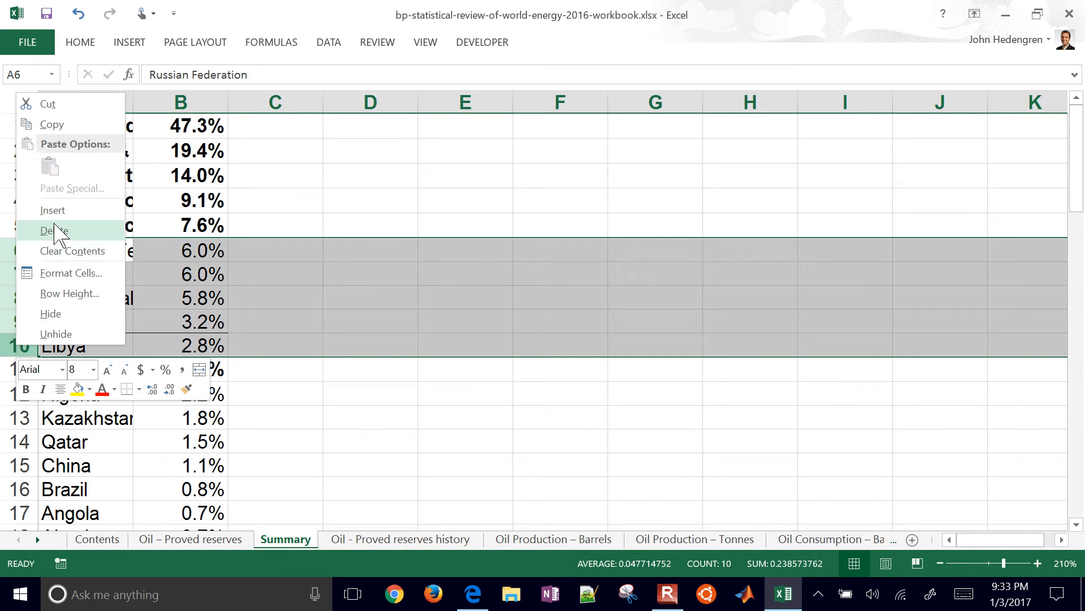
pyautogui.click(55, 230)
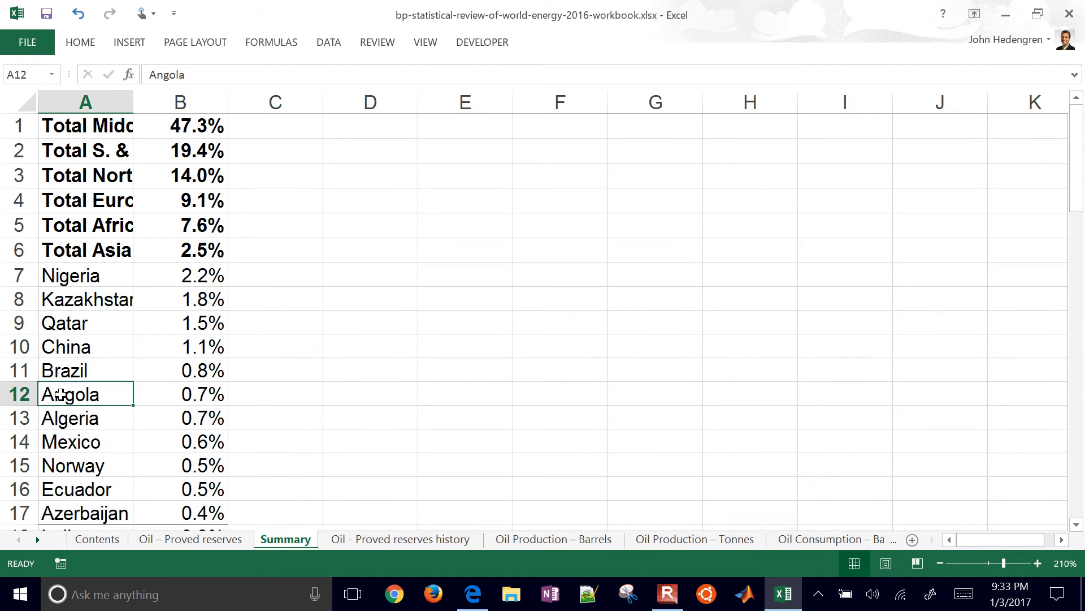
pyautogui.scroll(-3)
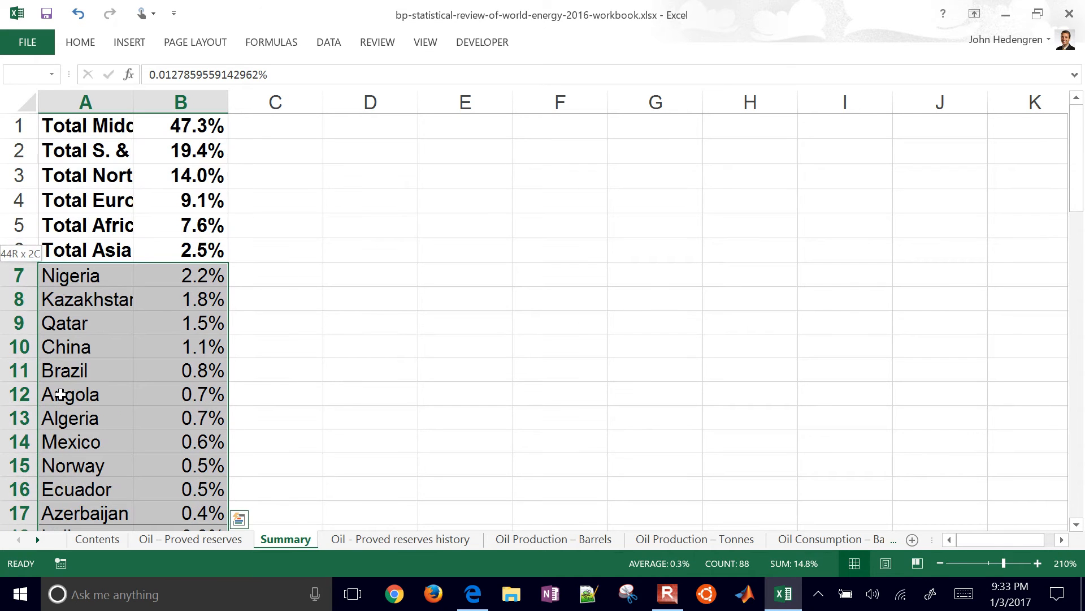
pyautogui.scroll(-3)
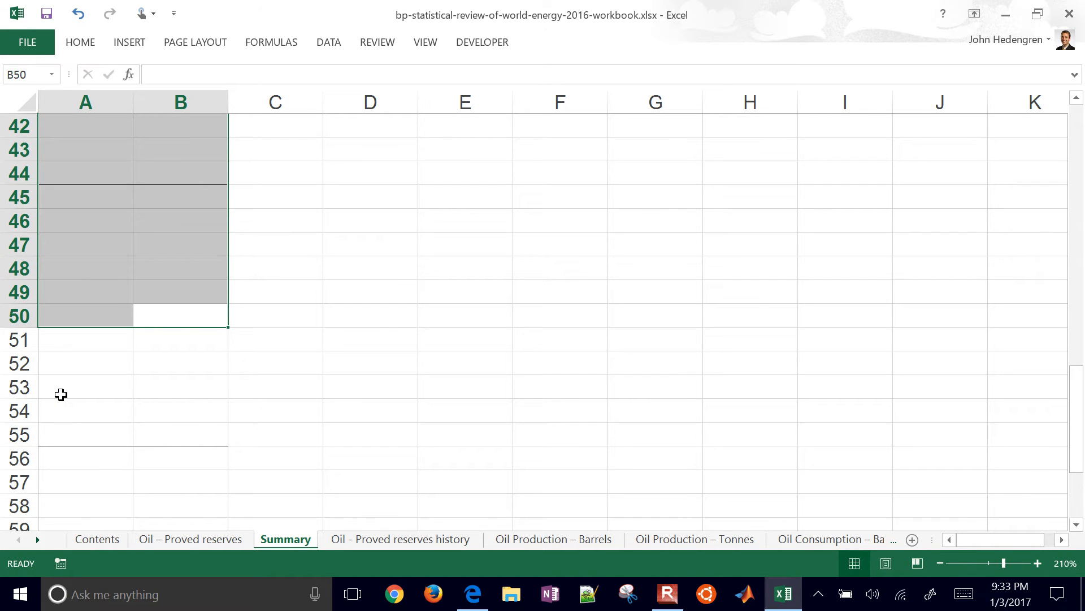
pyautogui.click(275, 292)
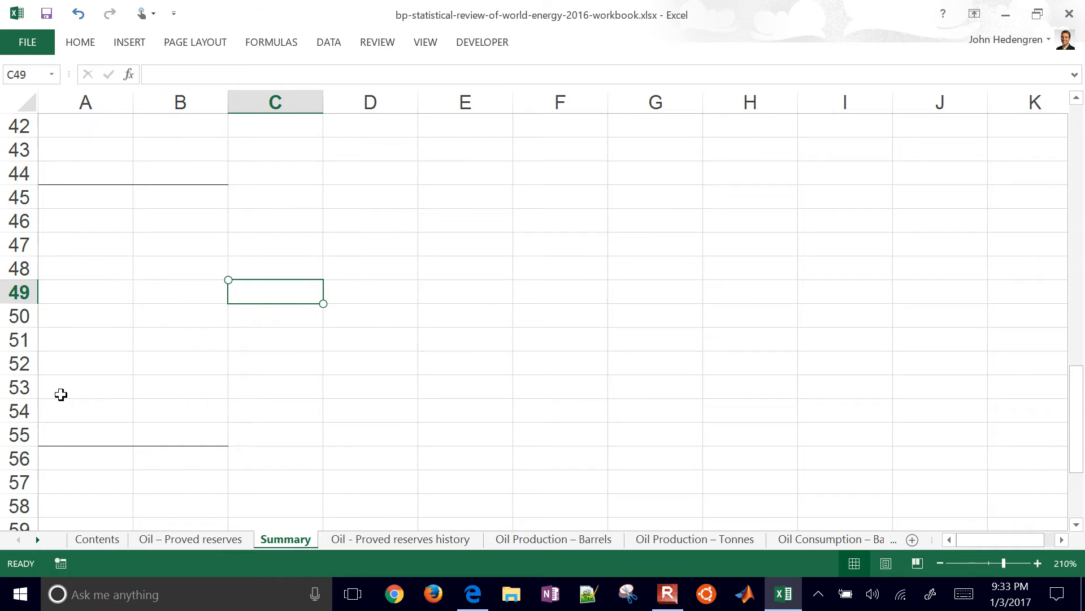
pyautogui.click(85, 387)
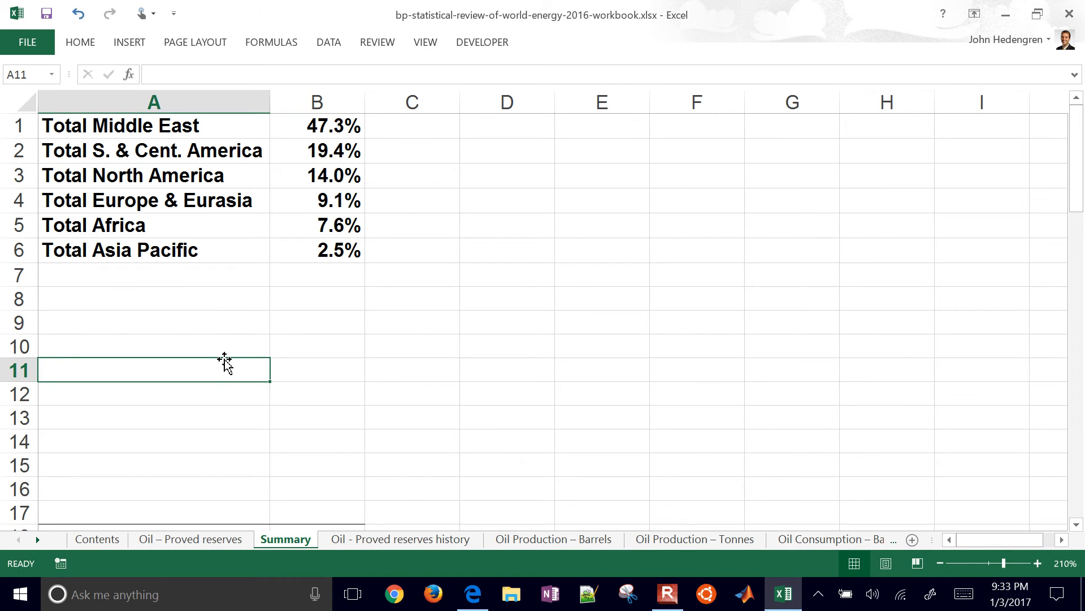
# Step: Browse the oil sheets (Consumption Tonnes, Regional Consumption, Spot crude prices) and settle on Oil Consumption – Barrels
pyautogui.click(779, 538)
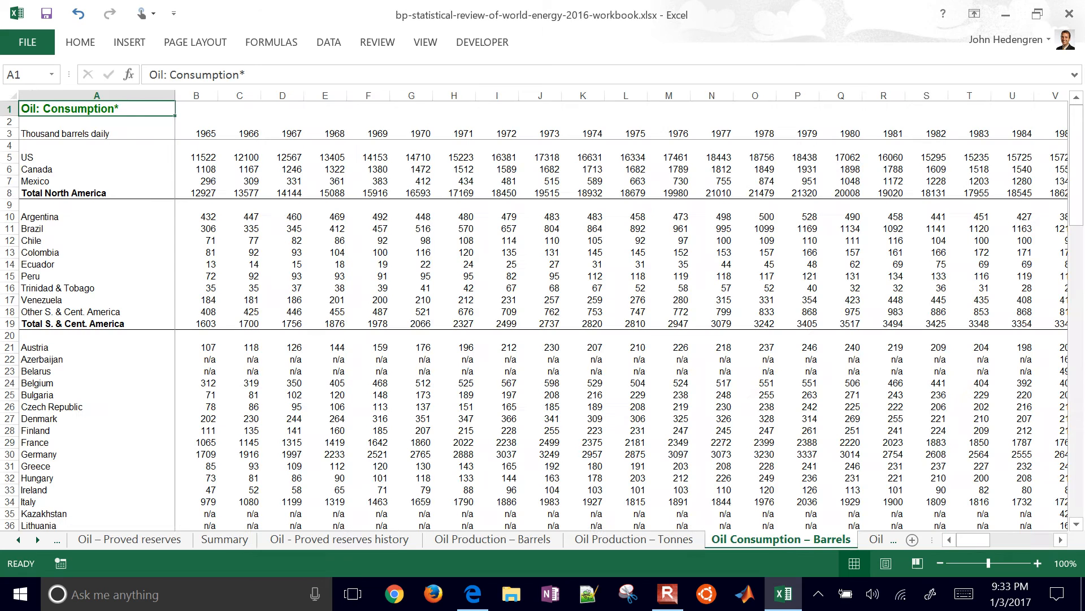
pyautogui.click(744, 538)
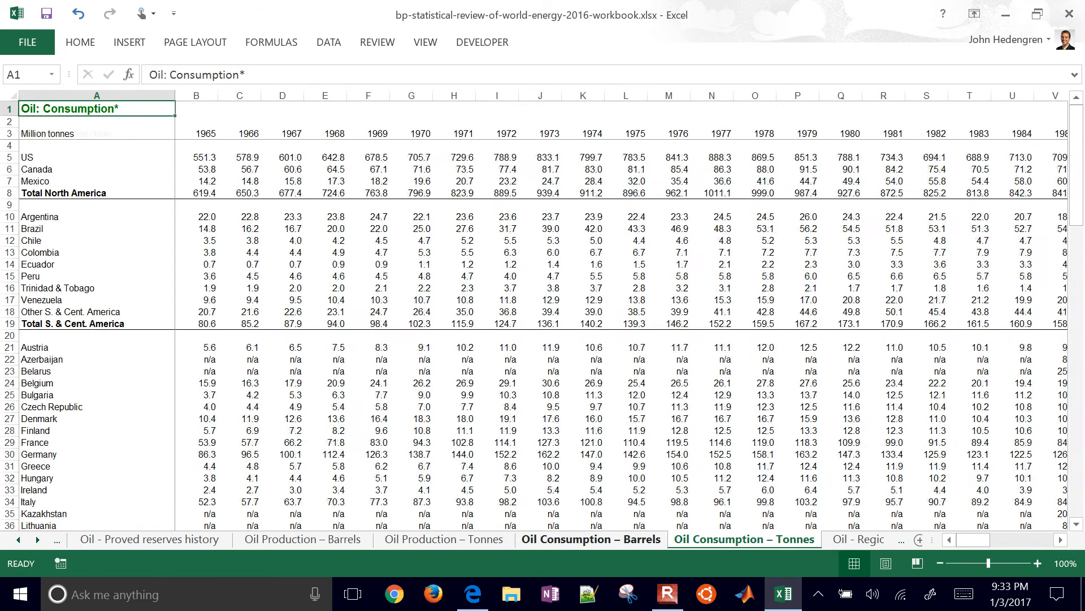
pyautogui.click(736, 538)
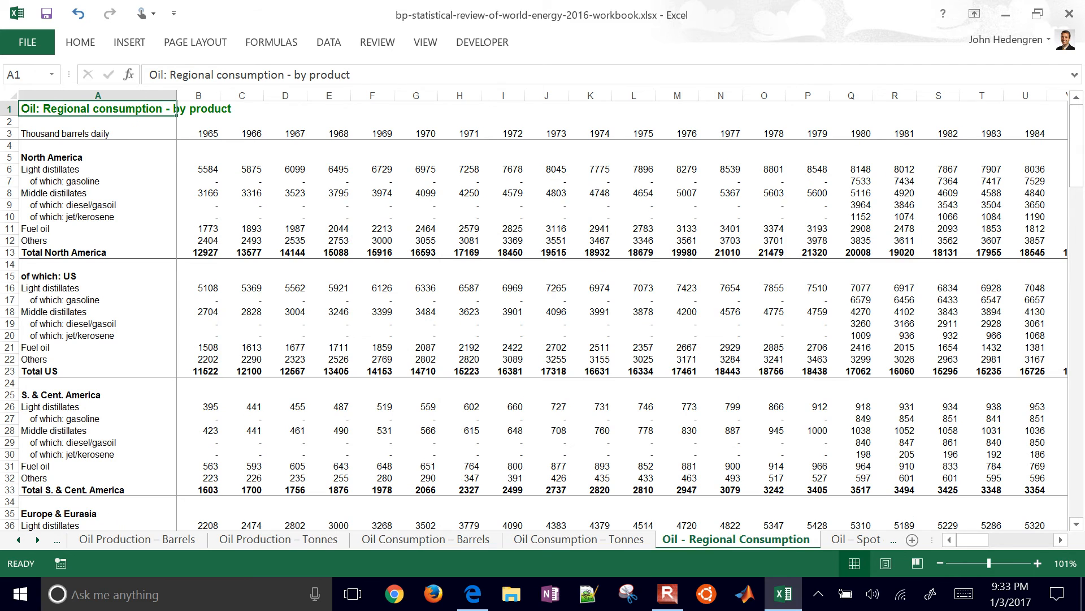
pyautogui.click(746, 539)
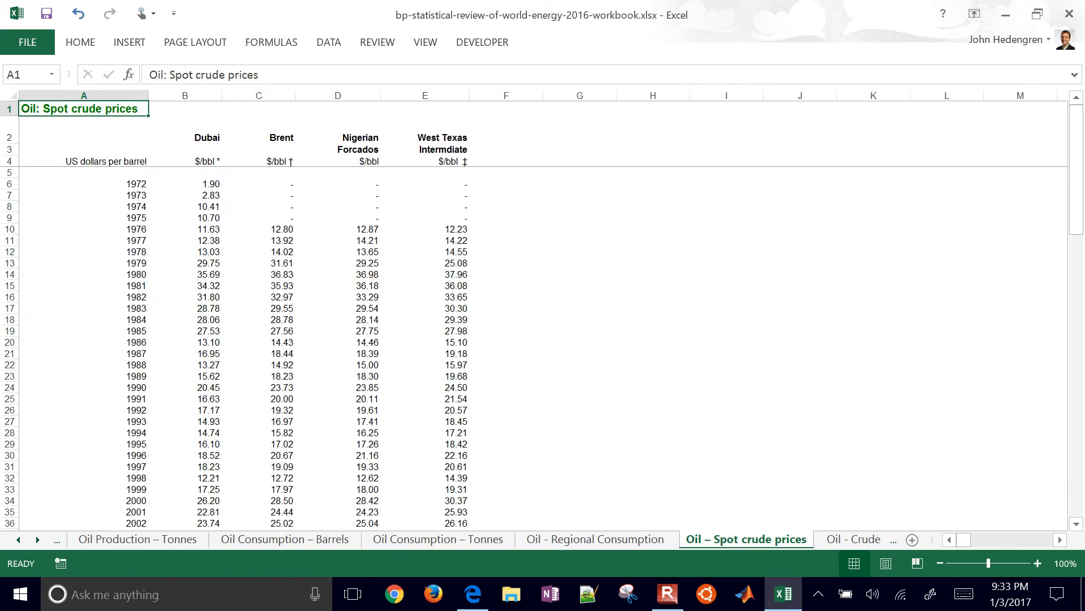
pyautogui.click(760, 538)
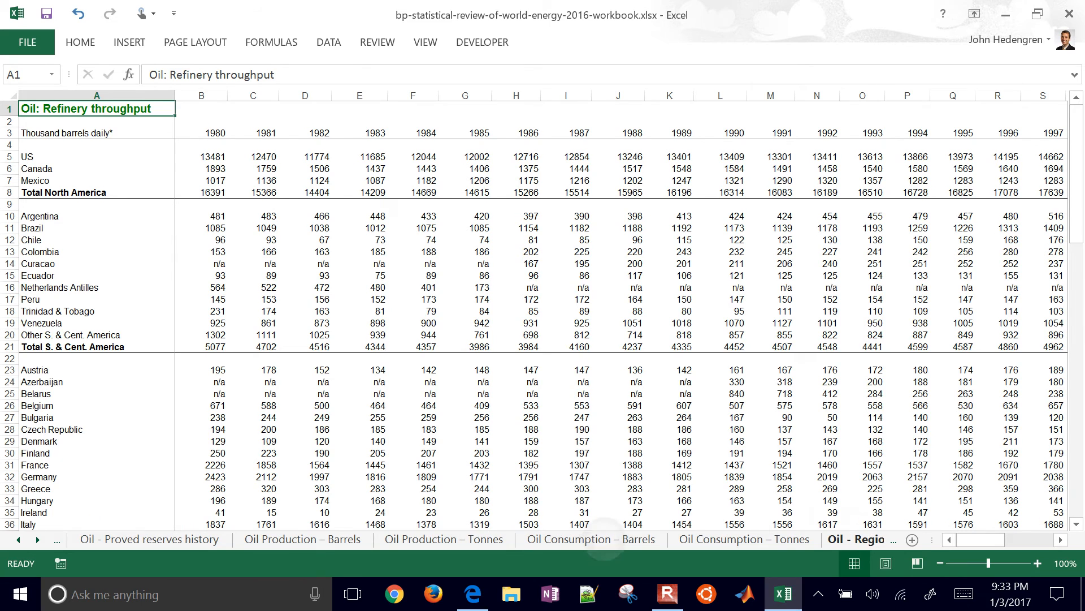
pyautogui.click(590, 539)
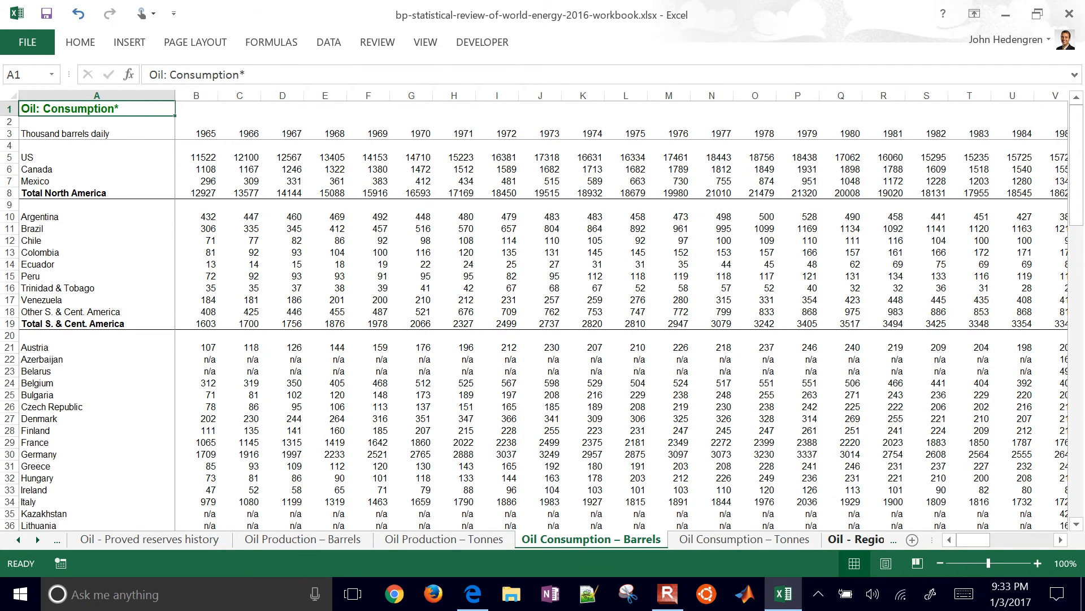
# Step: Scroll across to the 2015 share-of-total column and back to the region names
pyautogui.click(797, 253)
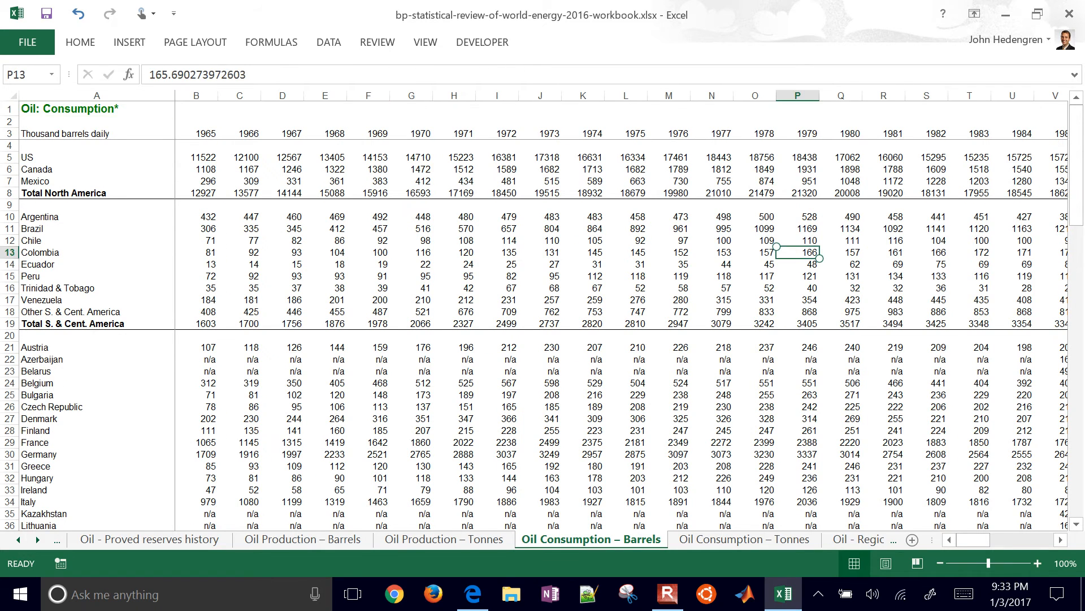
pyautogui.hscroll(3)
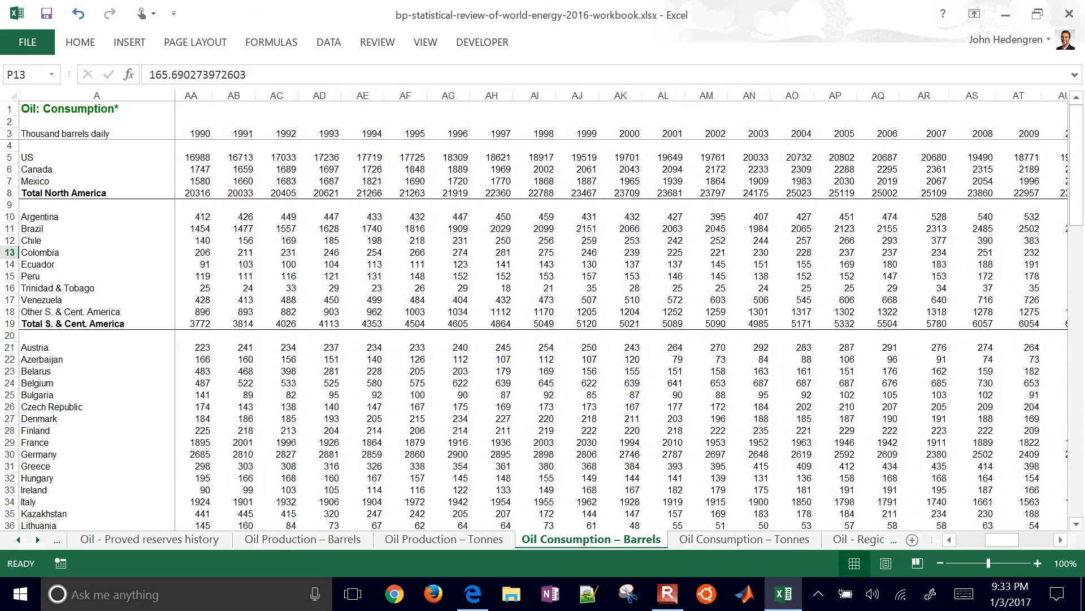
pyautogui.hscroll(3)
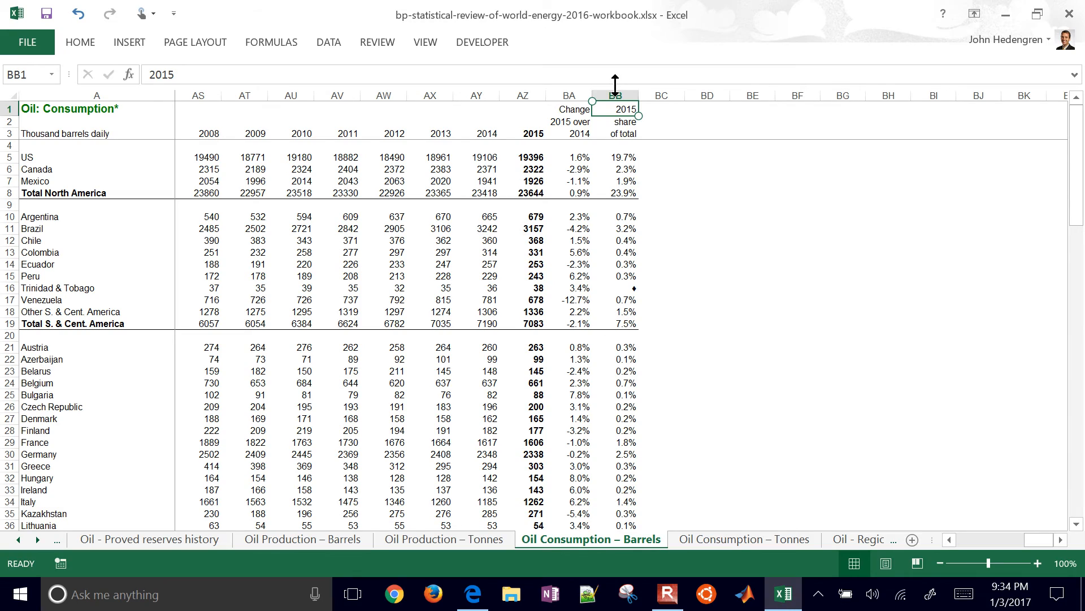
pyautogui.hscroll(-3)
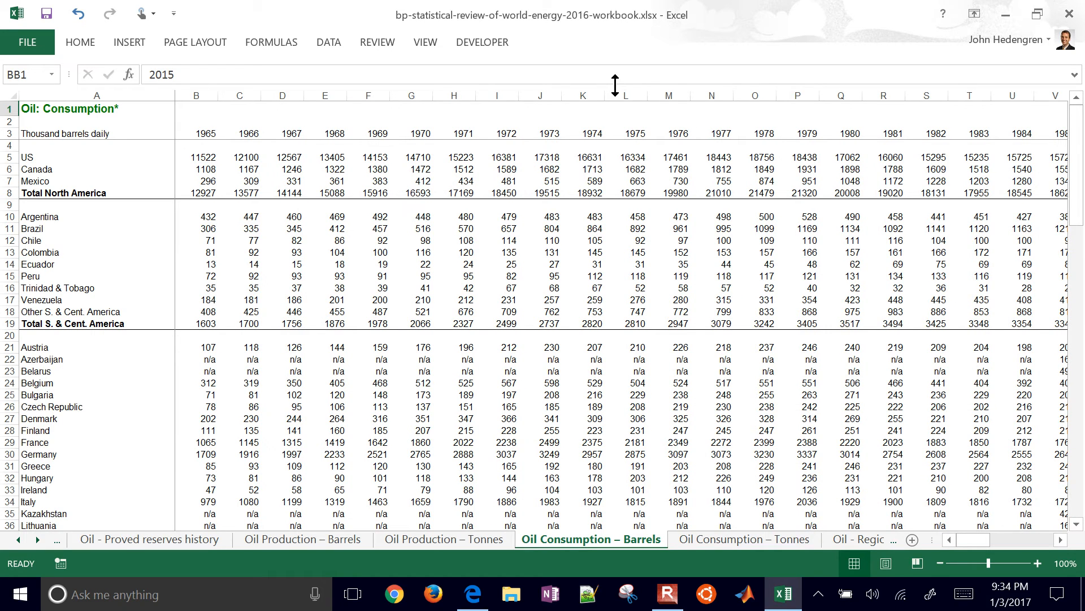
# Step: Select the country names with the 2015 share-of-total column and copy them for the Summary sheet
pyautogui.click(239, 109)
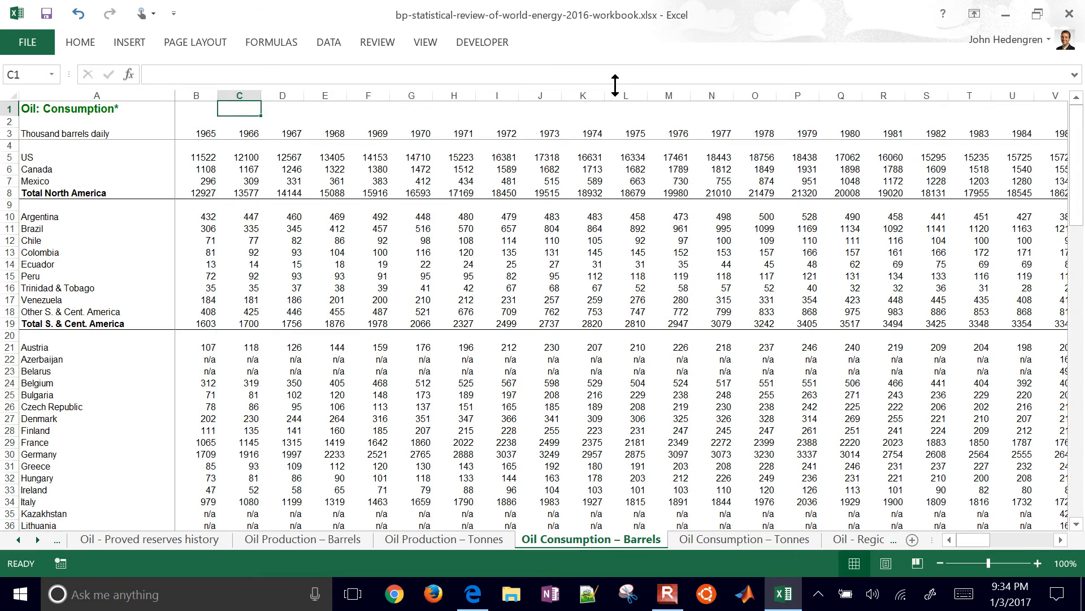
pyautogui.hscroll(3)
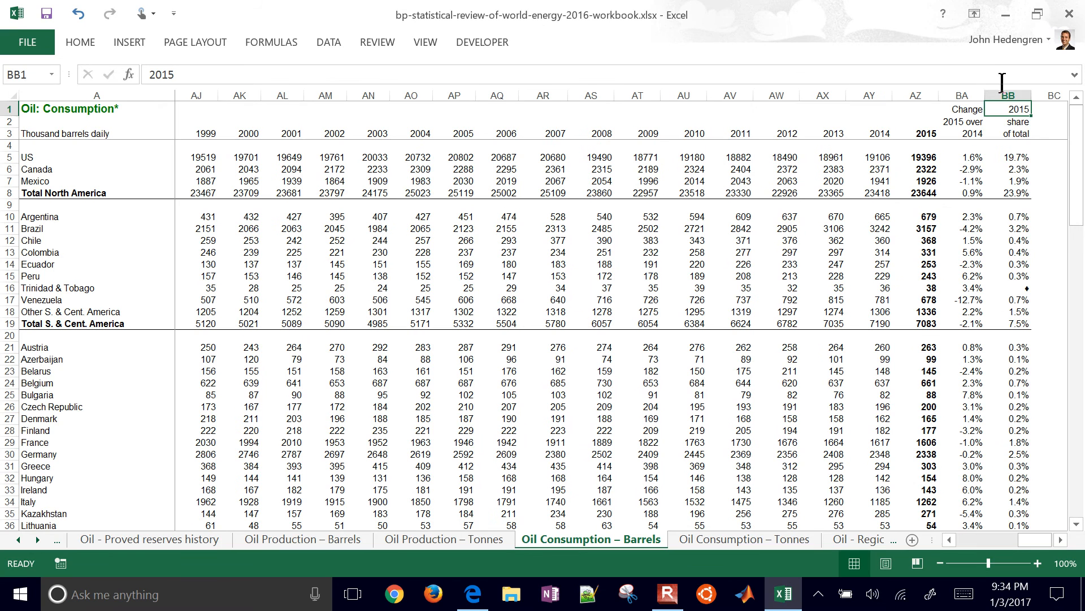
pyautogui.click(1008, 95)
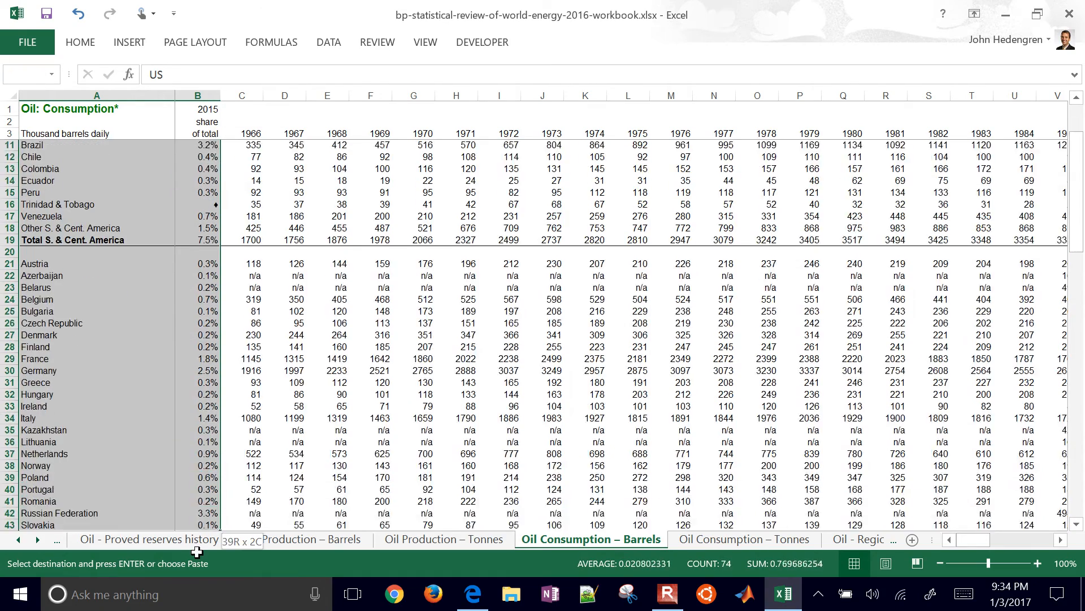
pyautogui.scroll(-3)
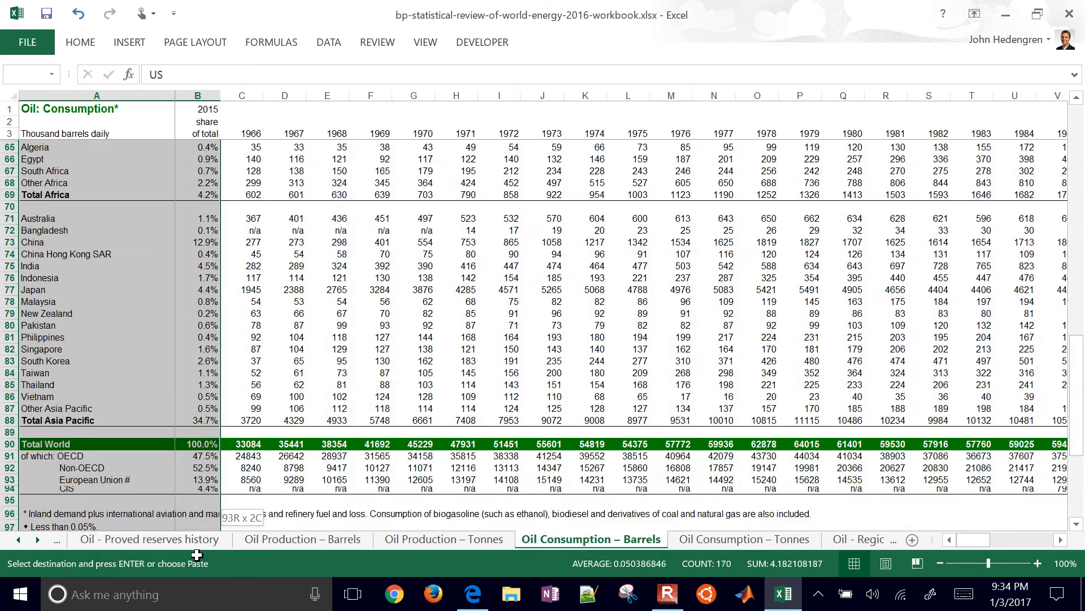
pyautogui.scroll(-3)
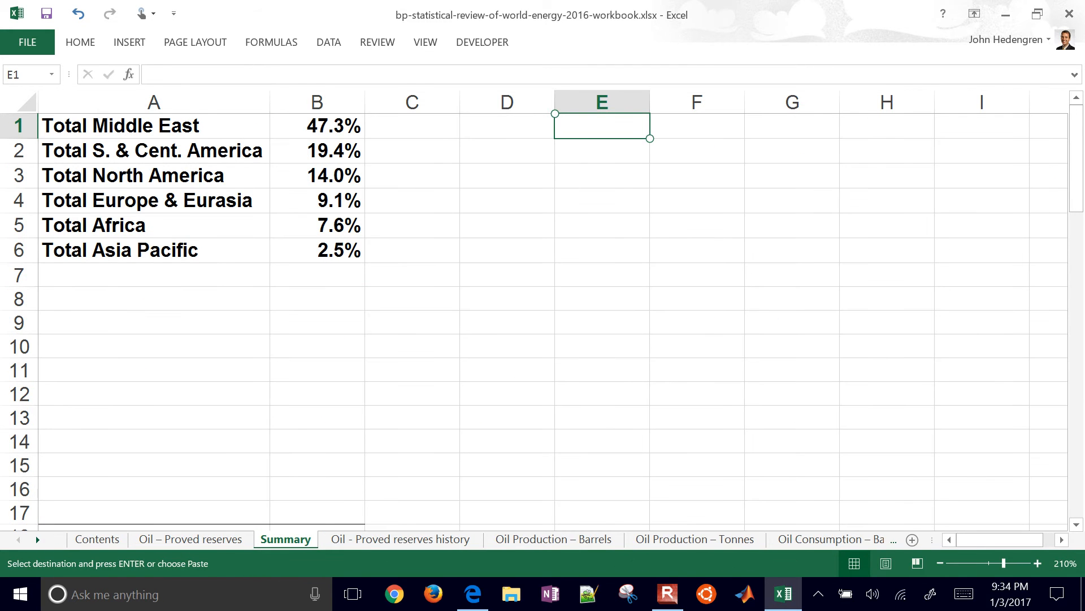
# Step: Paste the consumption shares at E1 and enter =VLOOKUP(A1,$E$1:$F$84,2,FALSE) in C1, returning 0.098291
pyautogui.press('ctrl+v')
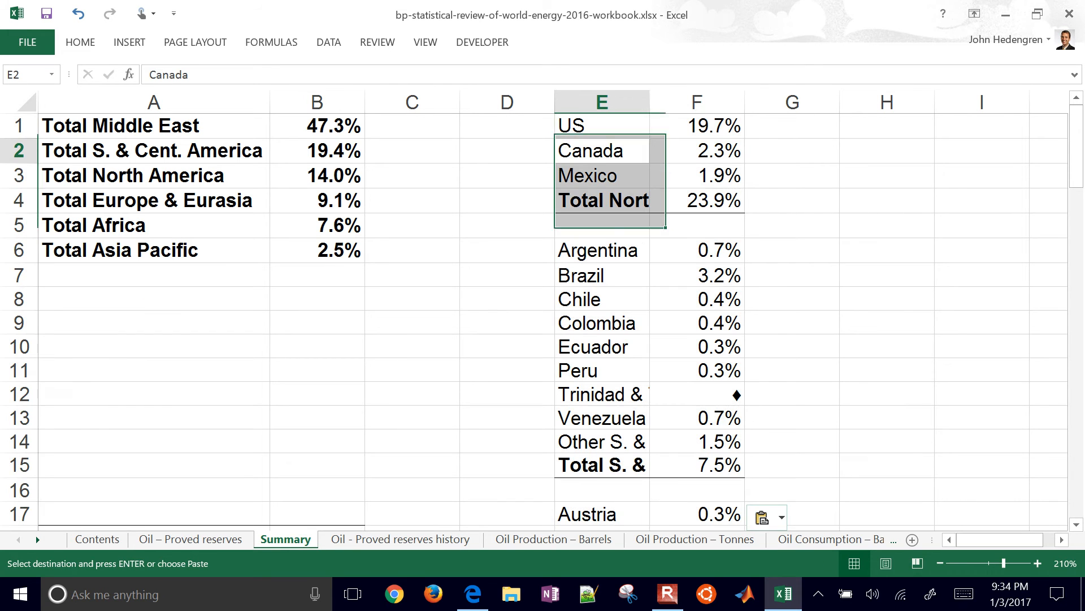
pyautogui.click(603, 200)
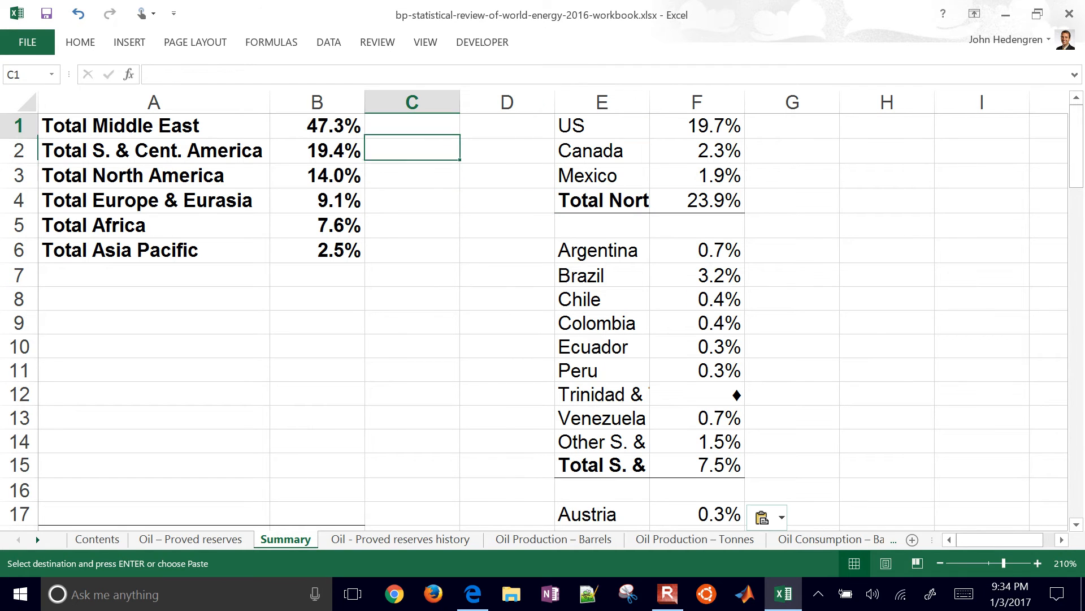
pyautogui.write('=')
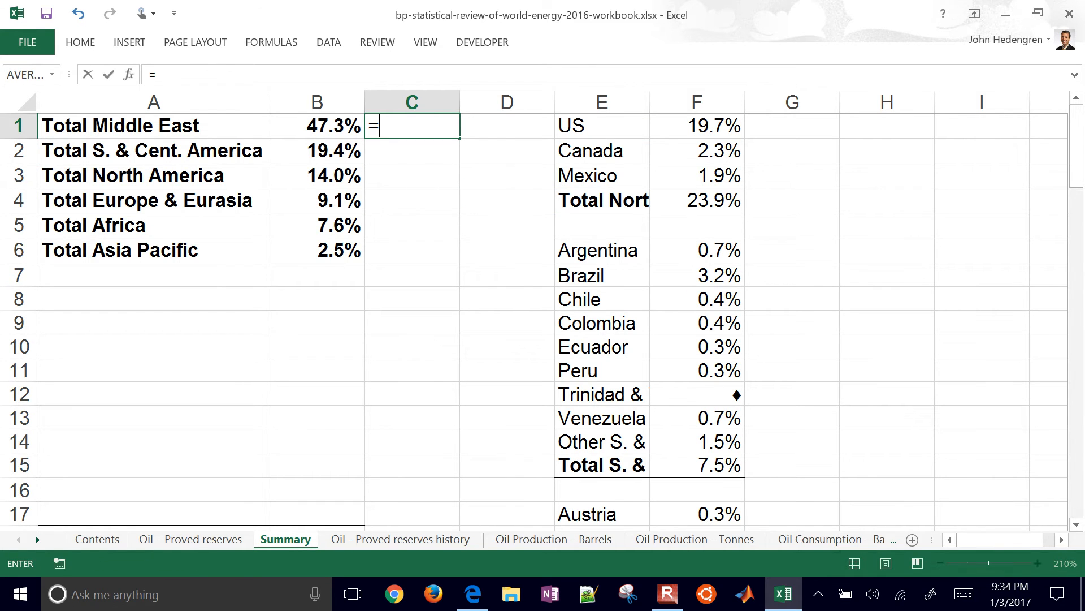
pyautogui.write('vloo')
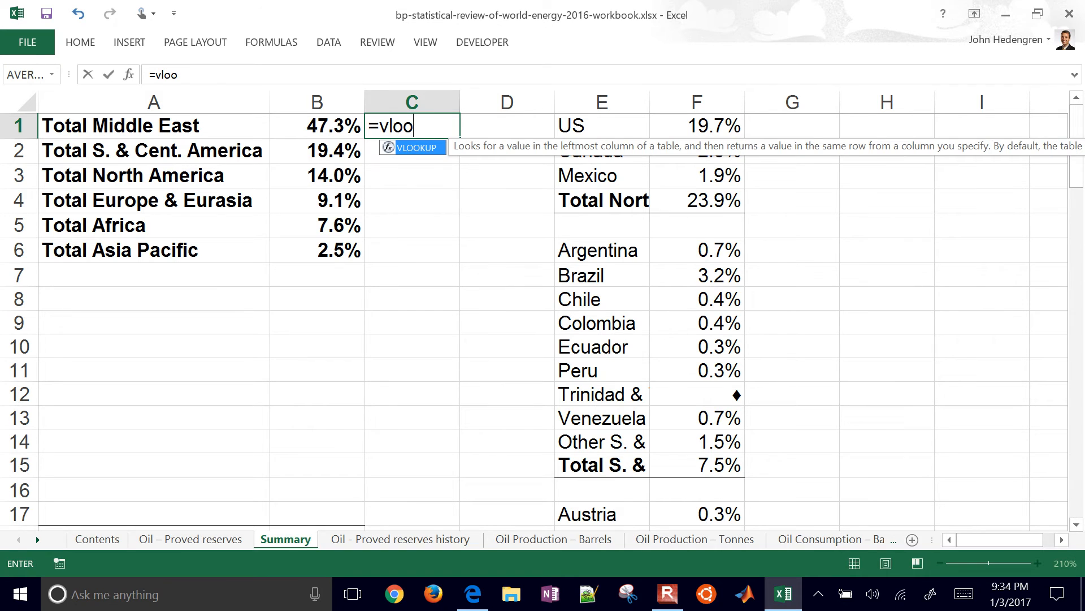
pyautogui.click(316, 125)
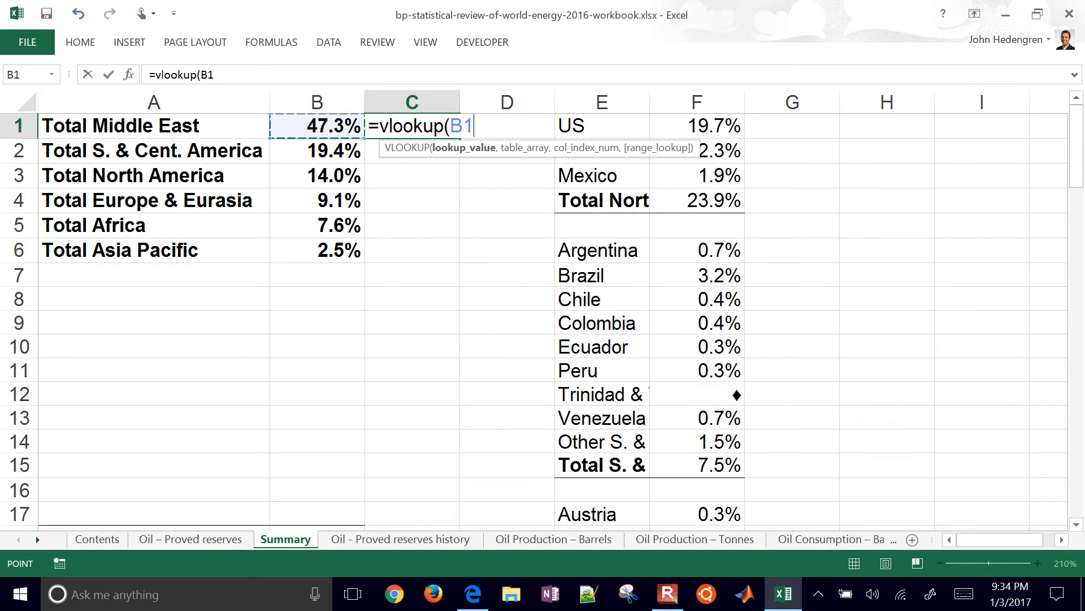
pyautogui.click(154, 126)
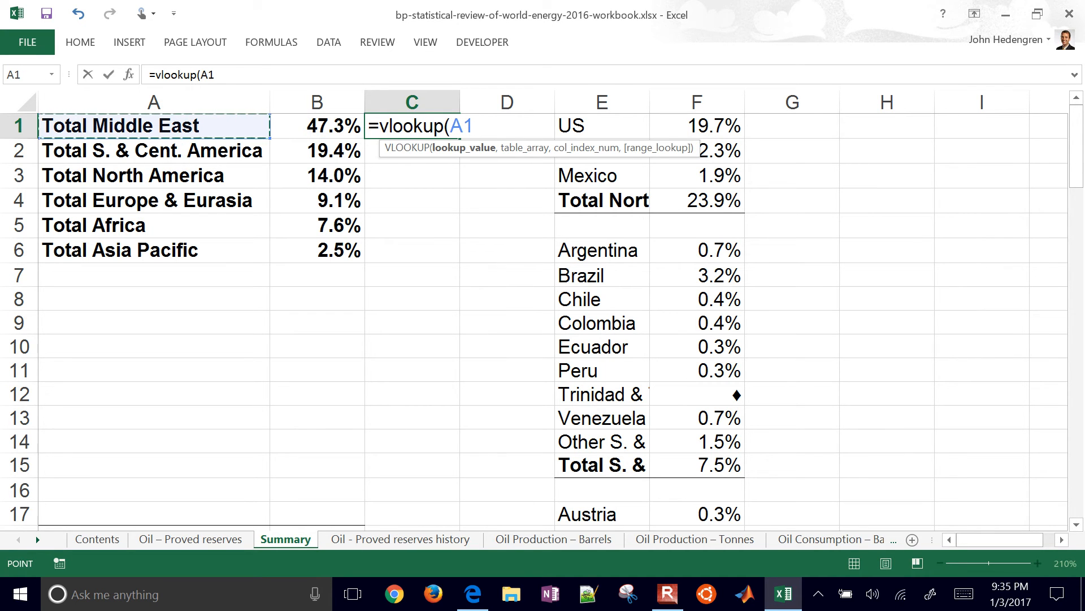
pyautogui.write(',$E$1:$F$84')
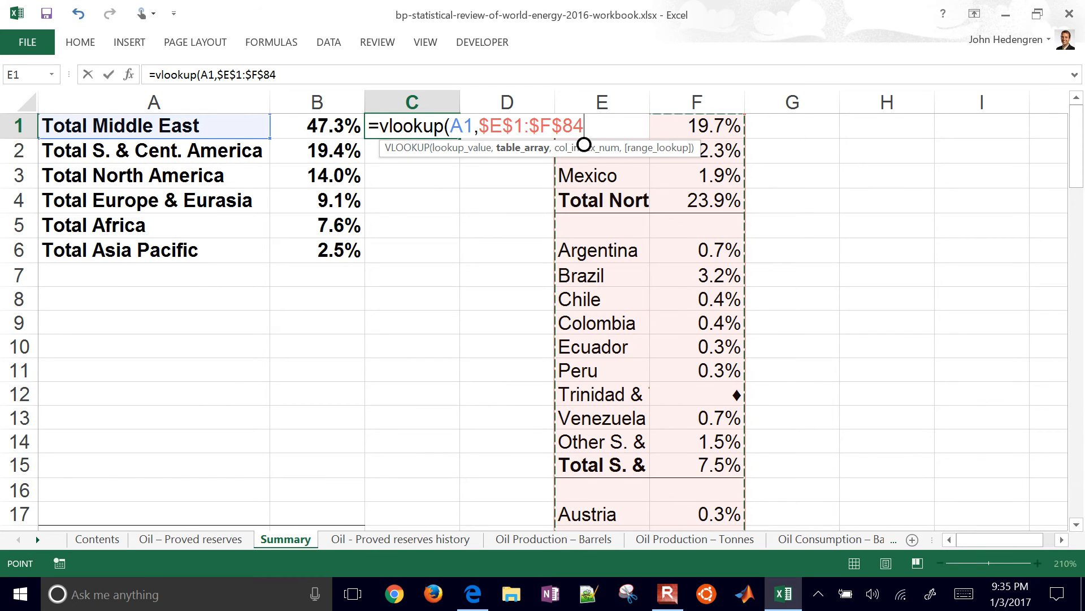
pyautogui.write(',2')
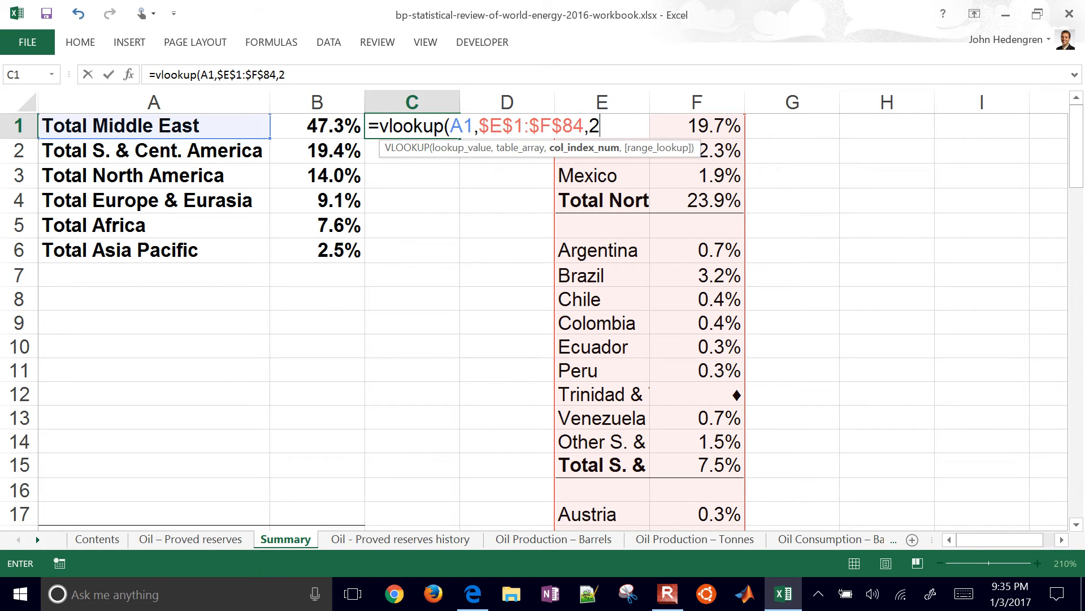
pyautogui.write(',')
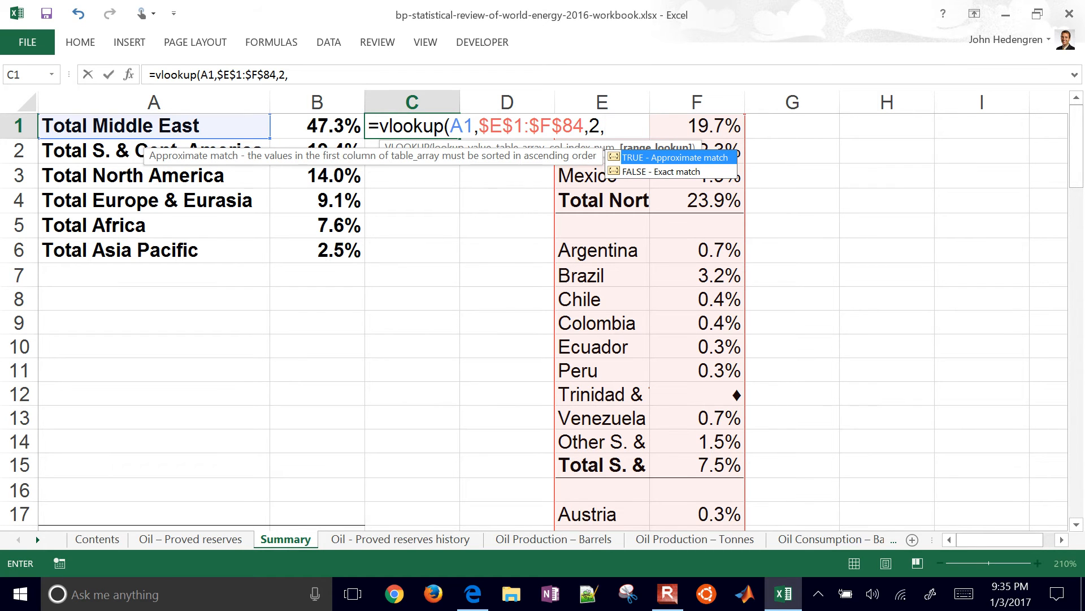
pyautogui.write('fa')
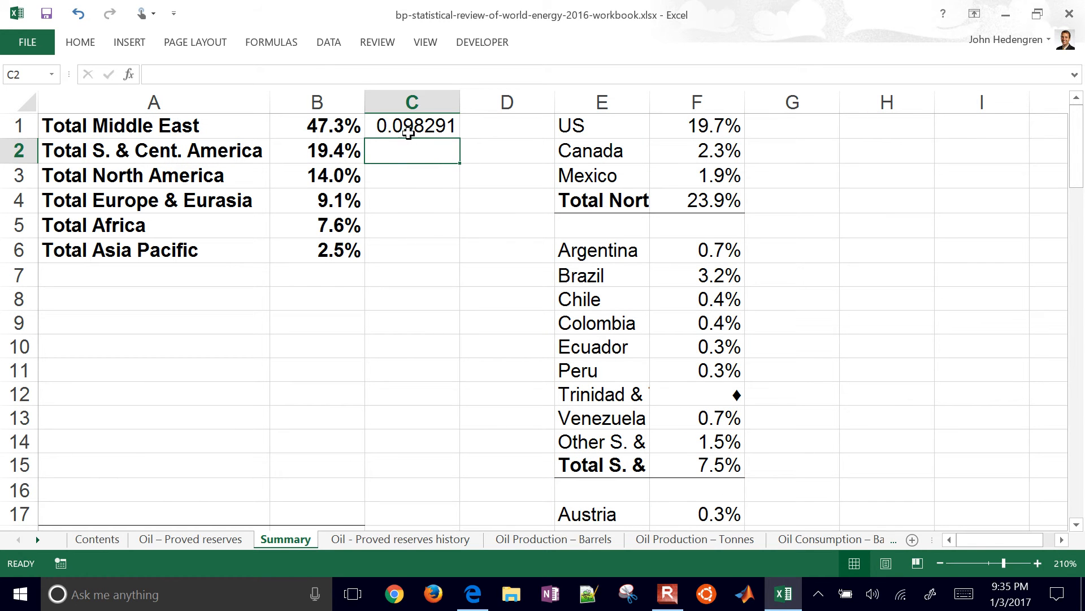
# Step: Fill the lookup down C1:C6 and Format Painter the bold percentage format from B5 onto them
pyautogui.click(411, 125)
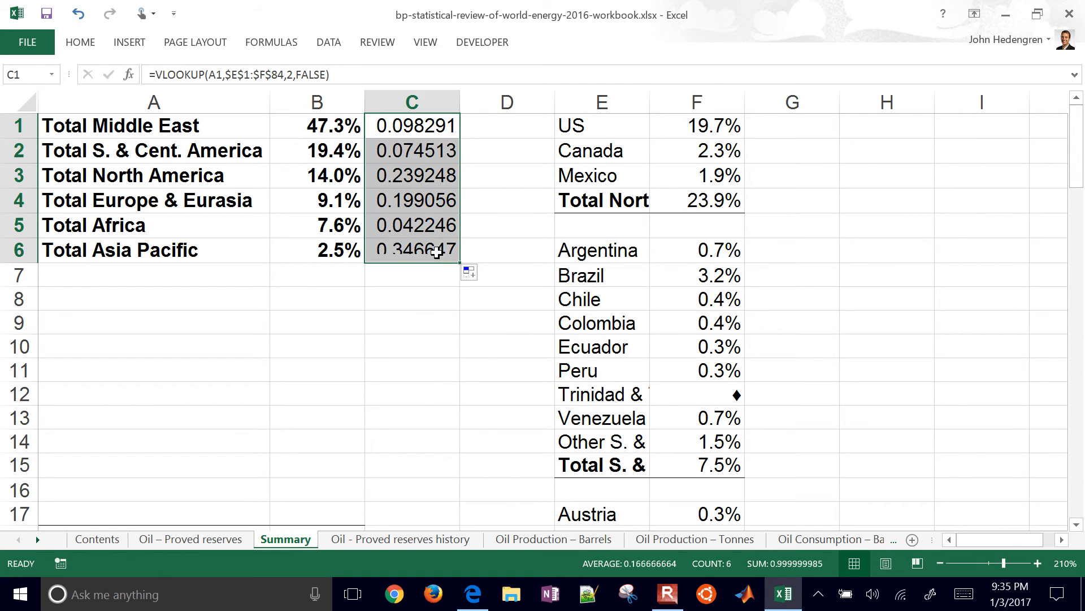
pyautogui.click(317, 223)
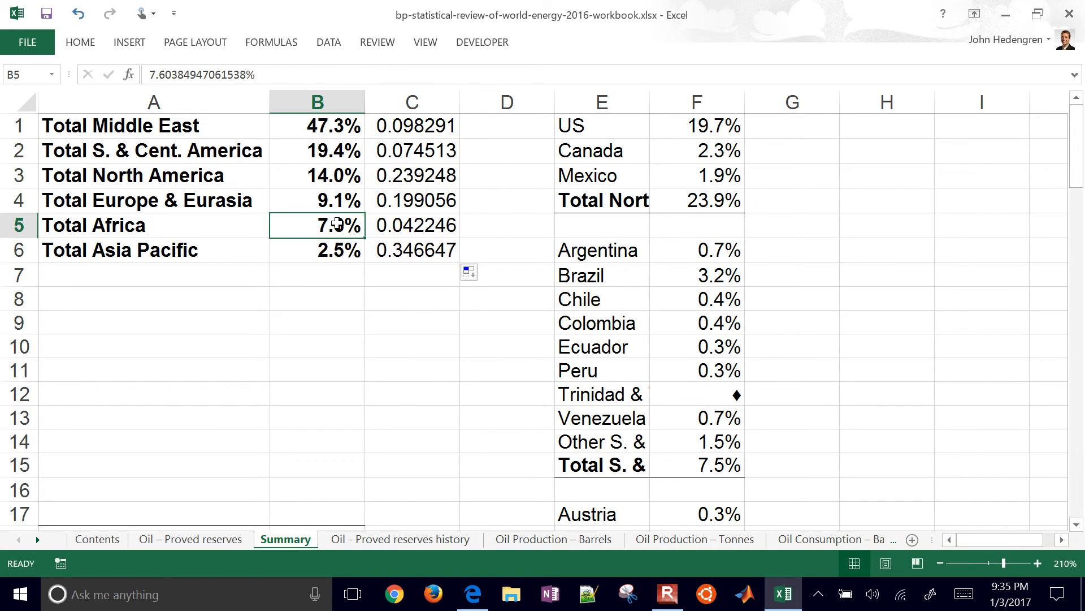
pyautogui.click(79, 42)
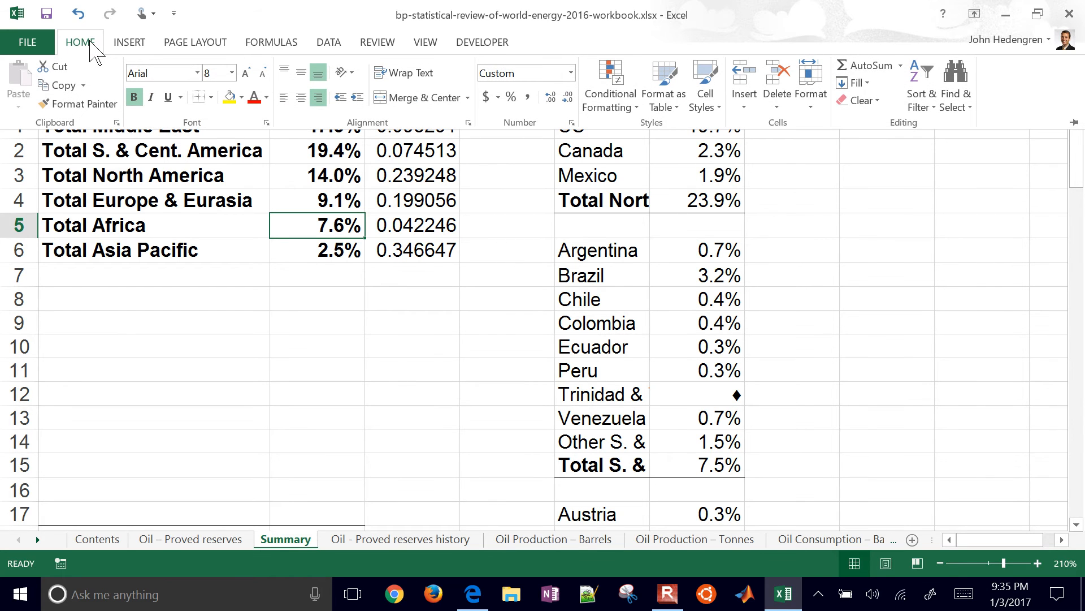
pyautogui.moveTo(78, 104)
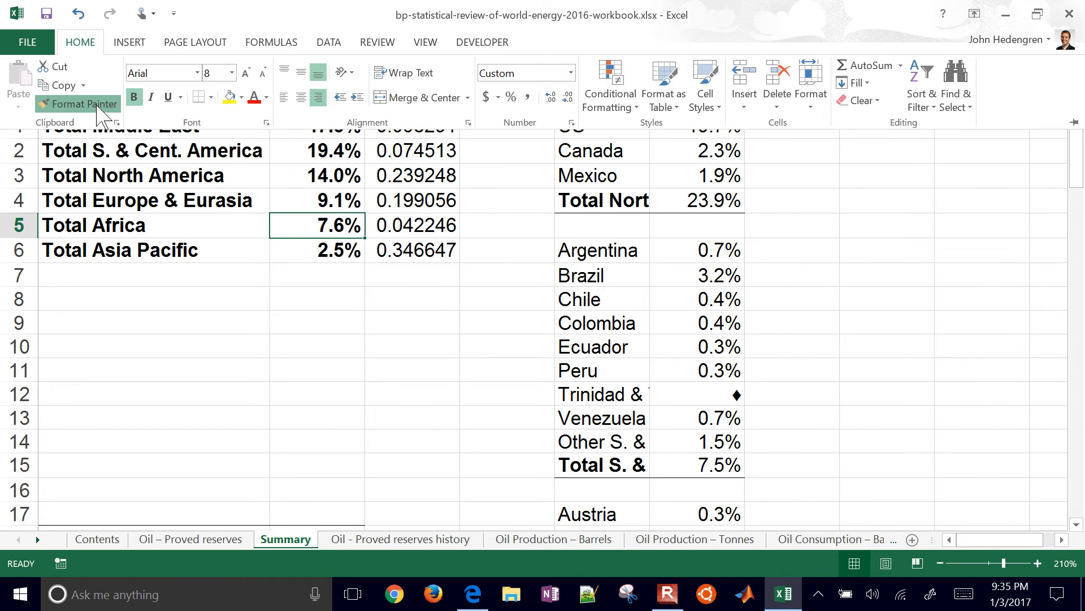
pyautogui.click(77, 104)
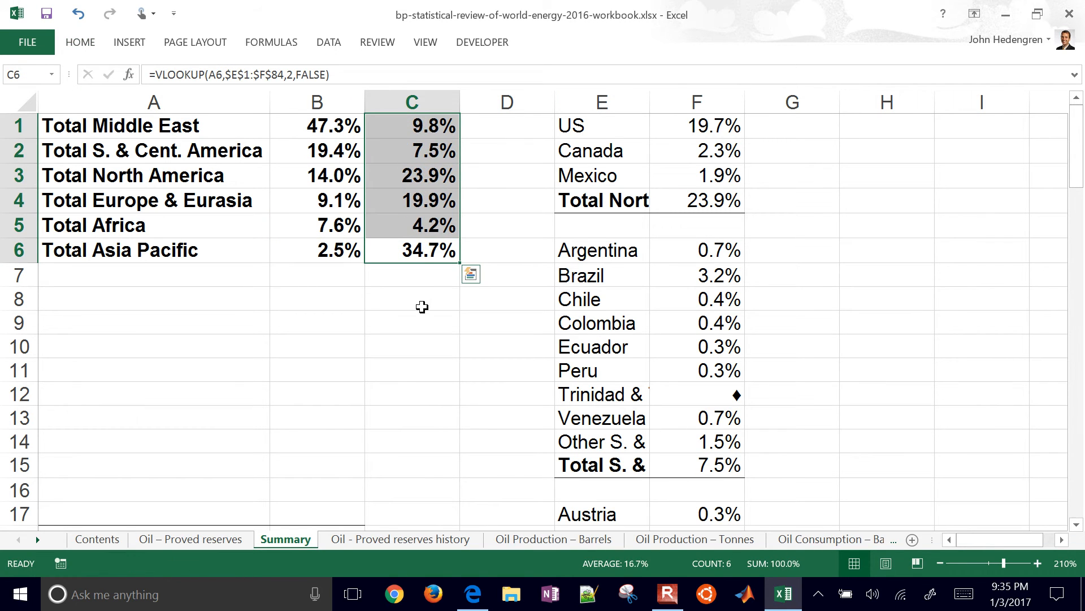
pyautogui.click(412, 299)
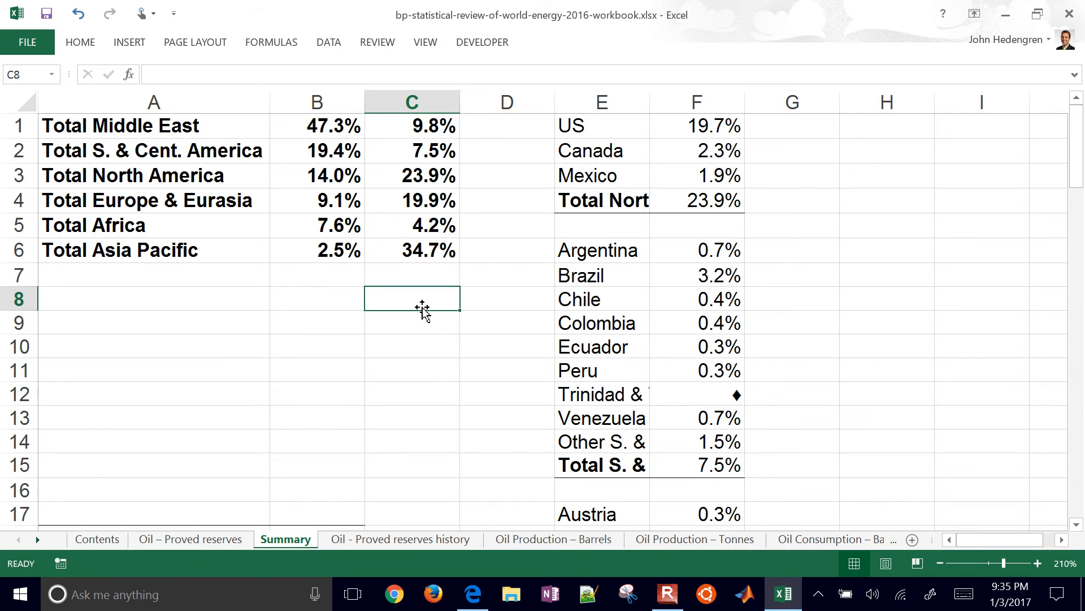
pyautogui.moveTo(415, 125)
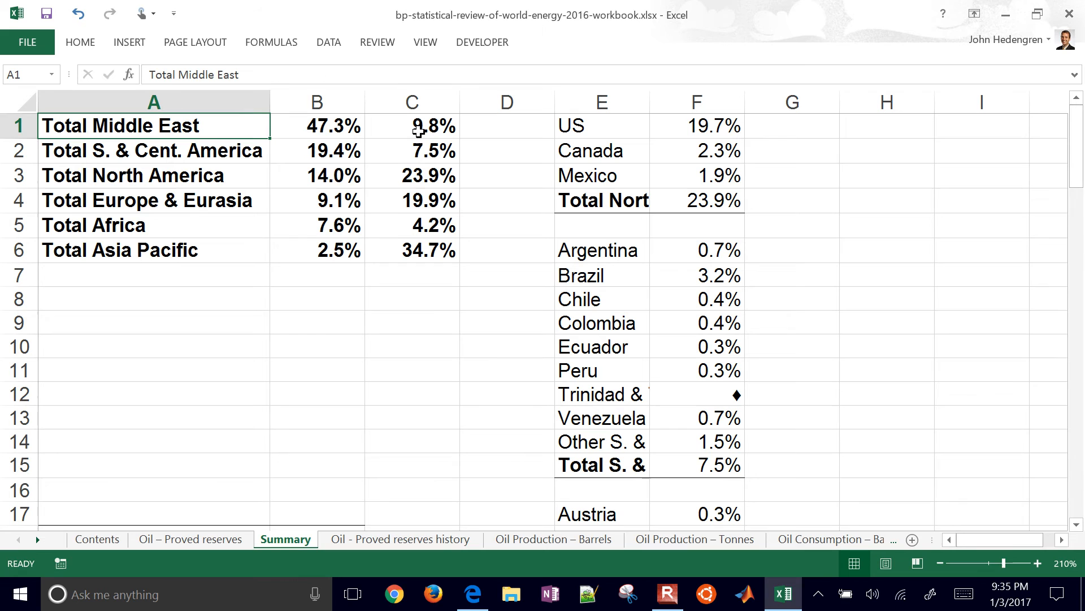
pyautogui.moveTo(612, 201)
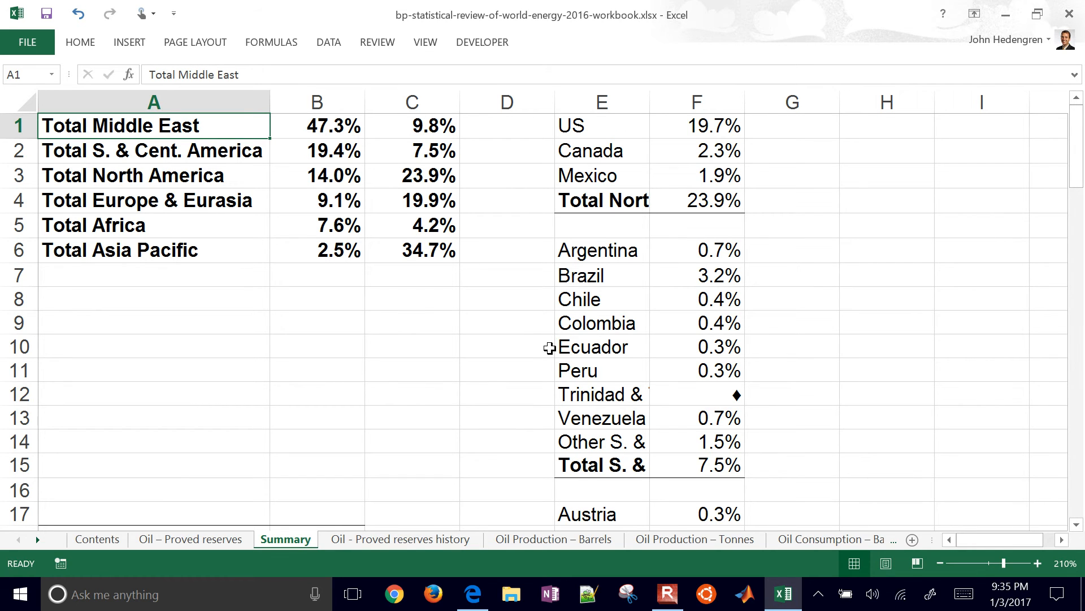
# Step: Paste C1:C6 back as fixed values and delete helper columns E:F
pyautogui.click(412, 125)
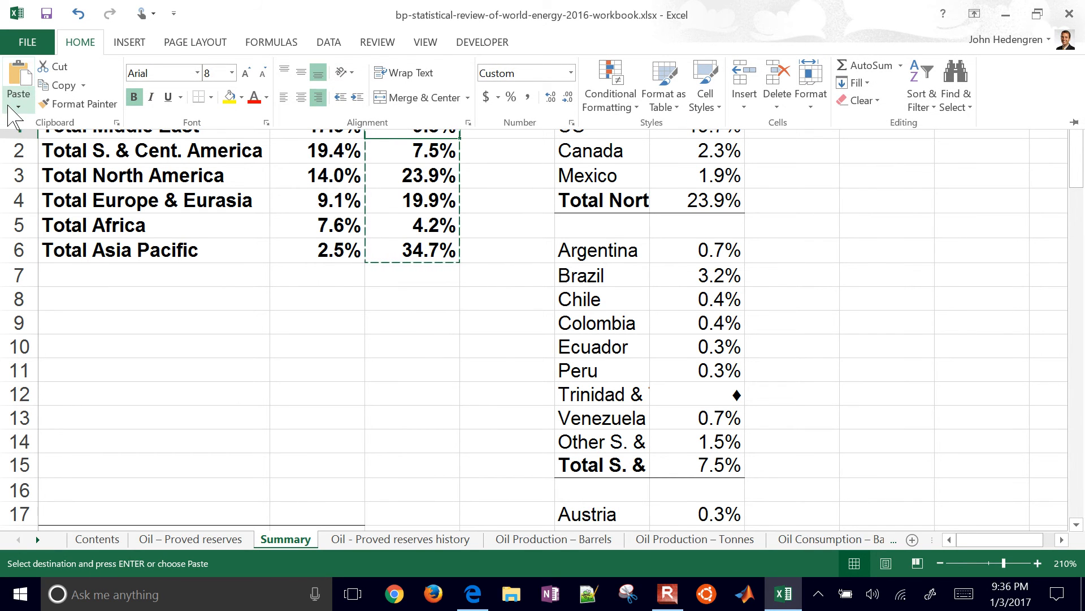
pyautogui.click(18, 95)
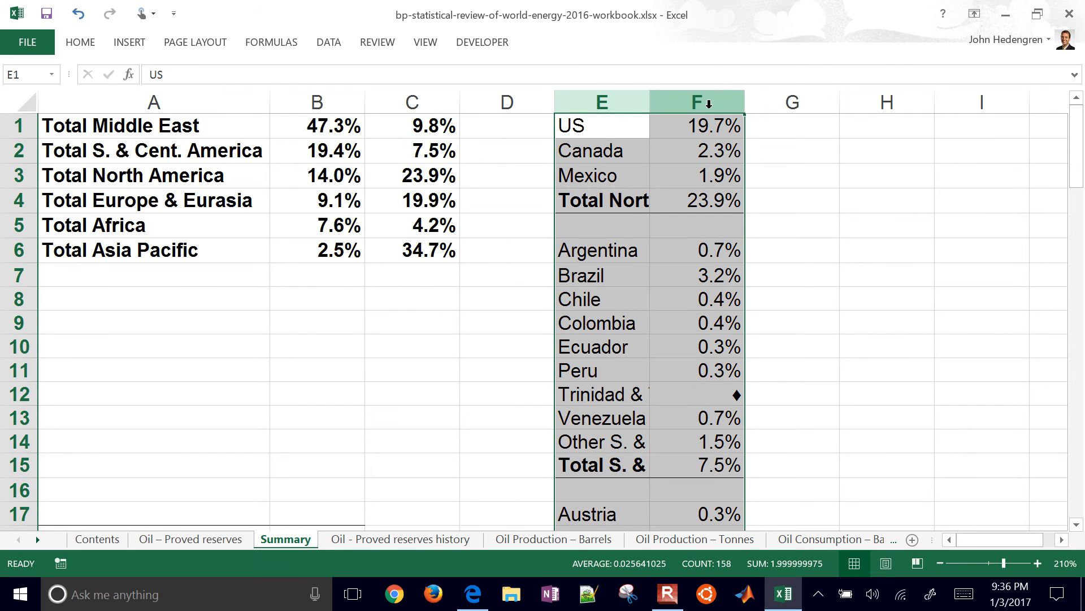
pyautogui.rightClick(704, 103)
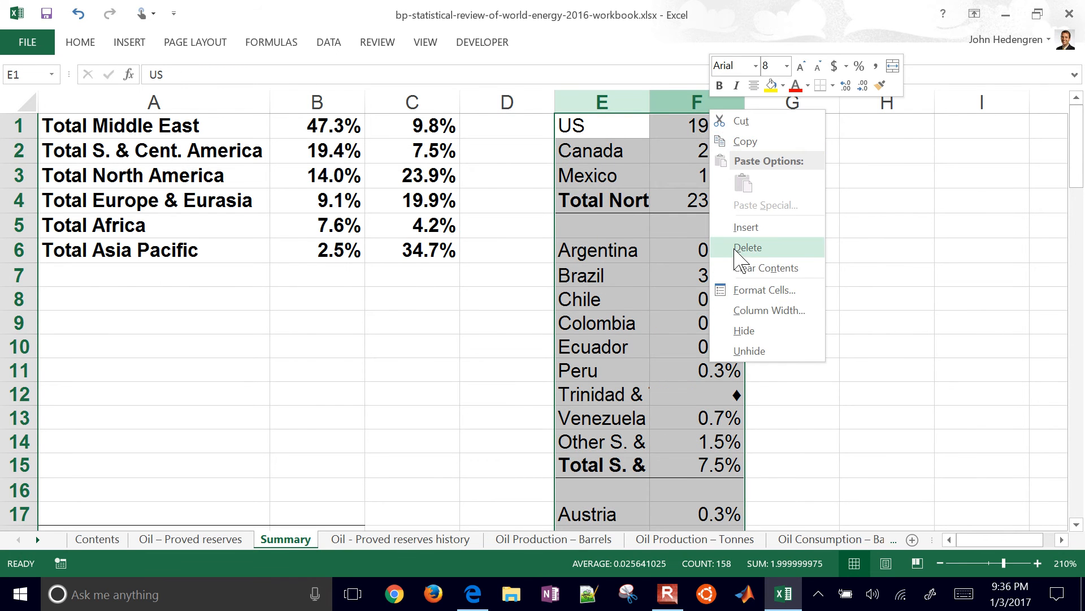
pyautogui.click(749, 247)
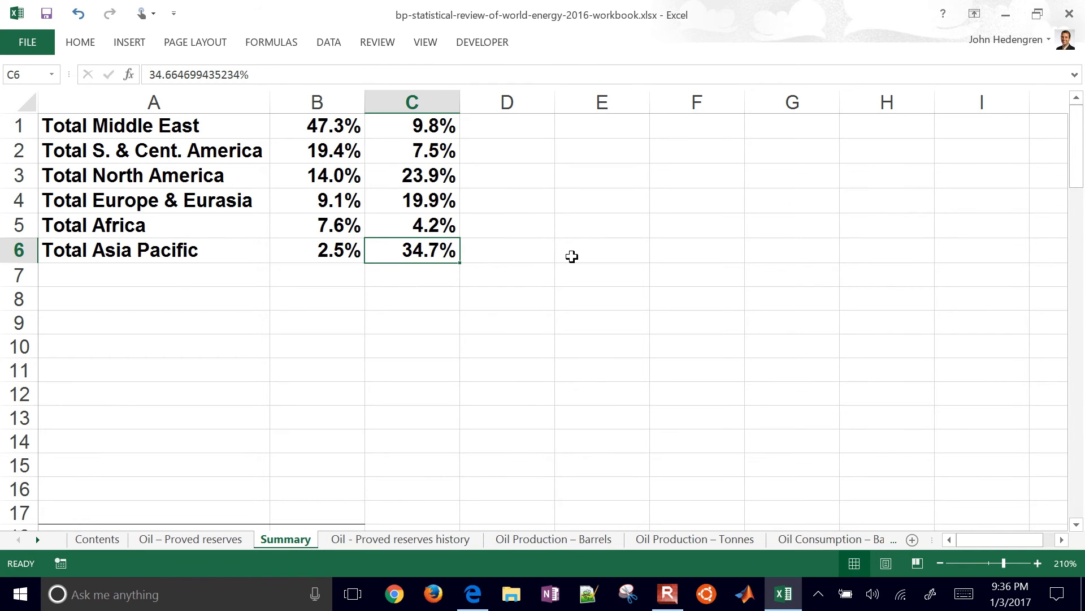
pyautogui.moveTo(105, 127)
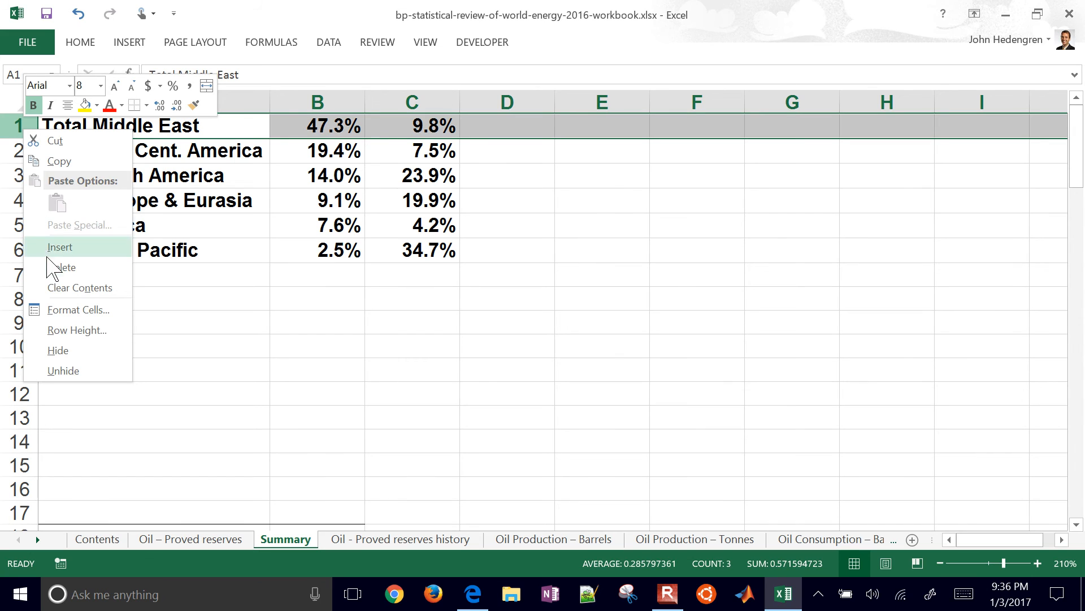
pyautogui.click(60, 246)
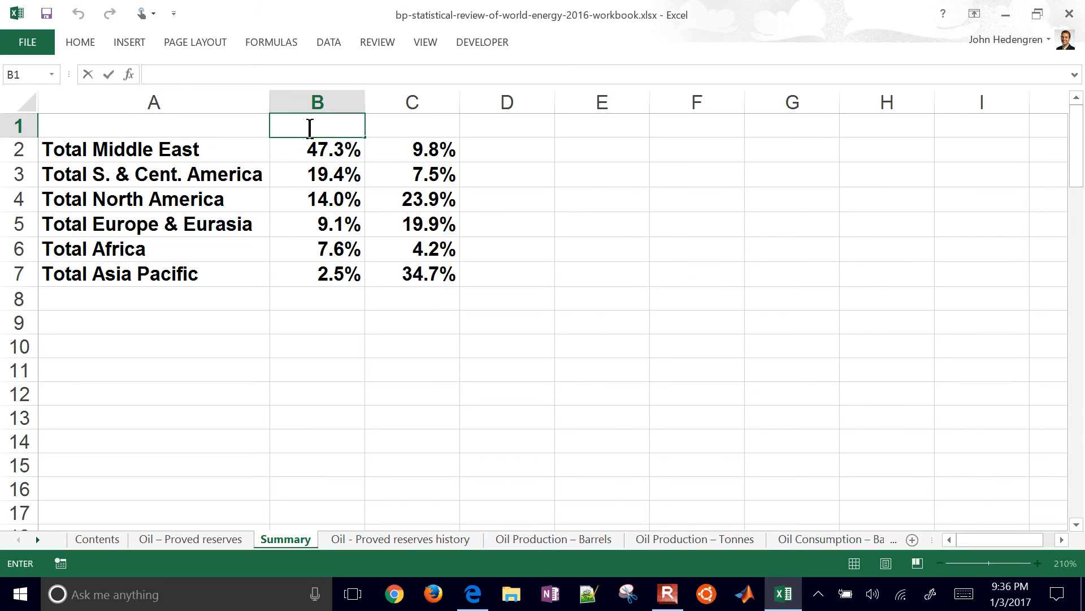
pyautogui.write('Supply')
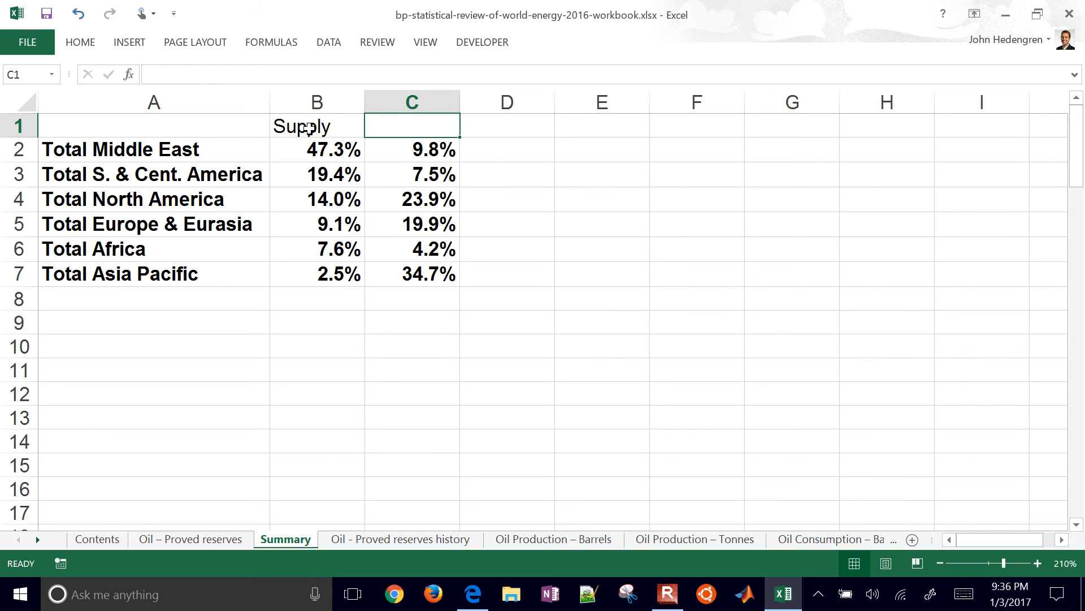
pyautogui.write('Consumption')
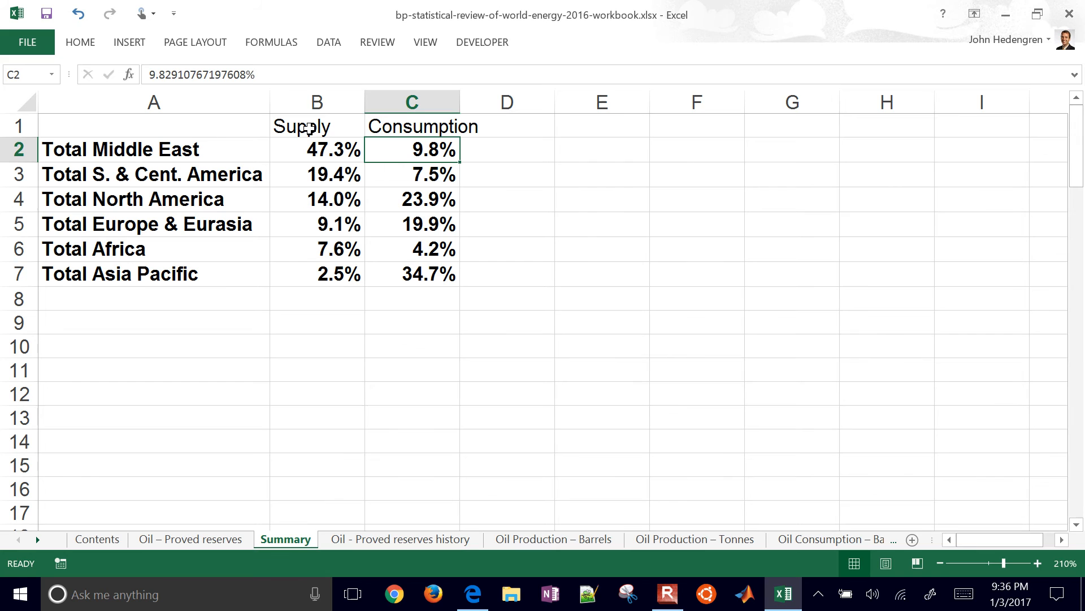
pyautogui.moveTo(365, 100)
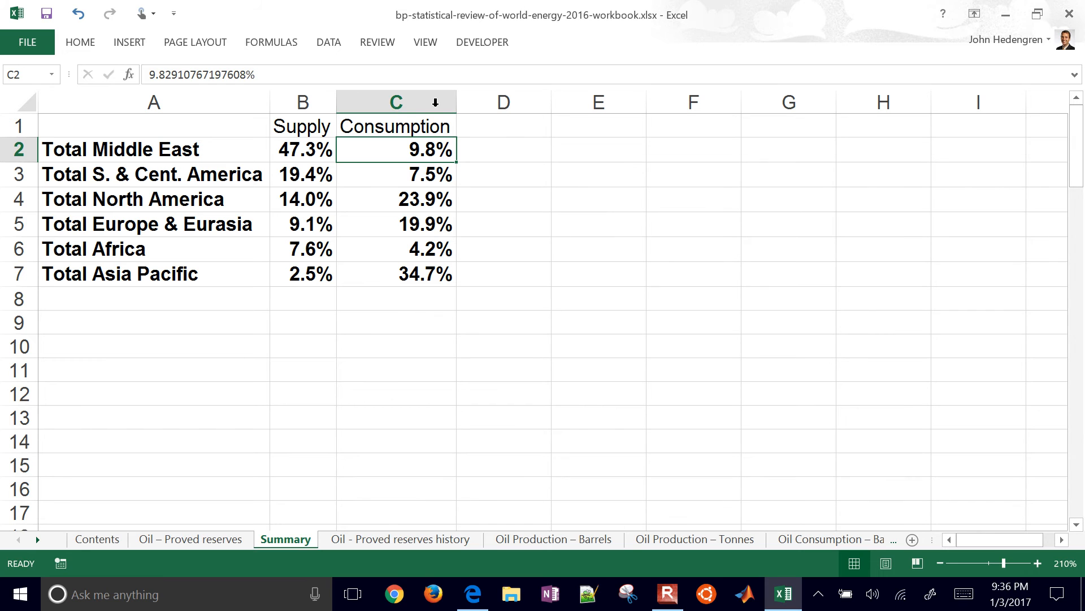
pyautogui.click(395, 199)
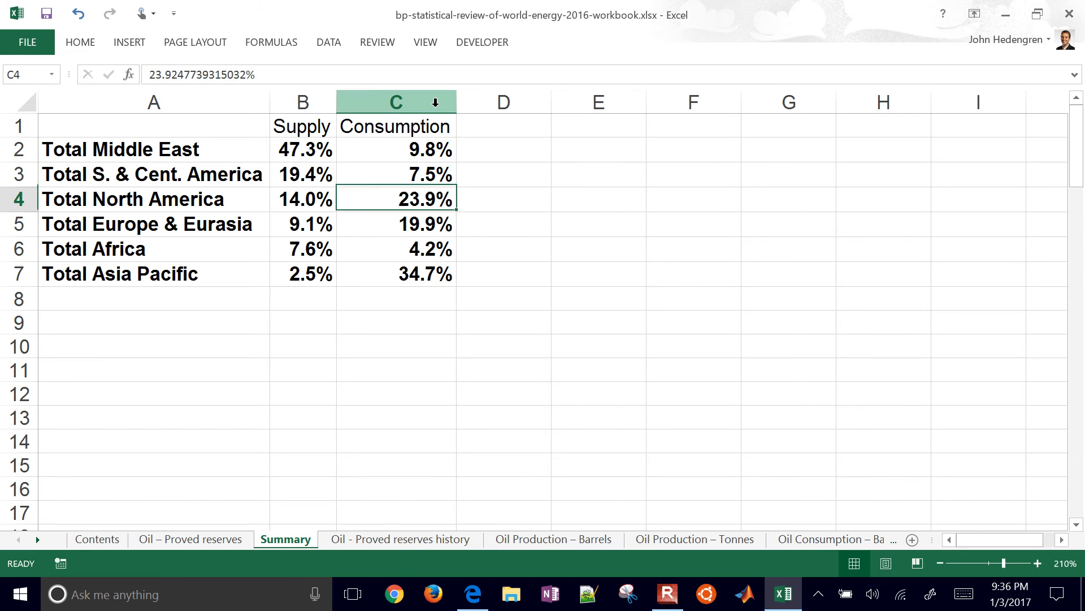
pyautogui.click(396, 274)
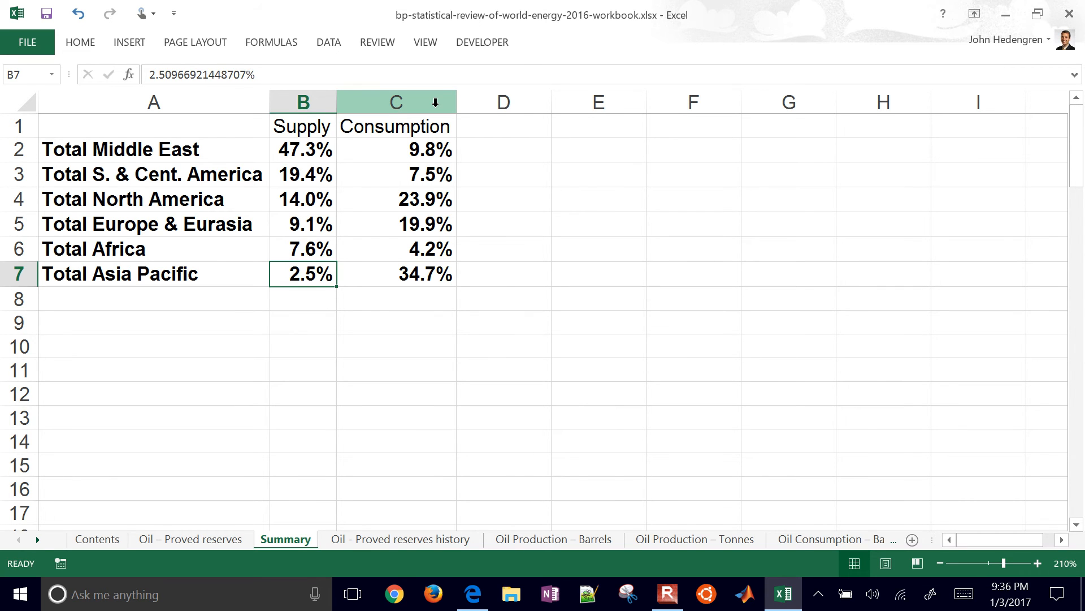
pyautogui.click(302, 149)
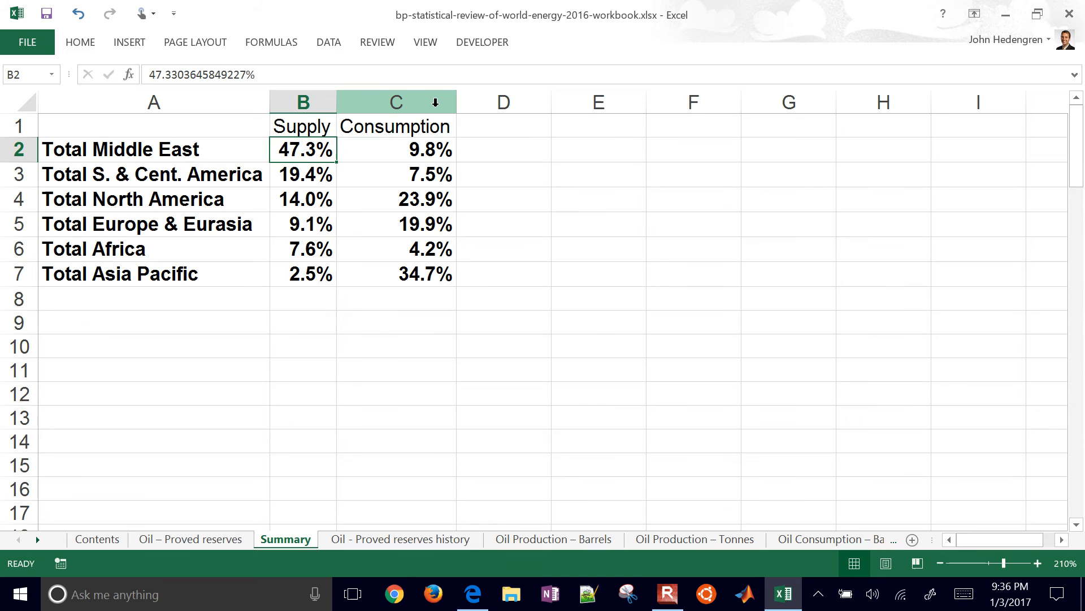
pyautogui.click(395, 150)
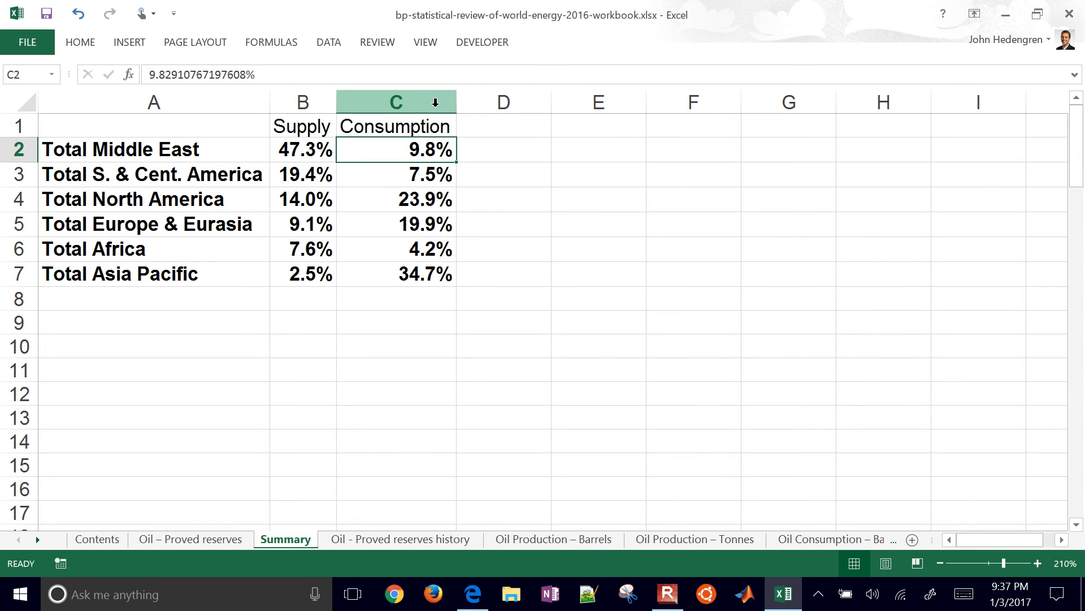
pyautogui.click(395, 199)
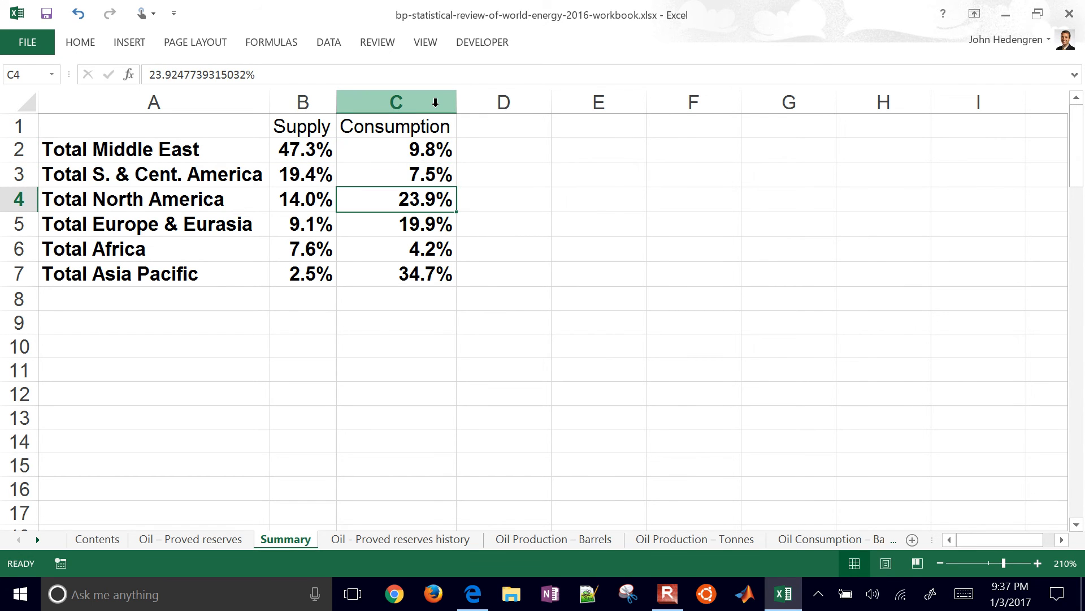
pyautogui.click(300, 199)
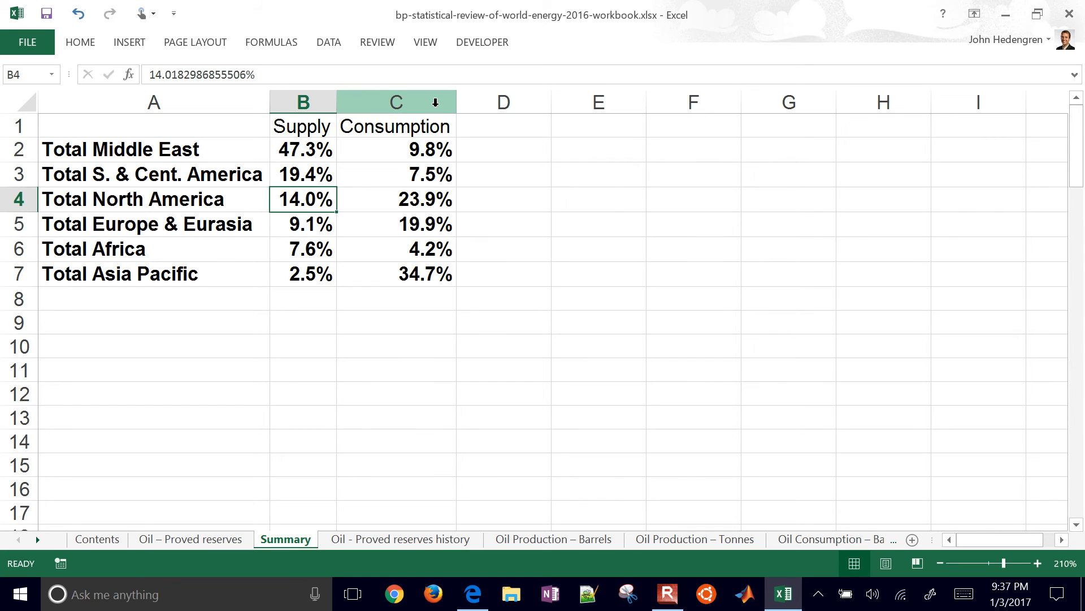
pyautogui.click(153, 149)
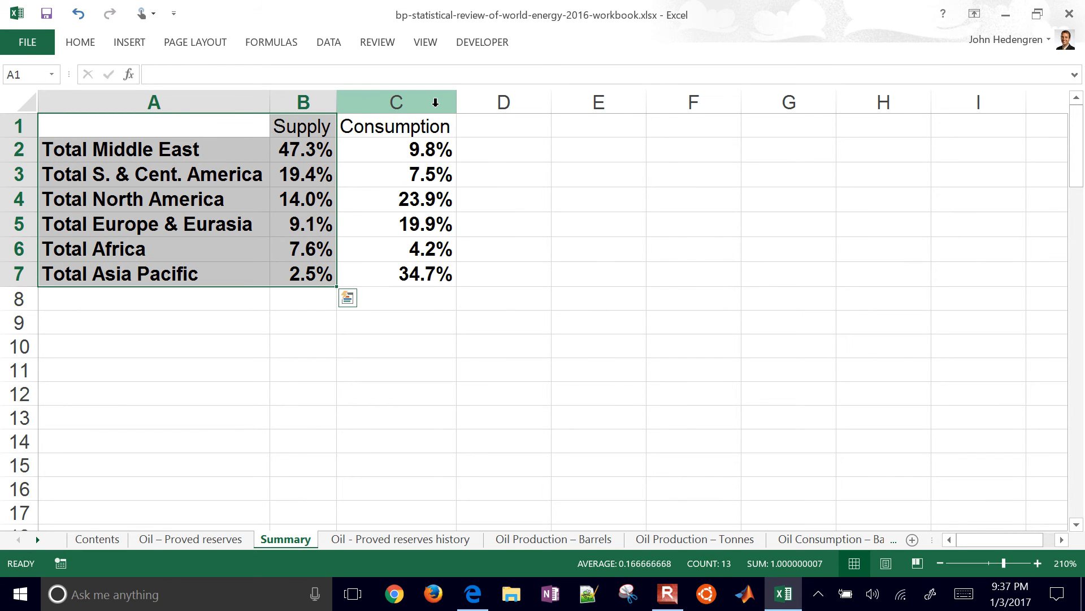
# Step: Insert a flat 2-D pie chart of the six regions' Supply shares from A1:B7
pyautogui.click(129, 42)
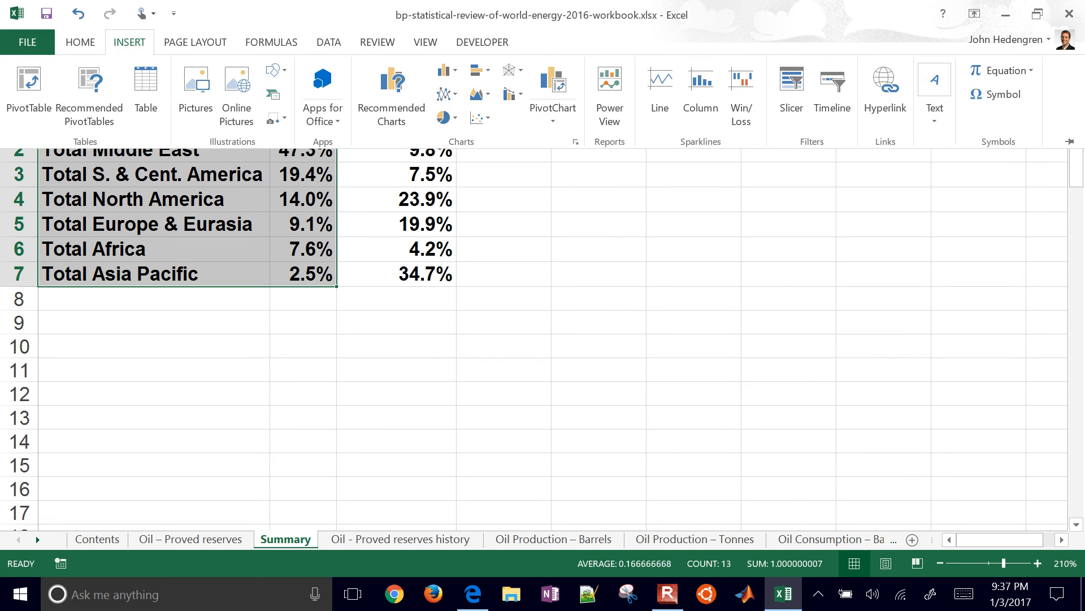
pyautogui.click(476, 117)
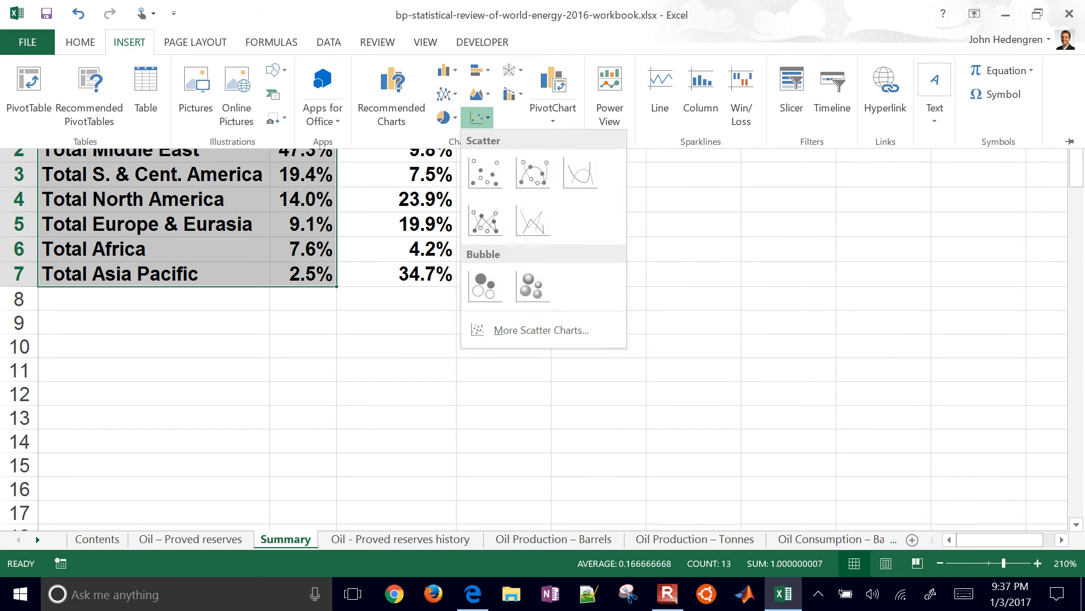
pyautogui.click(443, 115)
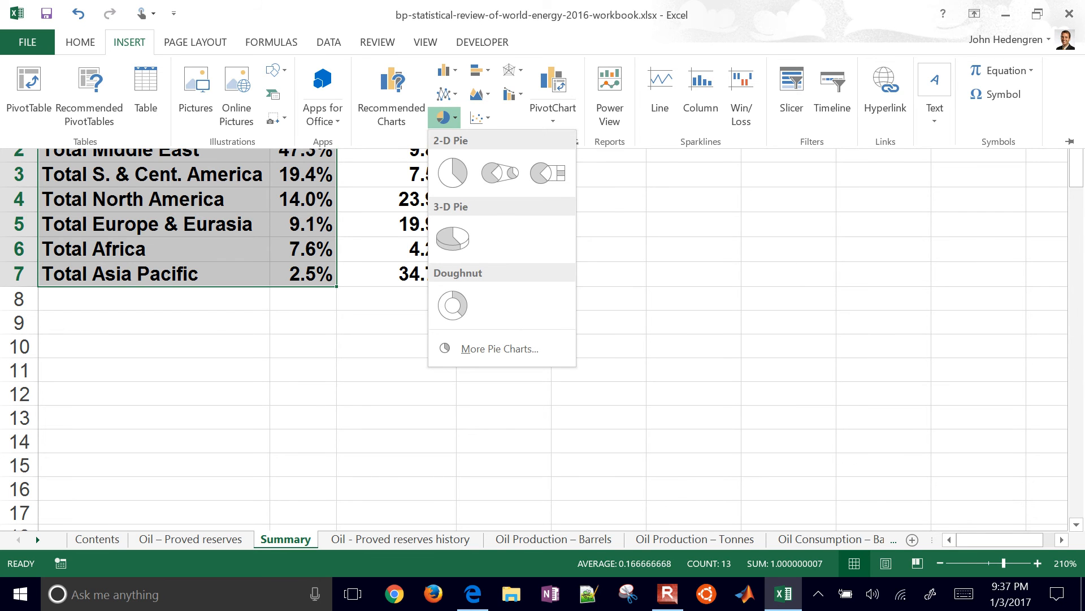
pyautogui.click(451, 172)
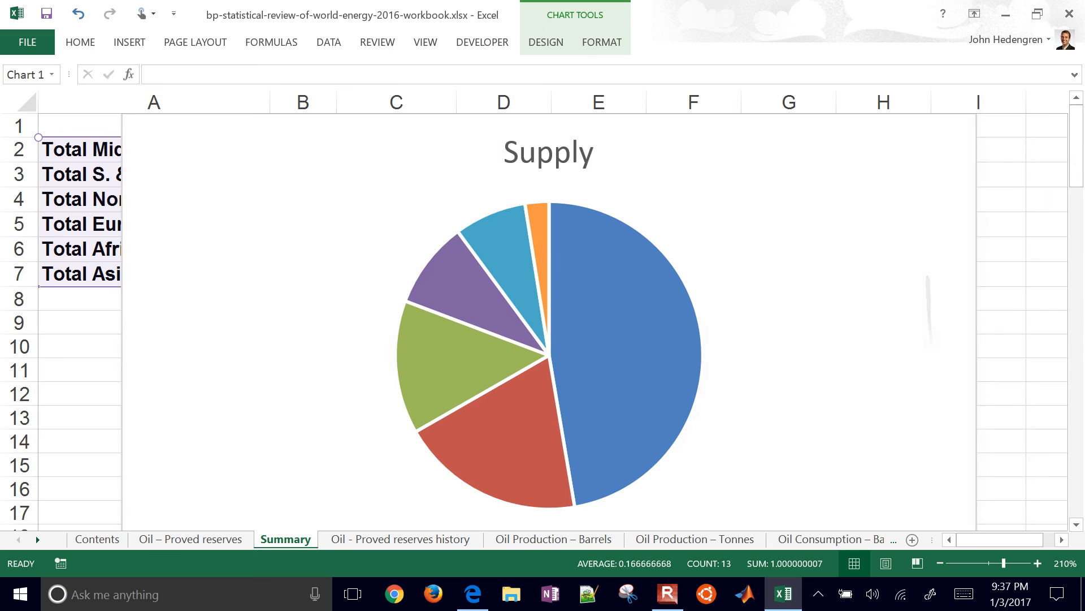
# Step: Position the Supply pie and its region legend beside the summary table
pyautogui.scroll(-3)
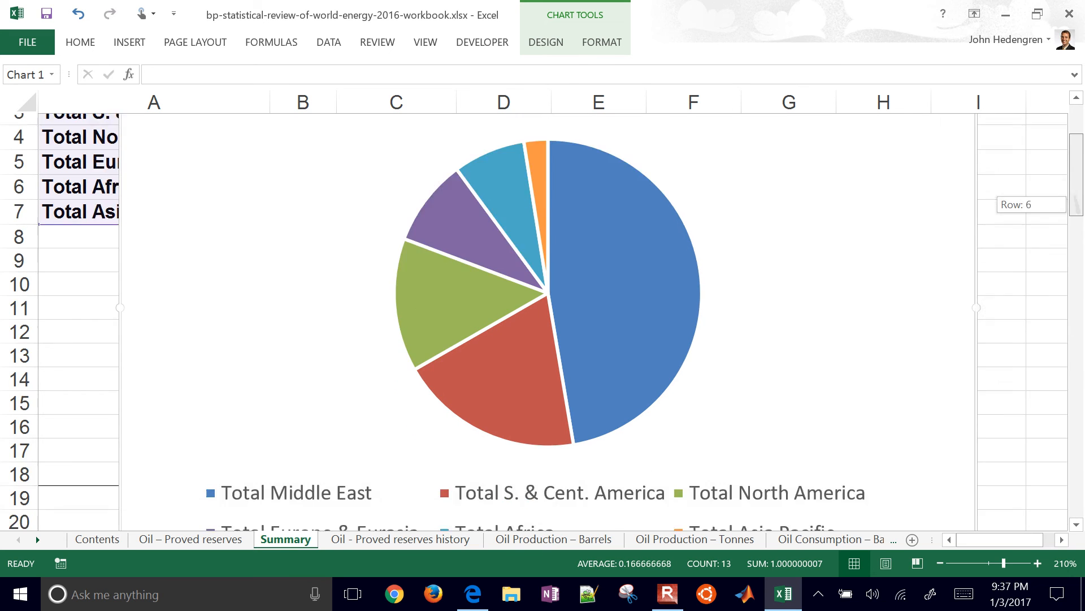
pyautogui.scroll(-3)
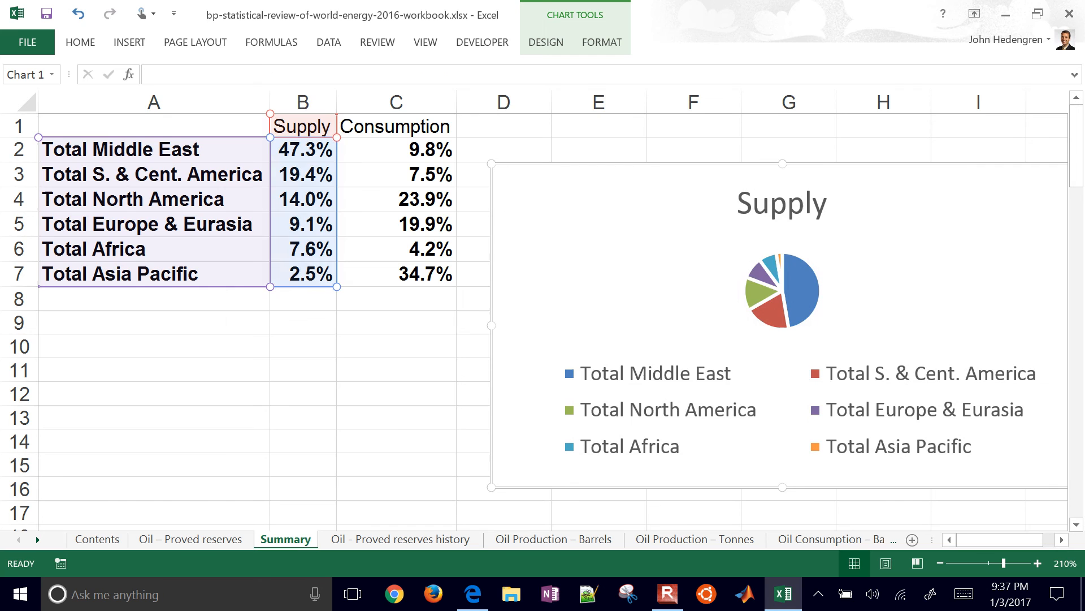
pyautogui.hscroll(3)
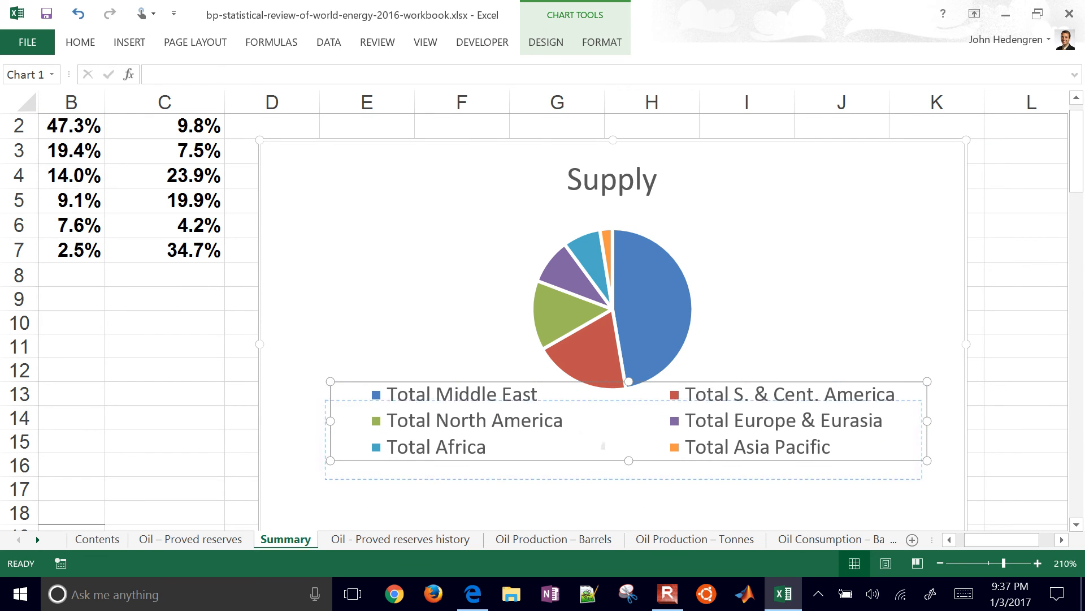
pyautogui.click(609, 312)
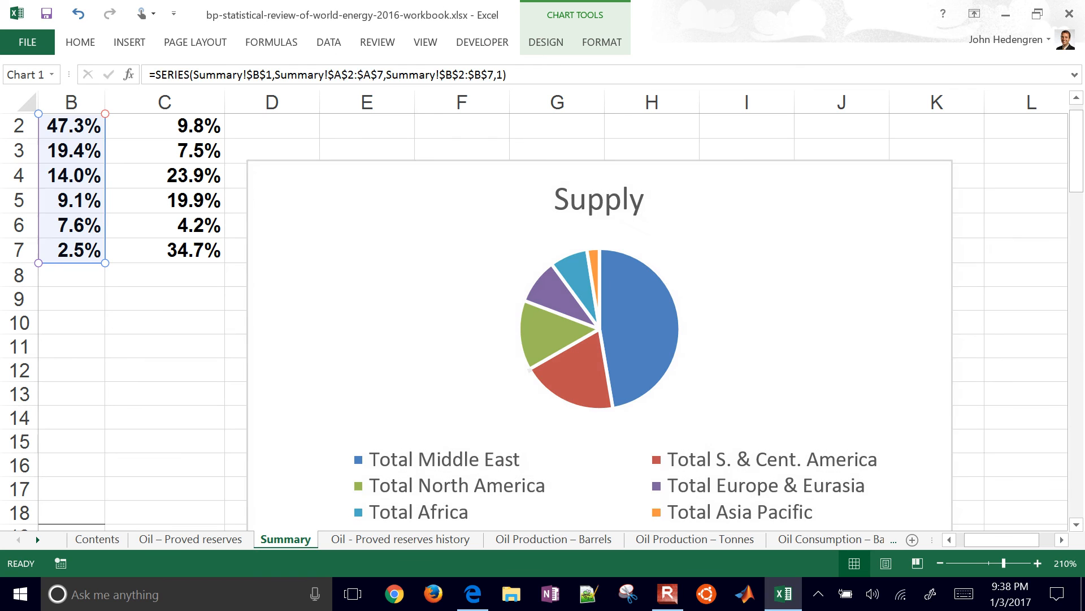
pyautogui.click(597, 199)
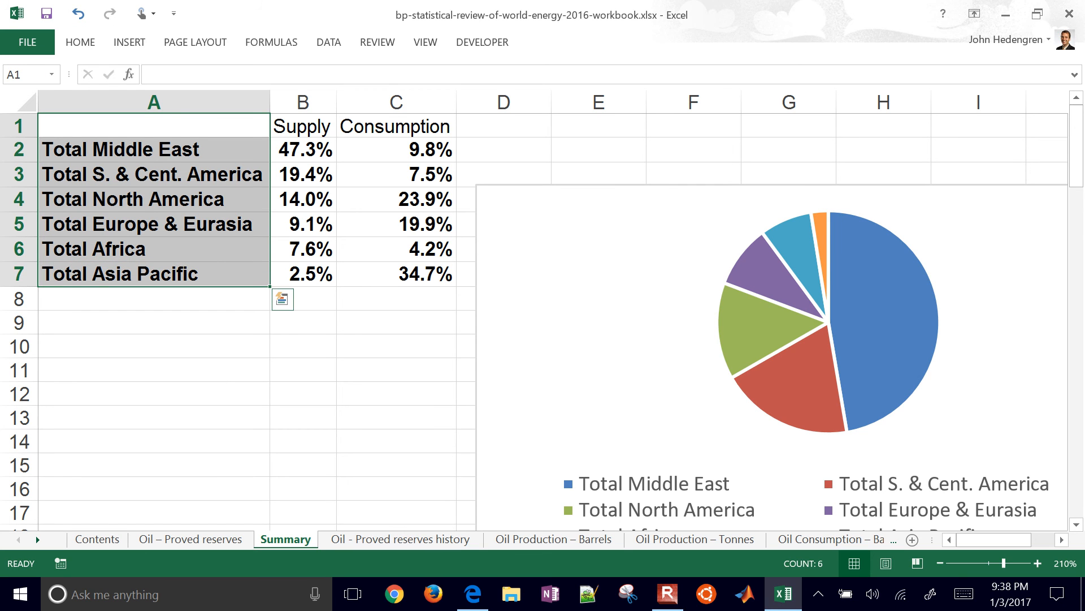
pyautogui.moveTo(434, 248)
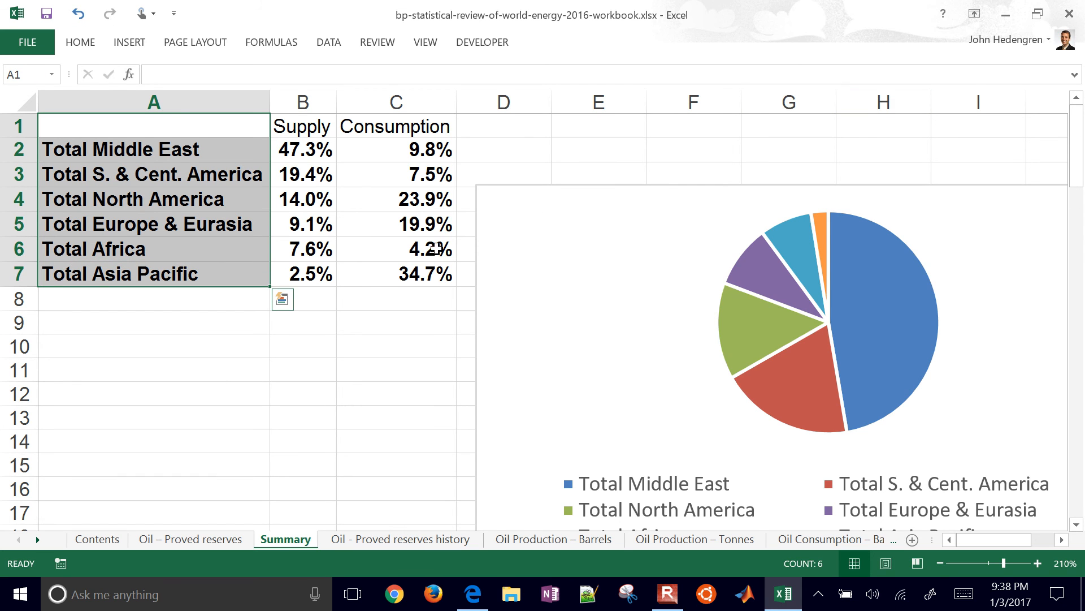
# Step: Insert a 3-D pie of Consumption shares from A1:A7 and C1:C7, right of the Supply pie
pyautogui.click(396, 273)
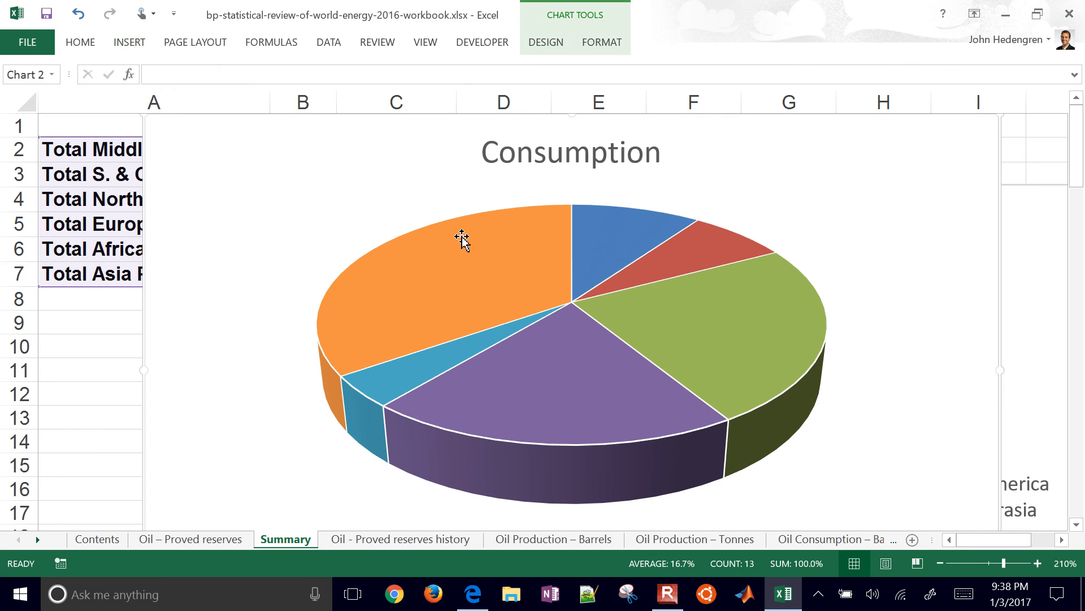
pyautogui.scroll(-3)
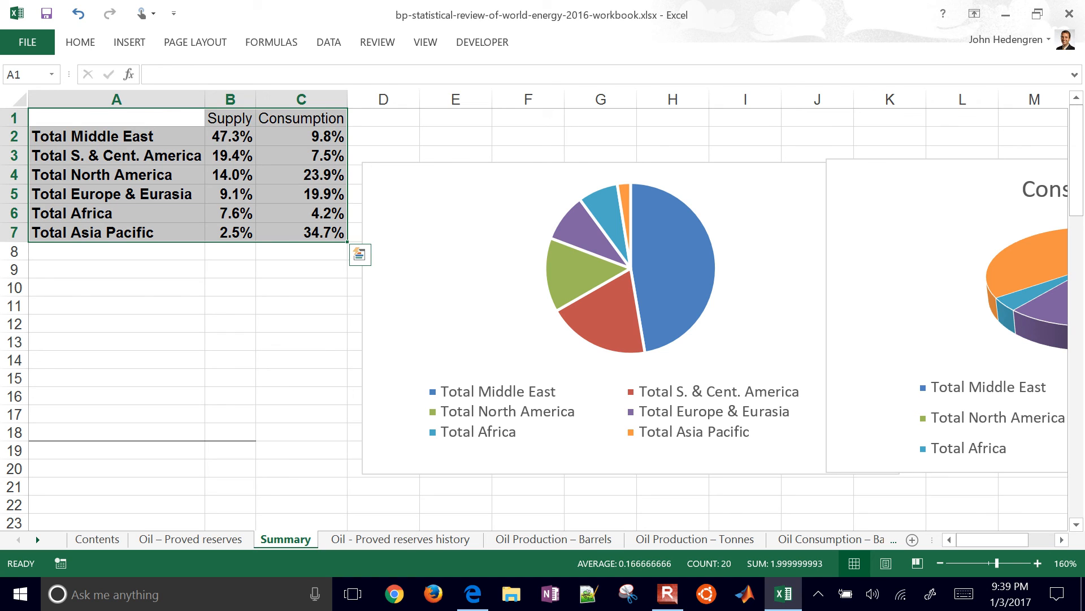
# Step: Insert a clustered column chart of Supply and Consumption percentages from A1:C7
pyautogui.click(129, 42)
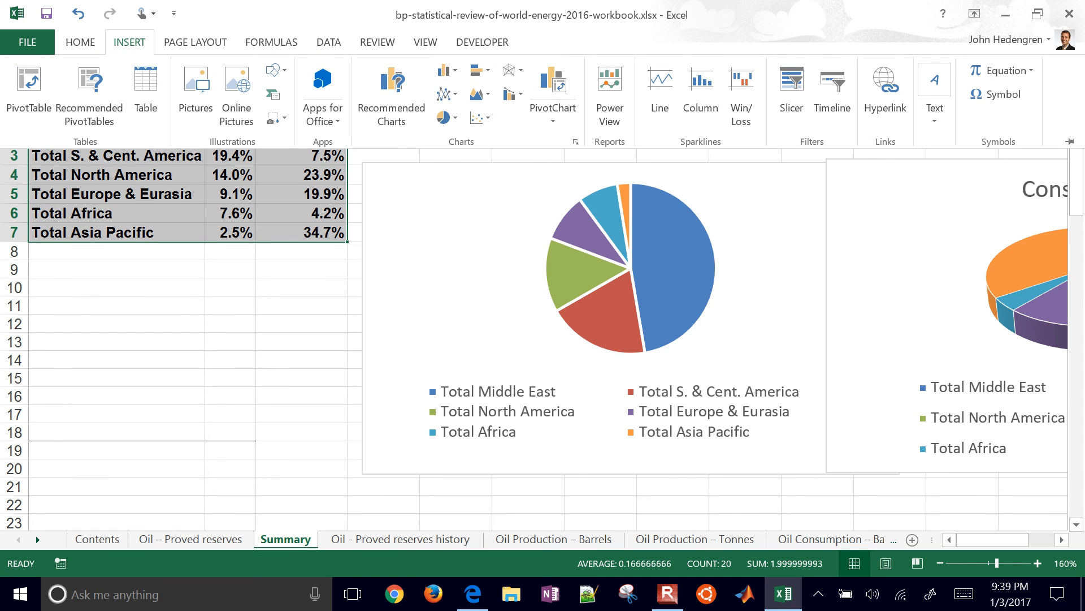
pyautogui.click(442, 70)
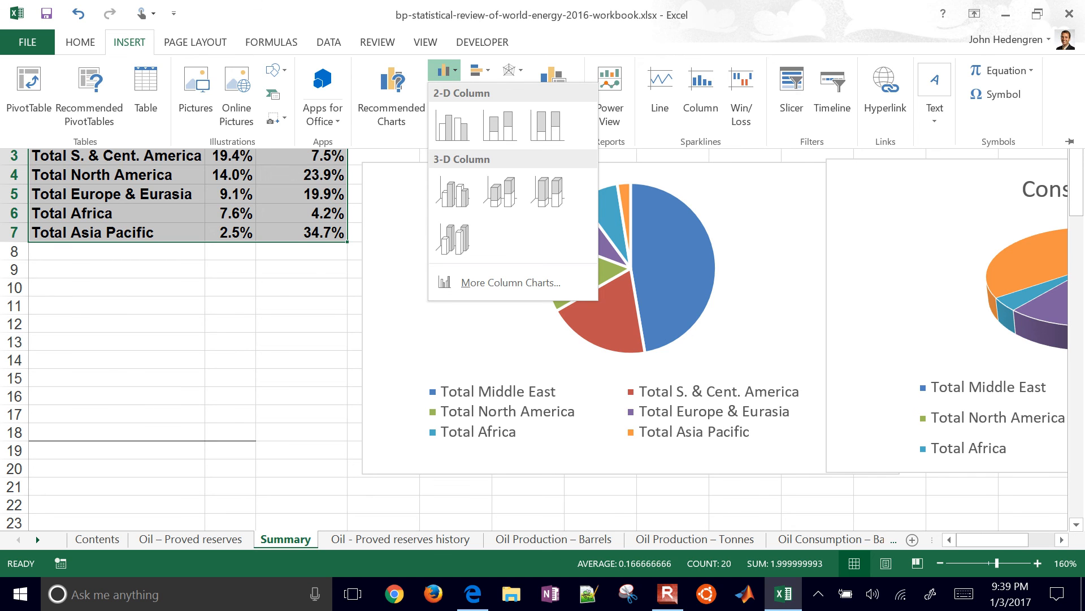
pyautogui.click(451, 126)
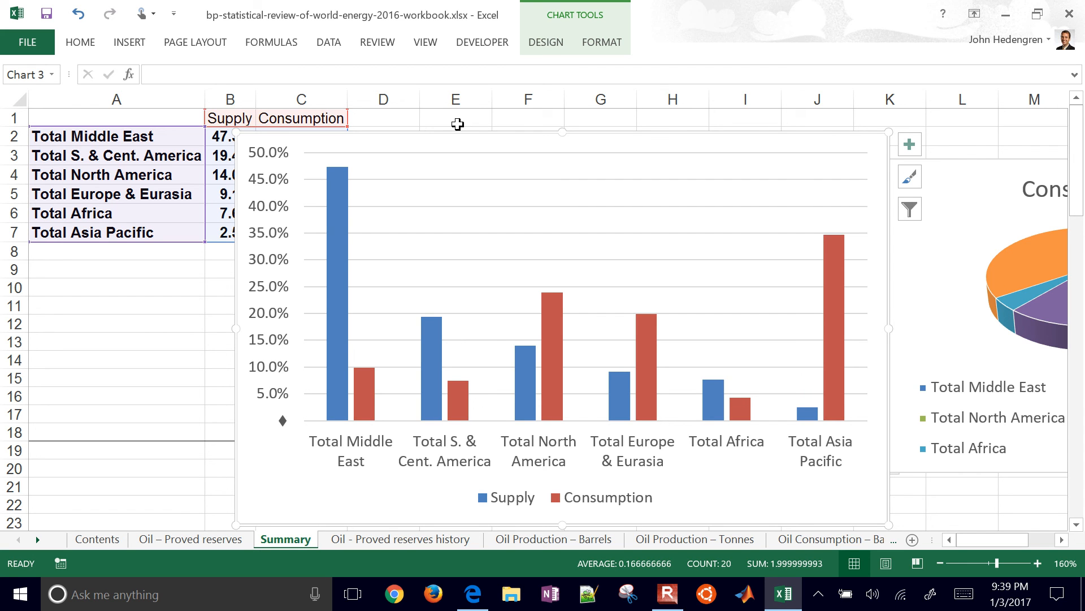
pyautogui.moveTo(378, 405)
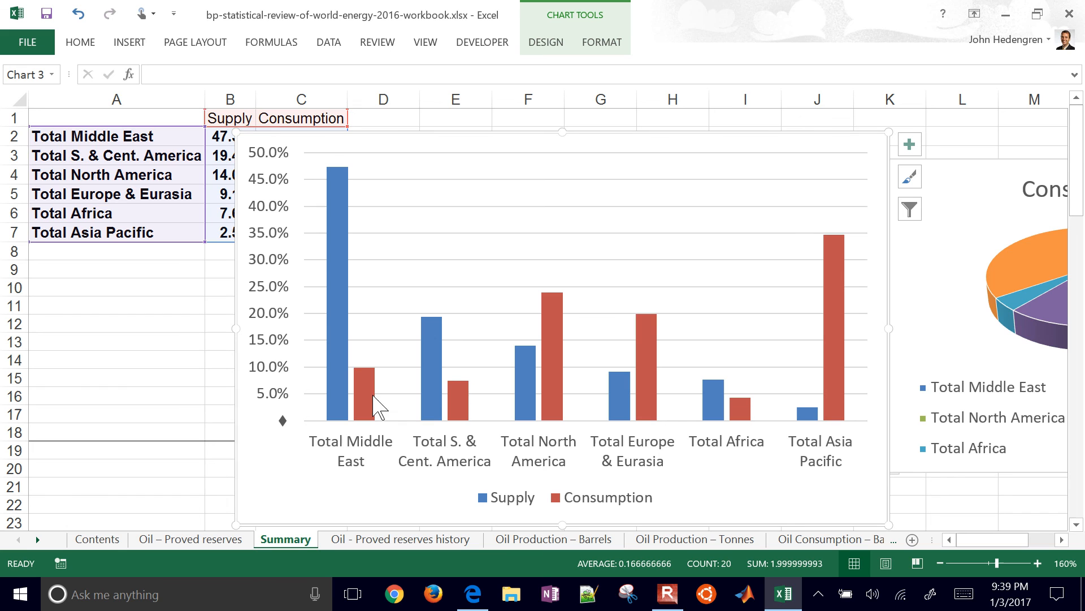
pyautogui.moveTo(371, 385)
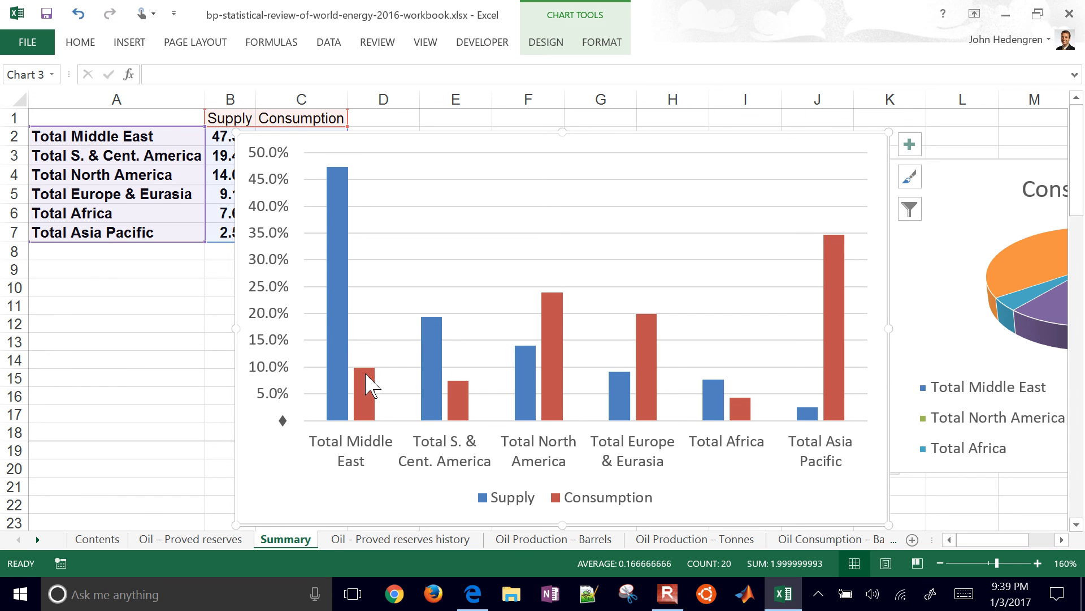
pyautogui.moveTo(812, 427)
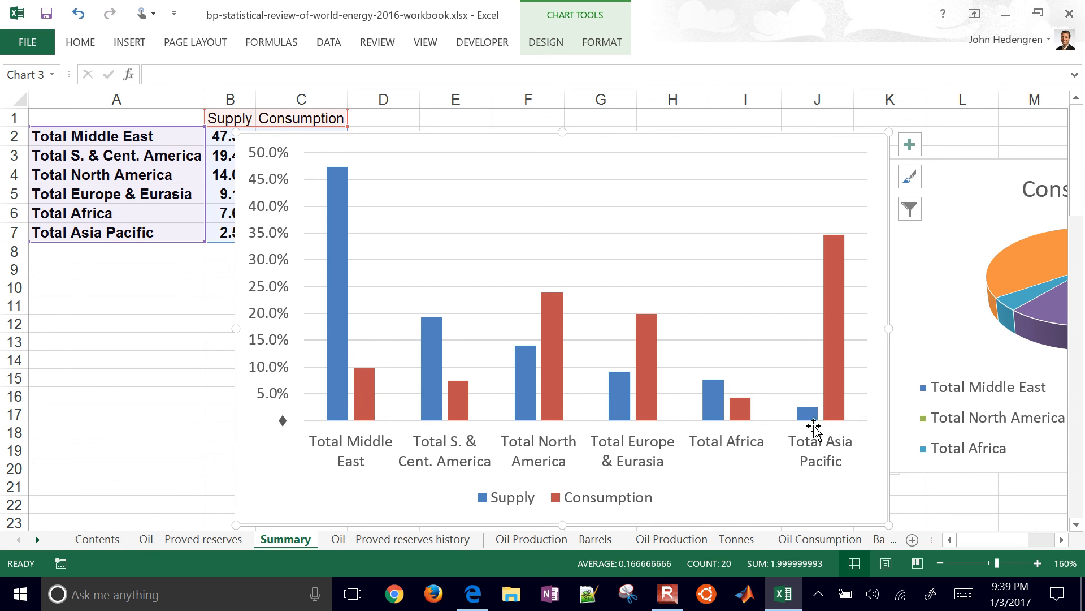
pyautogui.moveTo(838, 411)
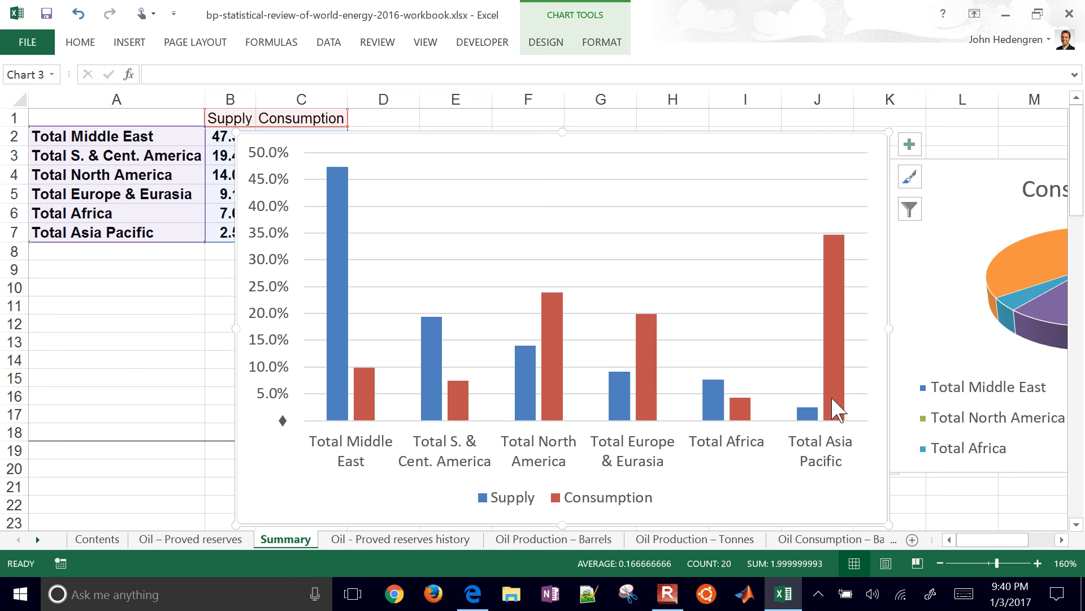
pyautogui.moveTo(815, 427)
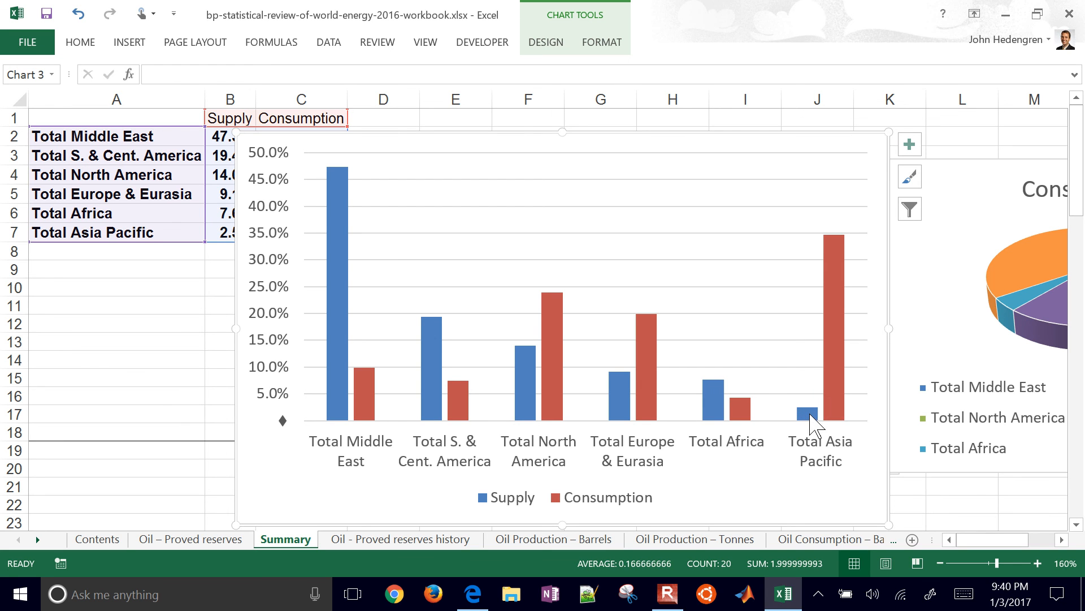